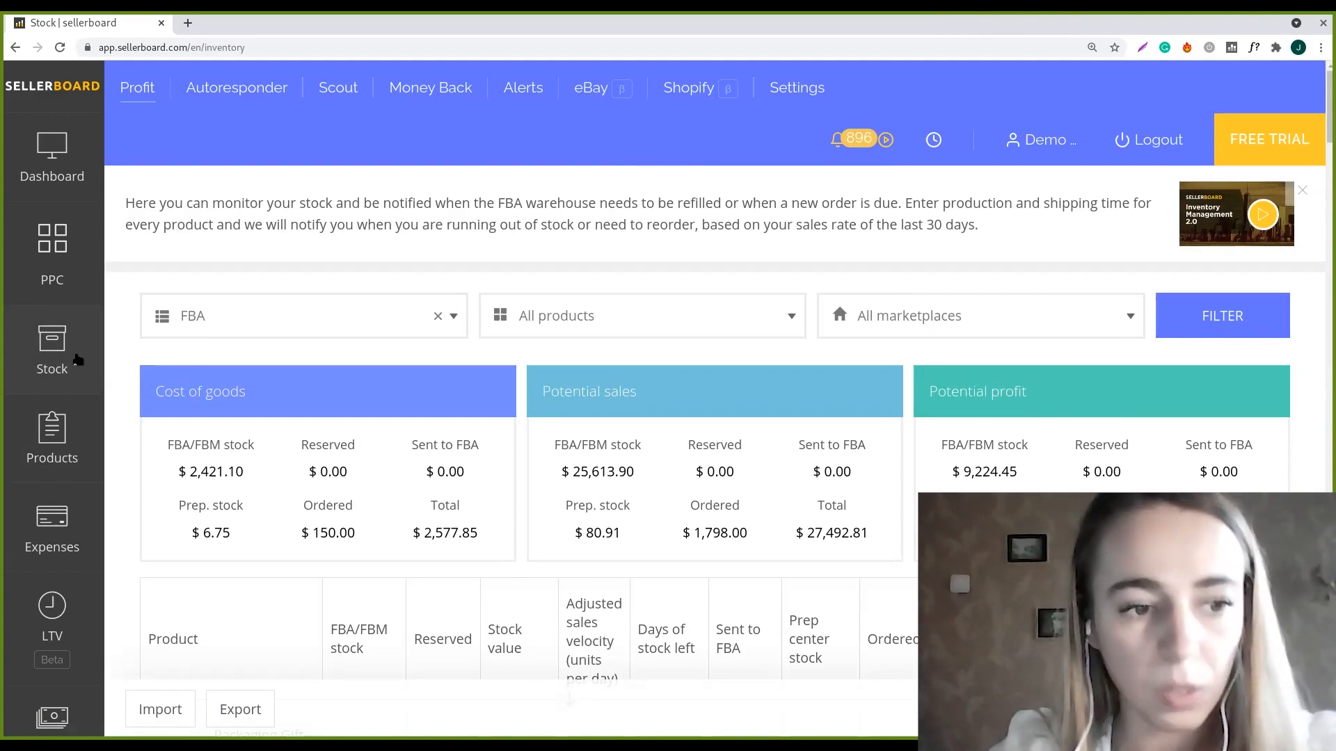
mouse_move(128, 340)
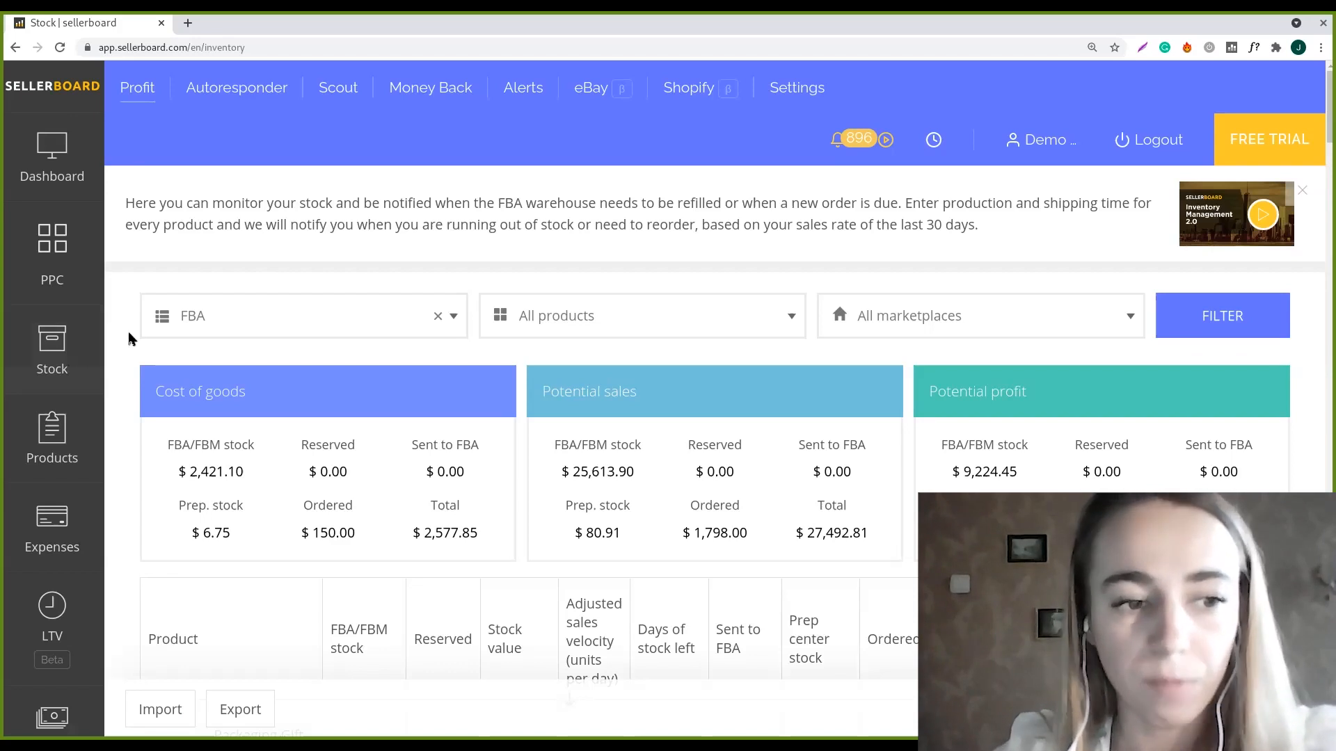
mouse_move(451, 316)
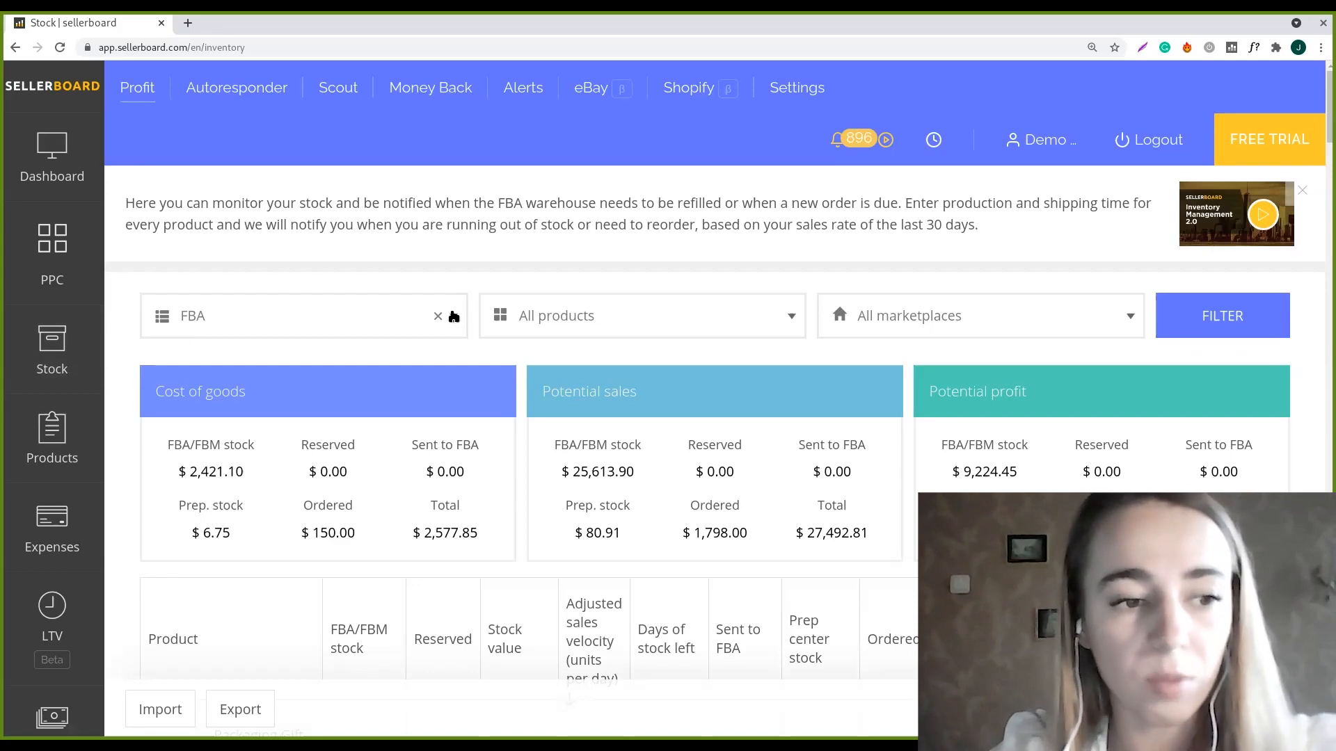
mouse_move(390, 454)
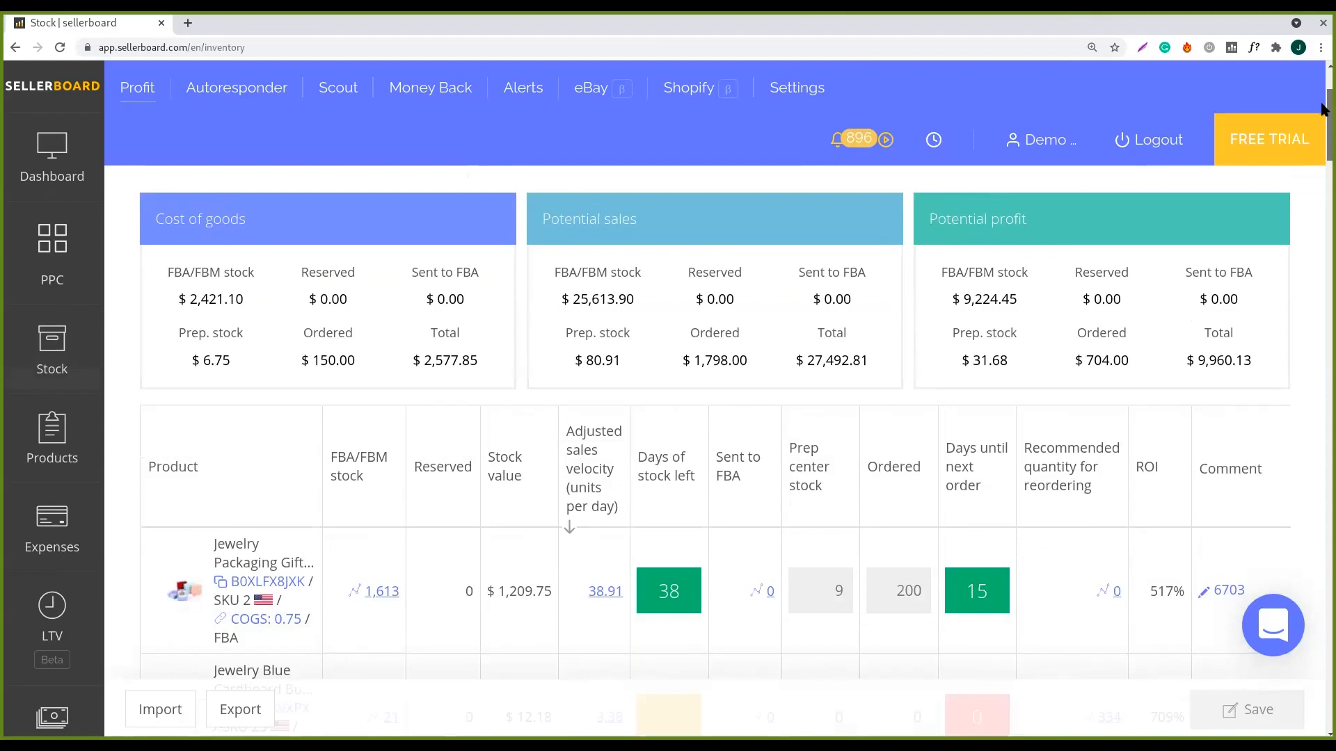
- Review the FBA stock table, highlighting cost of goods and the colored days-of-stock and reorder columns
scroll(down, 3)
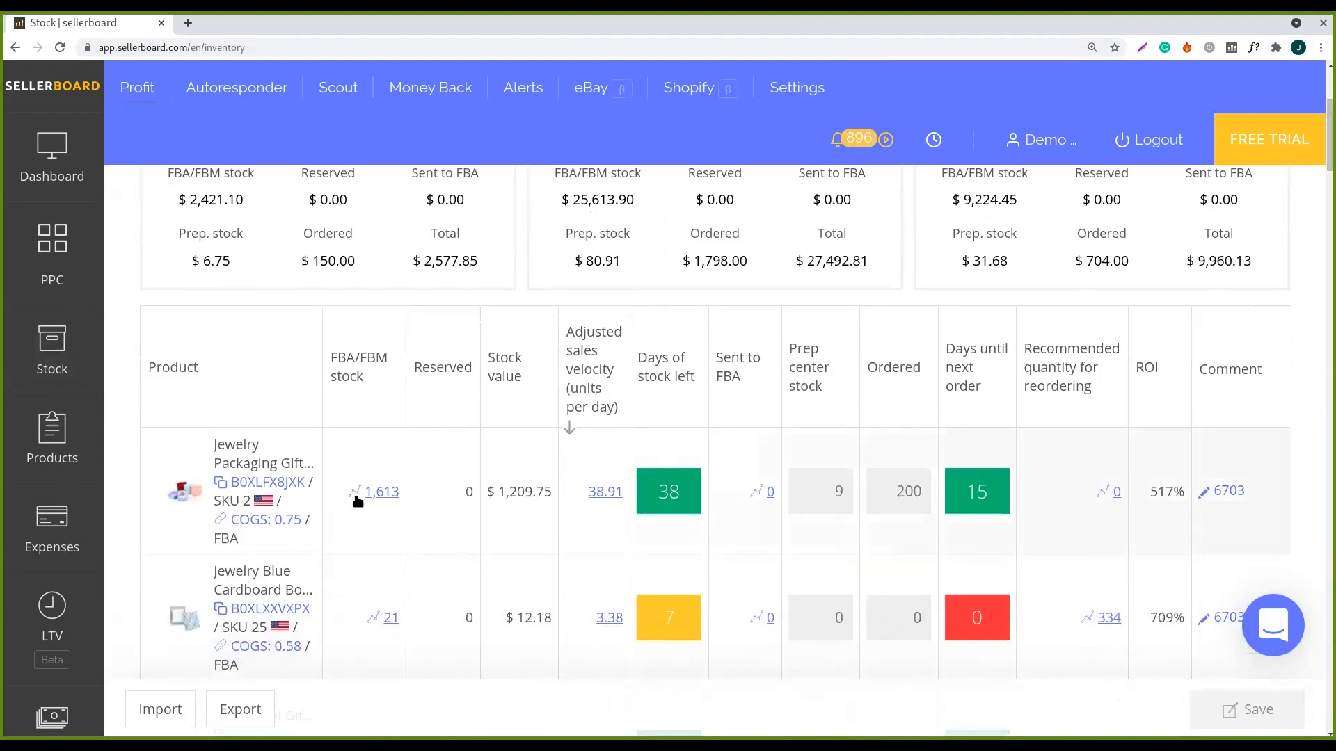
mouse_move(237, 501)
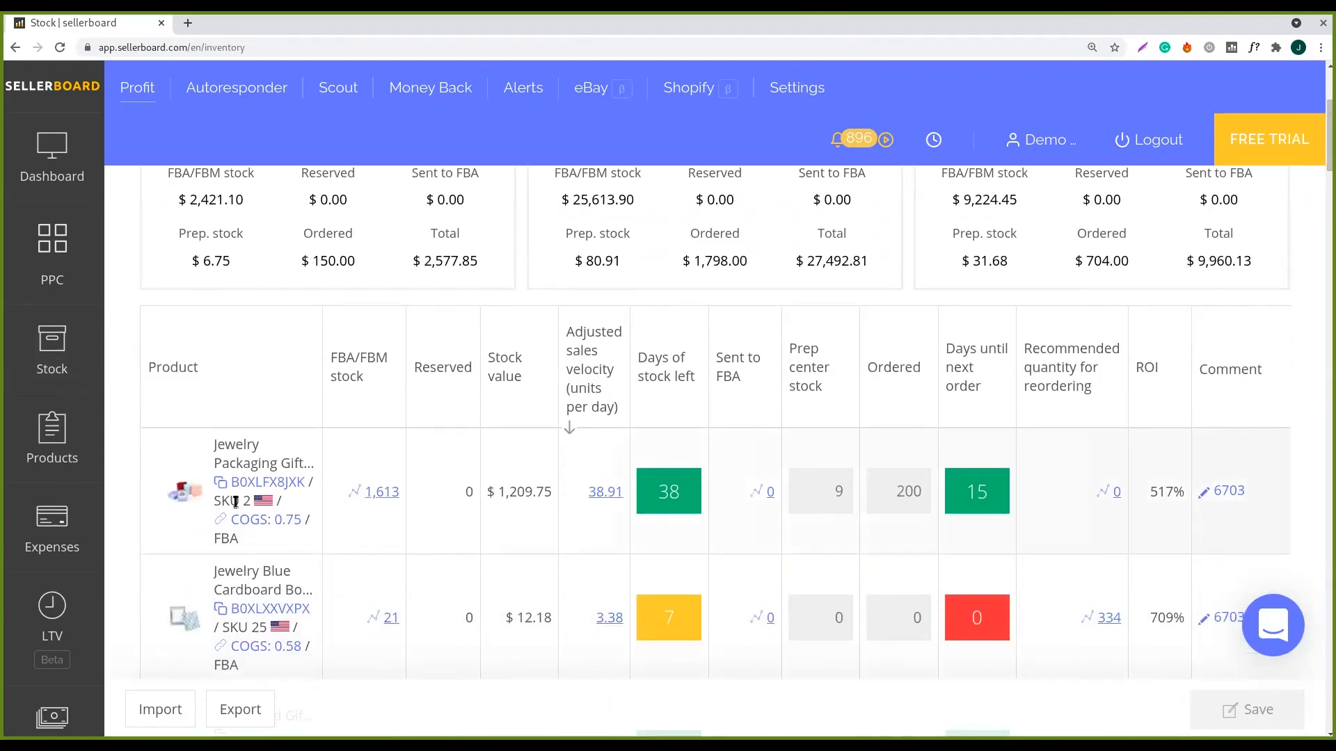
mouse_move(263, 483)
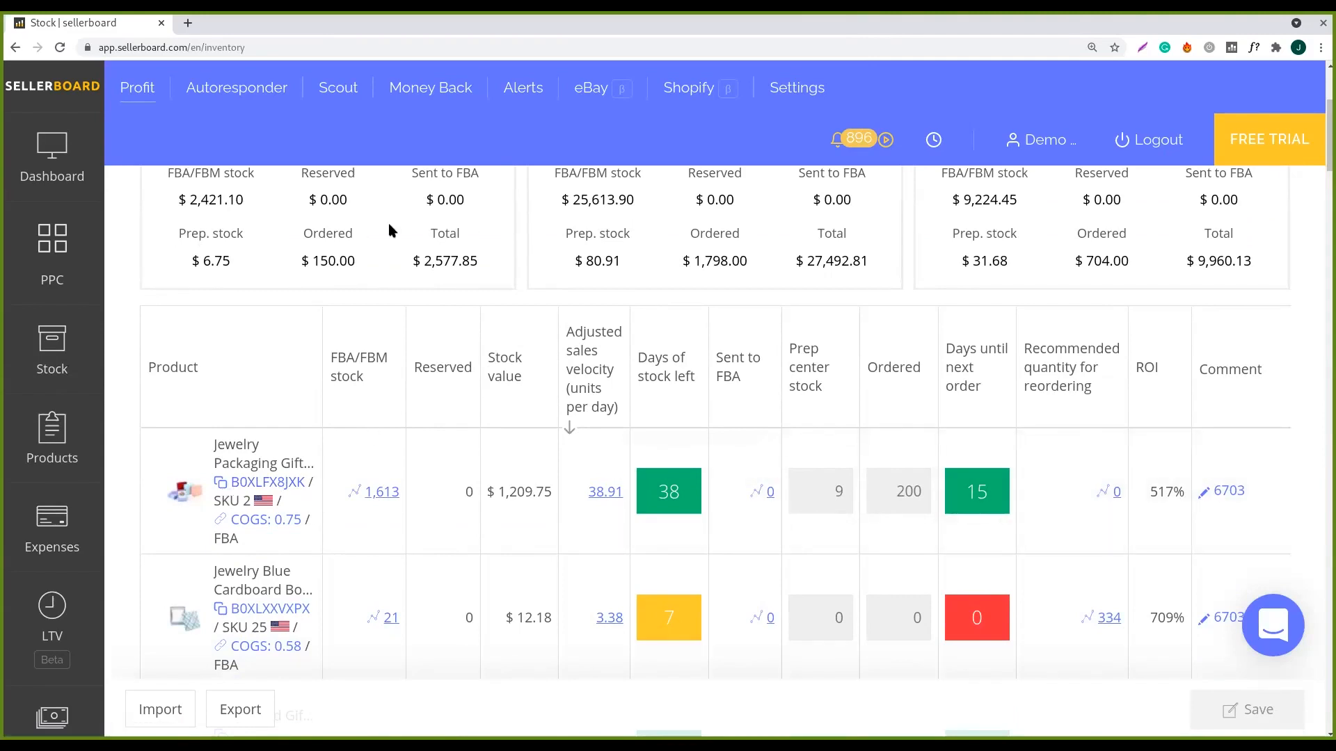
mouse_move(1095, 232)
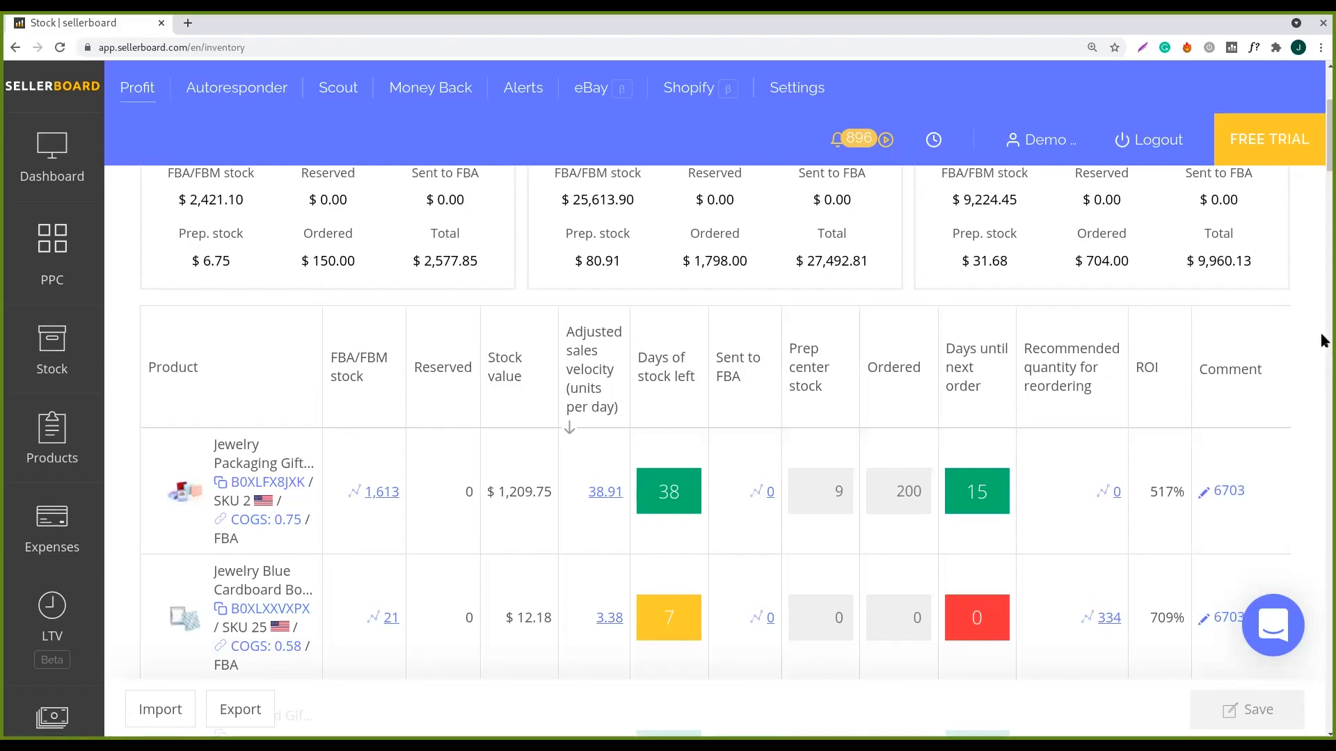
scroll(down, 3)
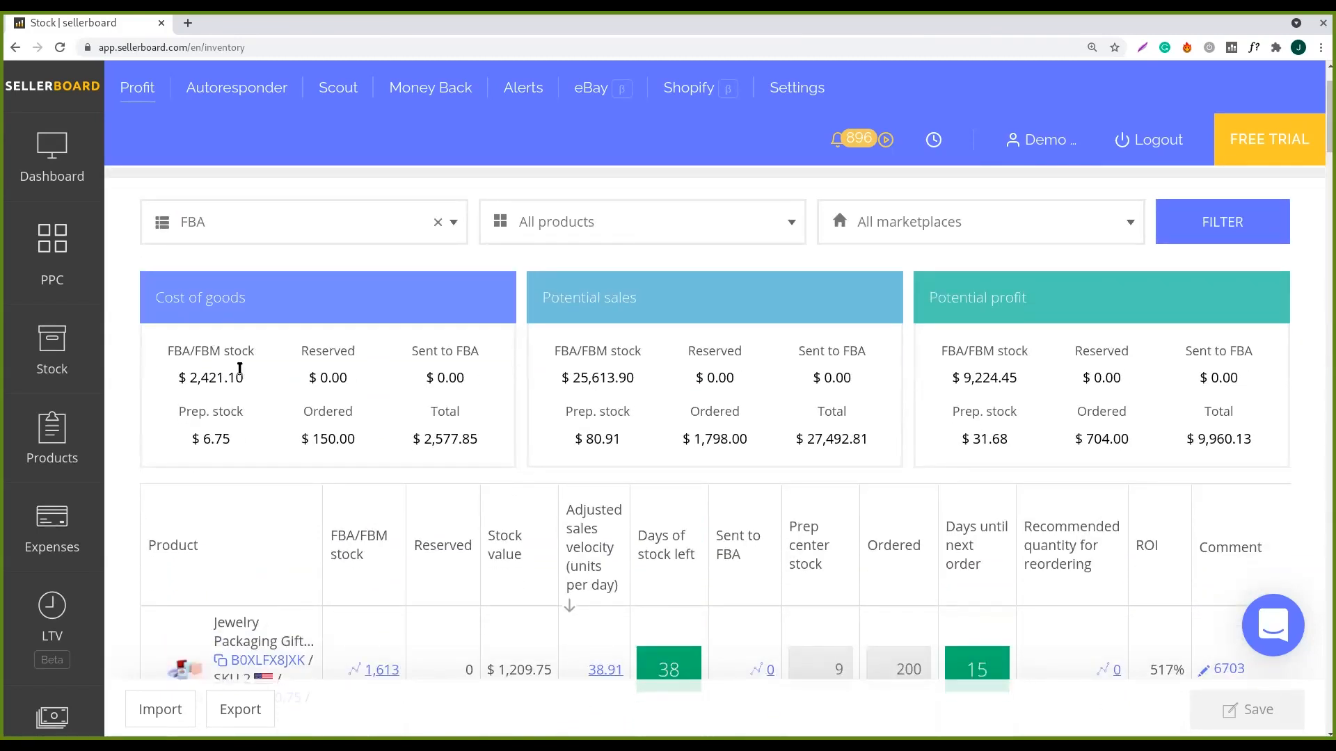
mouse_move(245, 384)
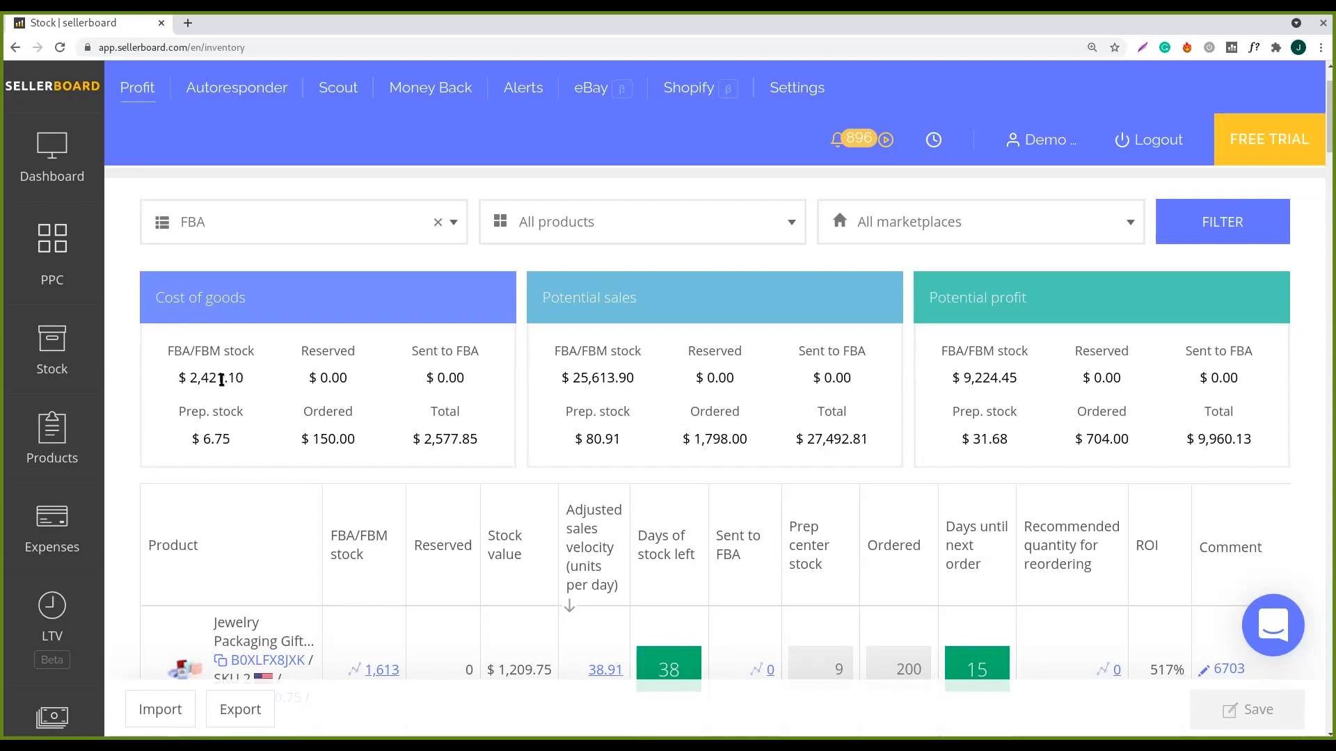
double_click(216, 377)
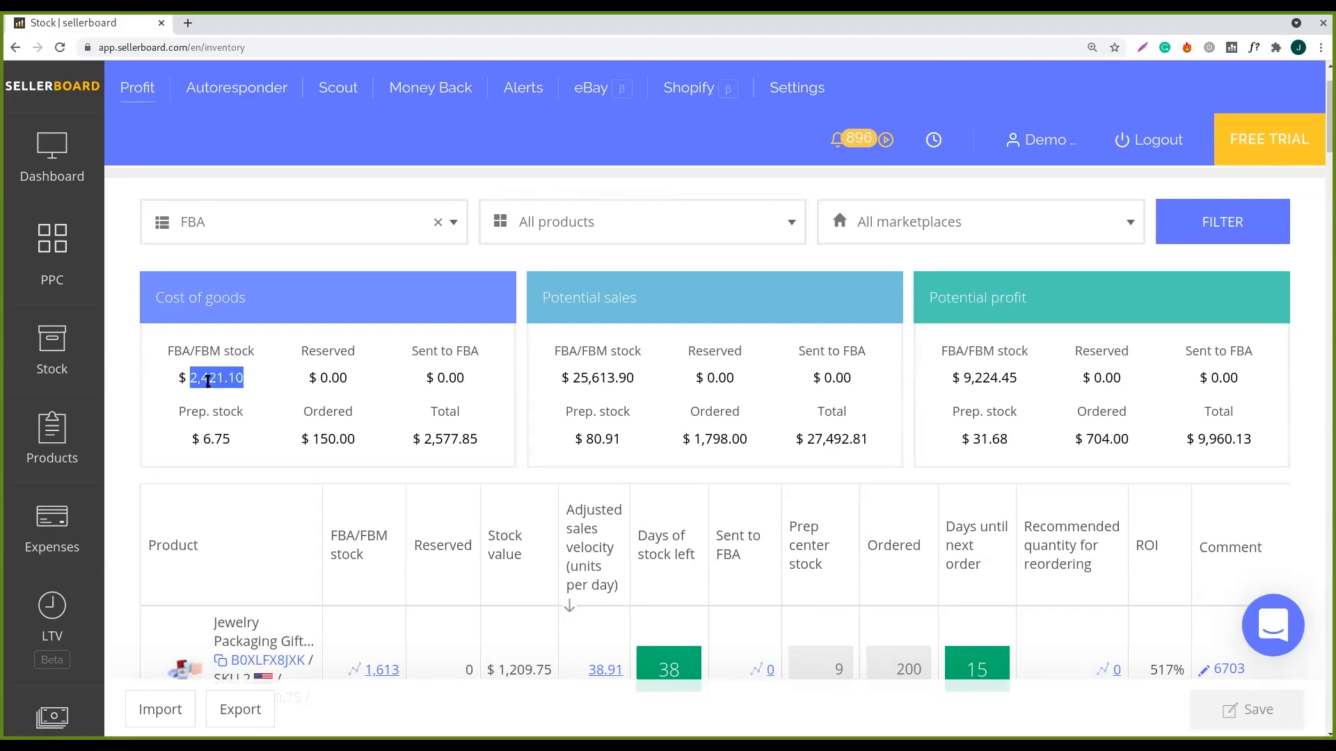
mouse_move(641, 373)
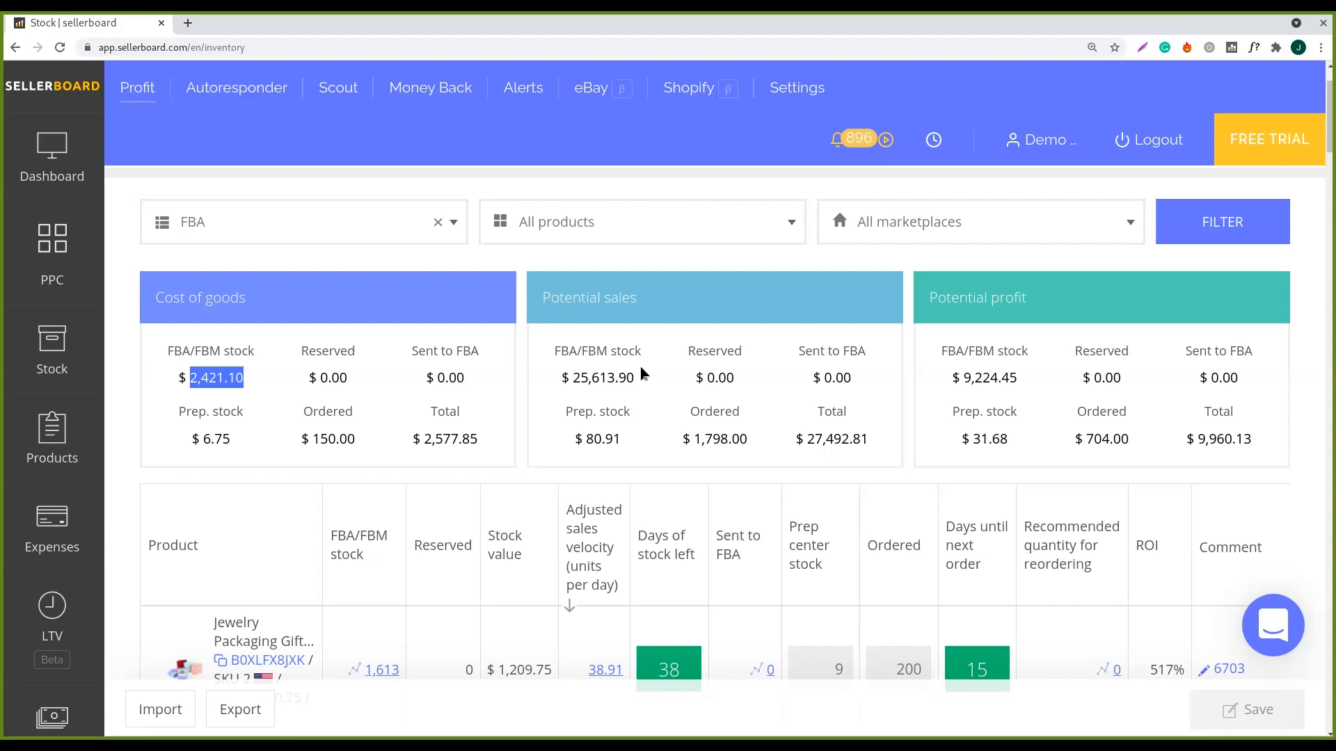
mouse_move(739, 394)
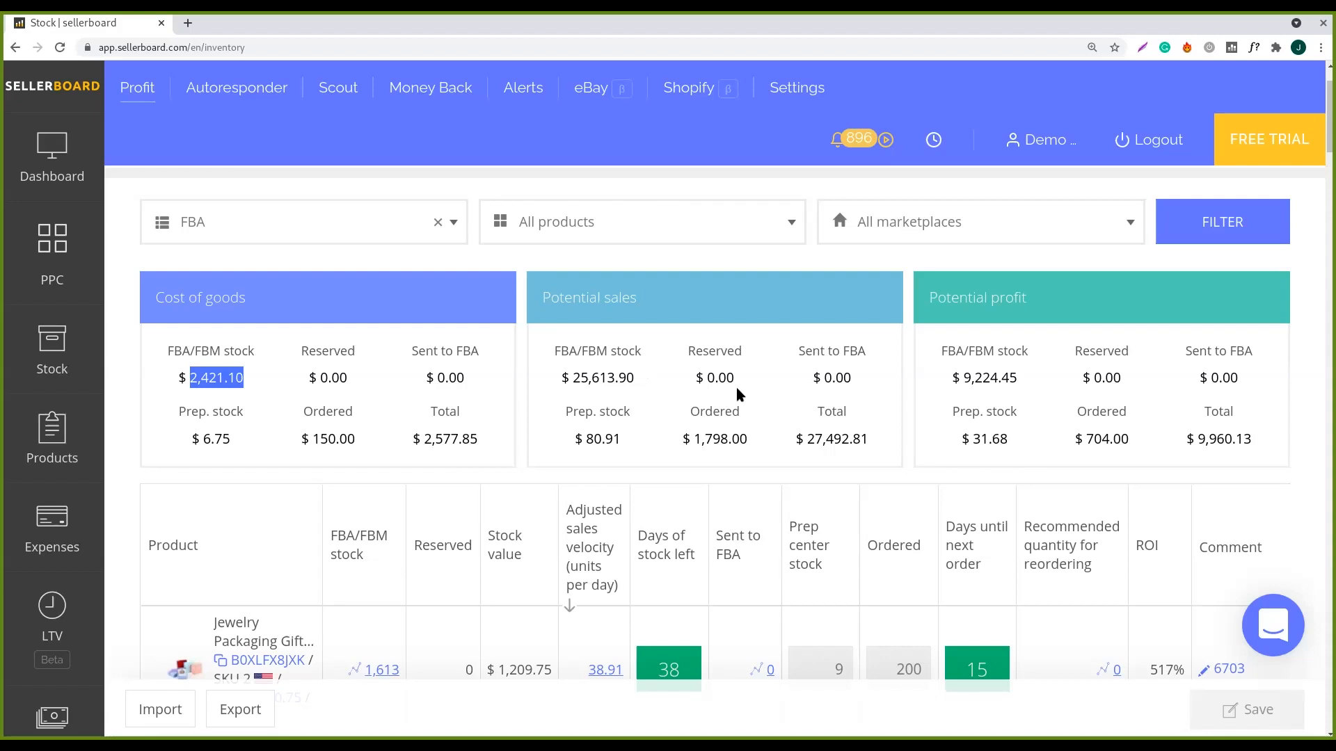
mouse_move(1067, 365)
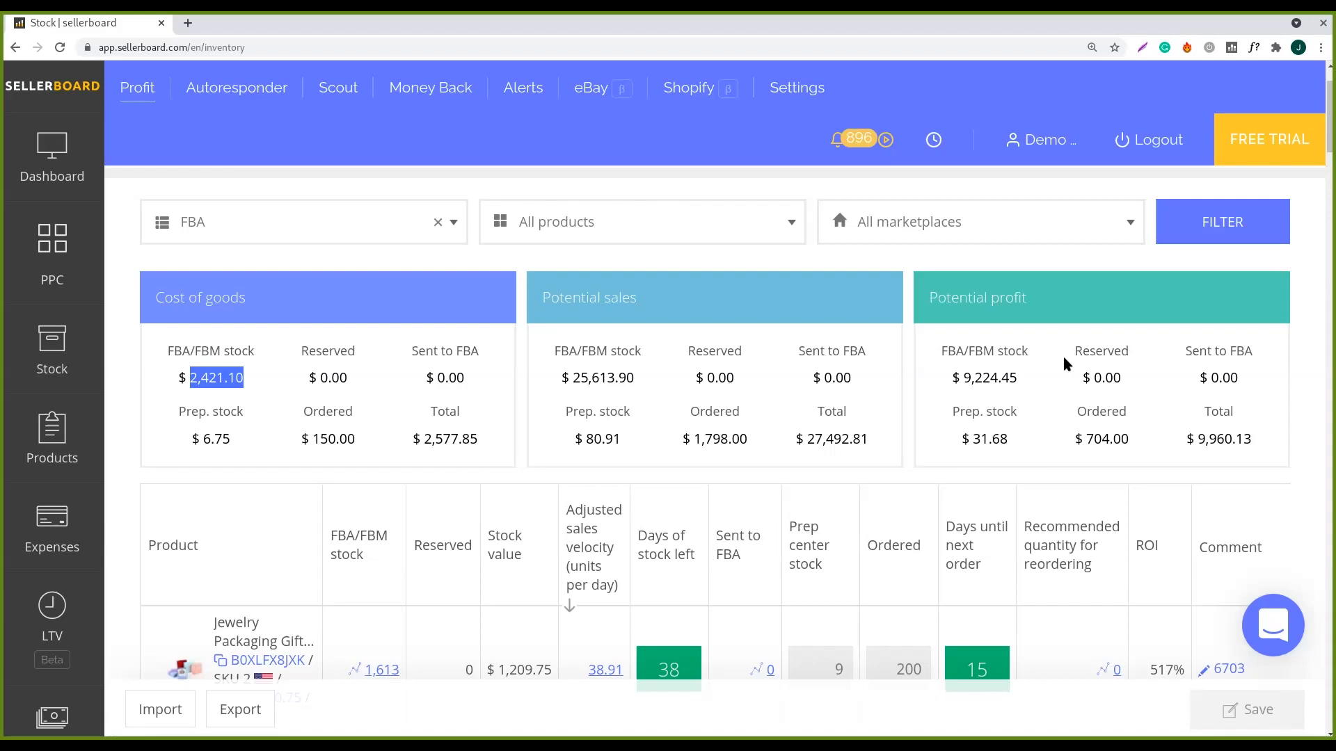
mouse_move(975, 380)
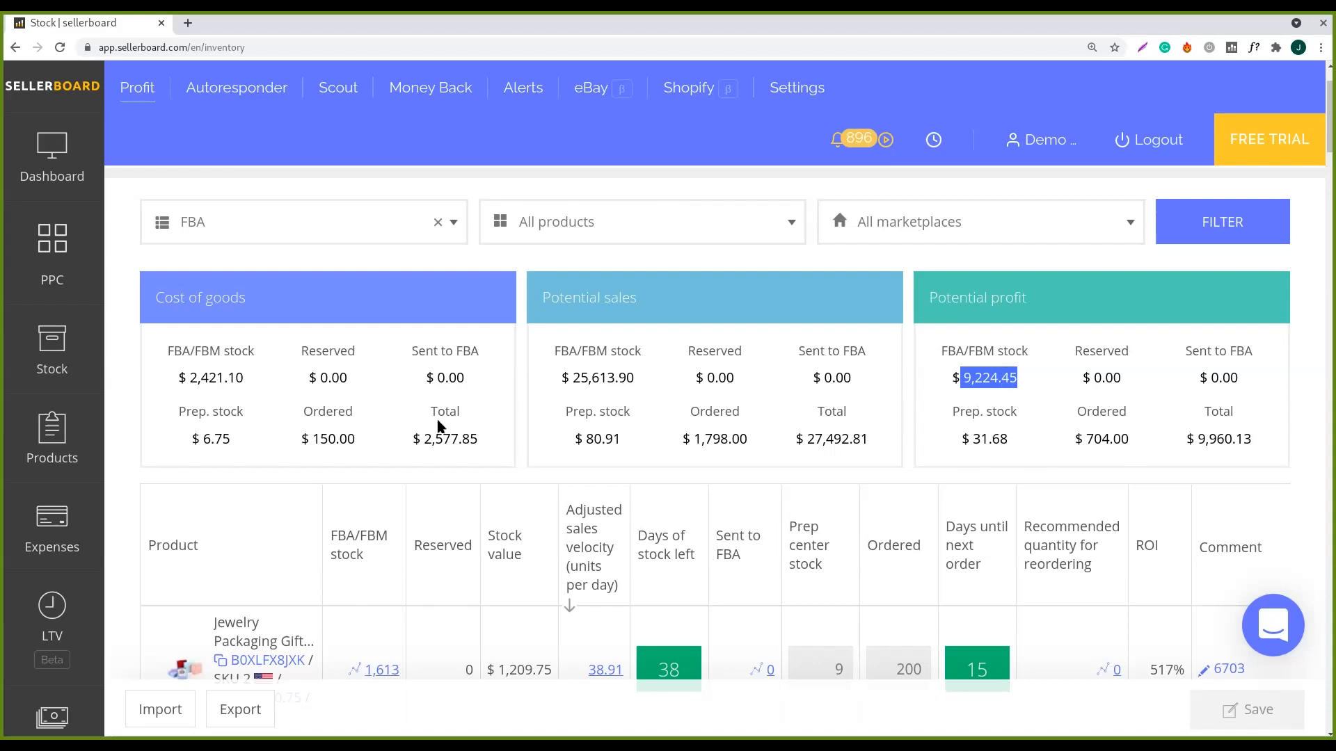
mouse_move(614, 352)
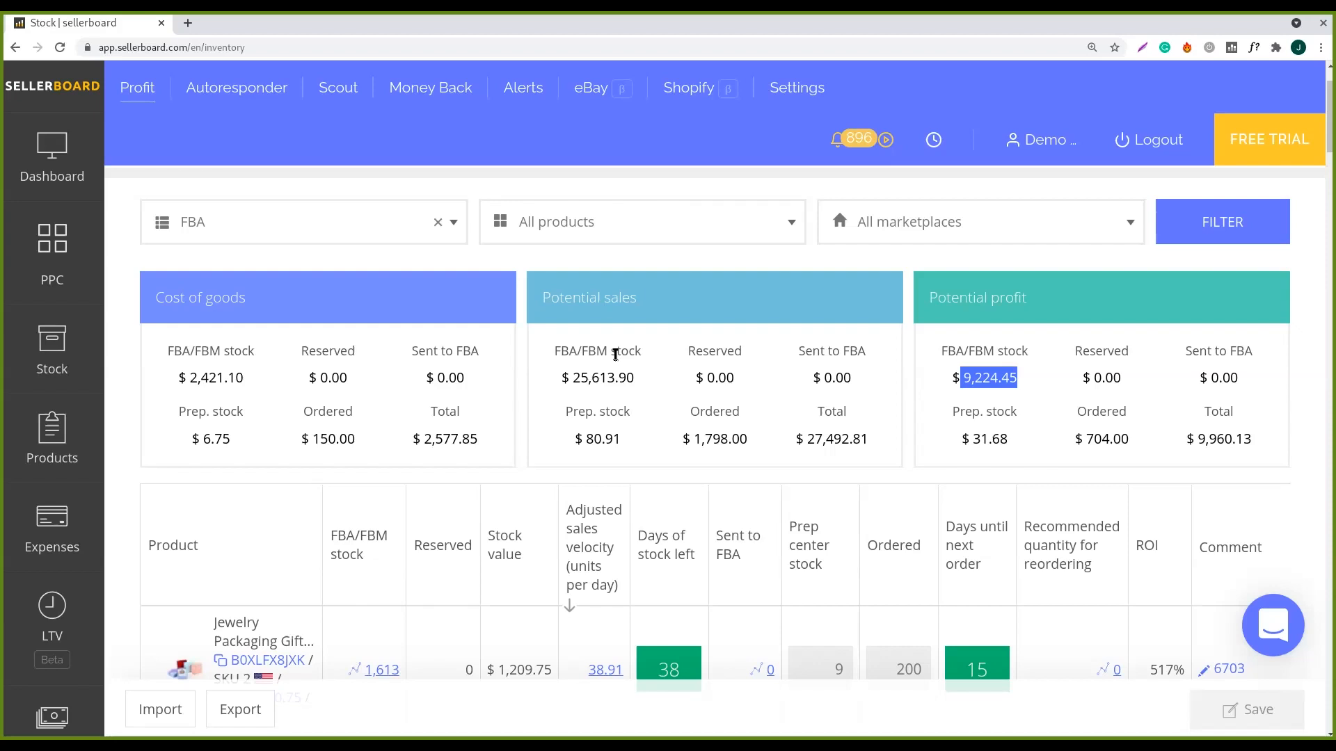
mouse_move(284, 451)
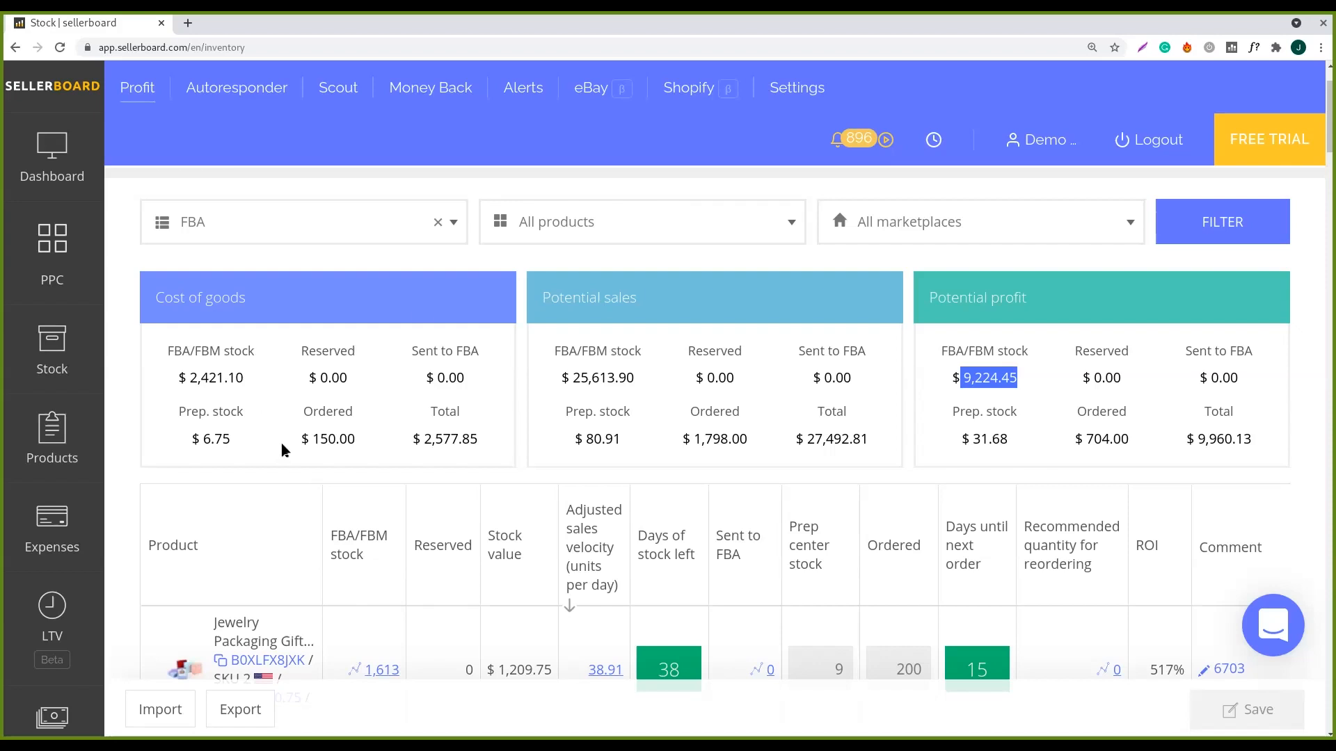
mouse_move(1319, 128)
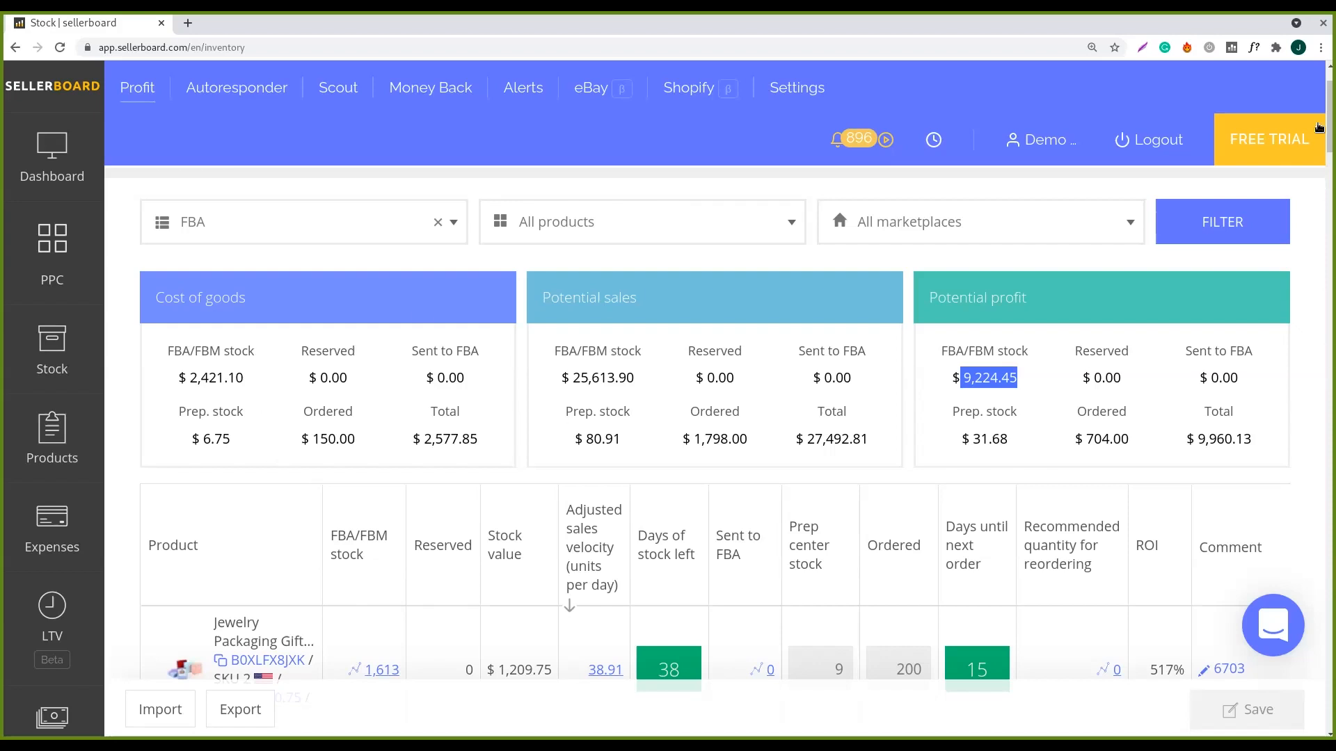
scroll(down, 3)
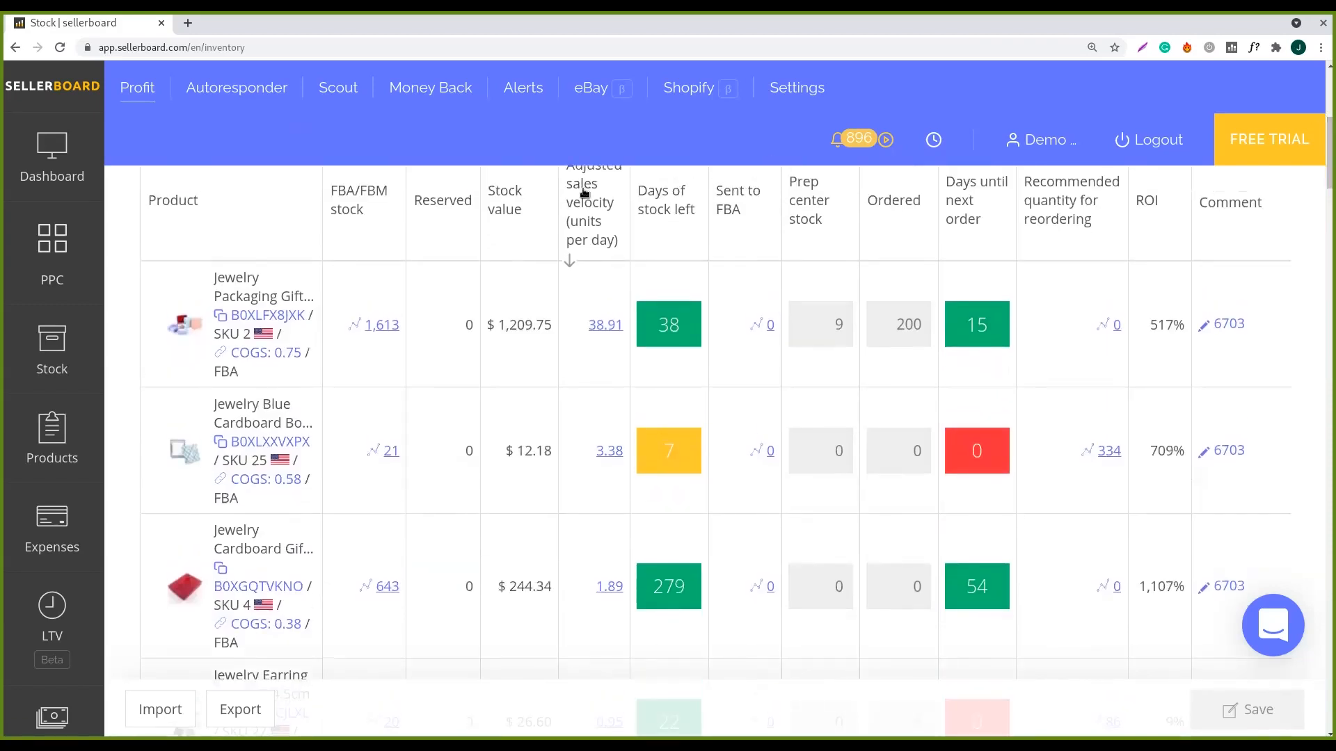
mouse_move(330, 258)
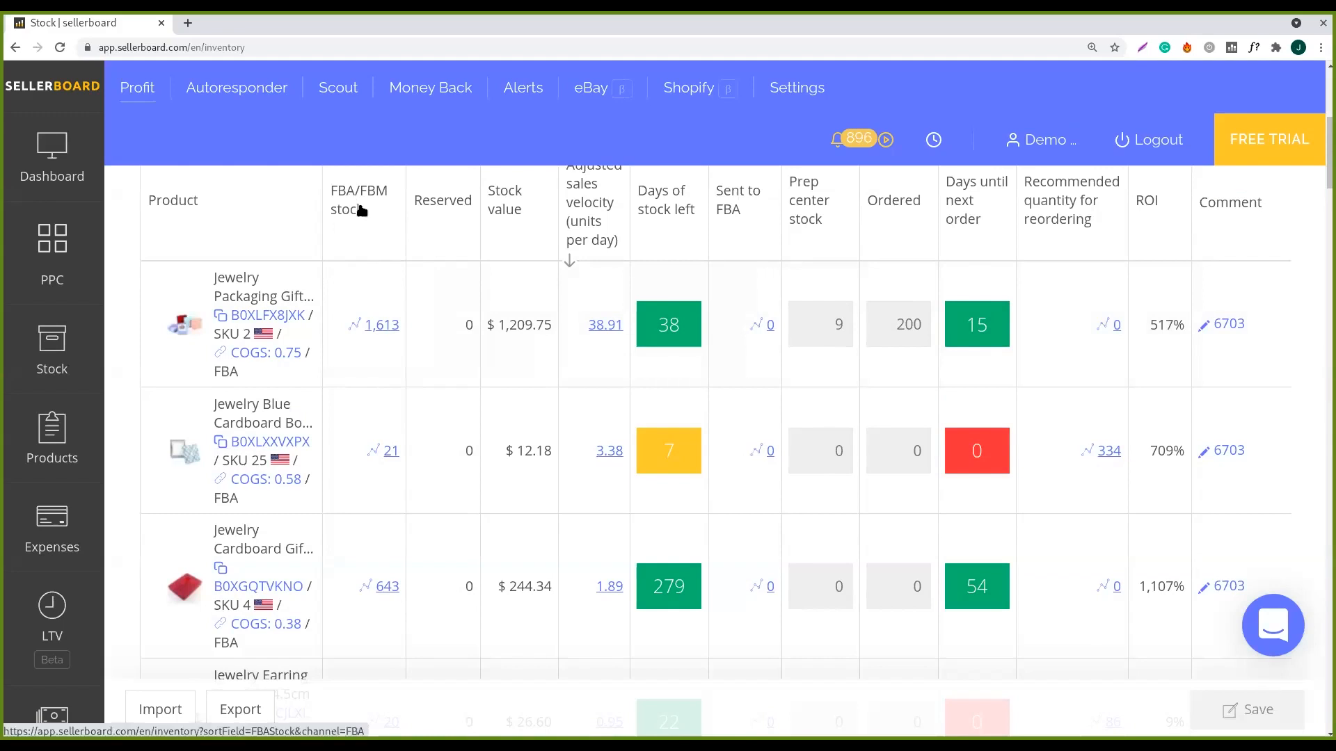
mouse_move(487, 228)
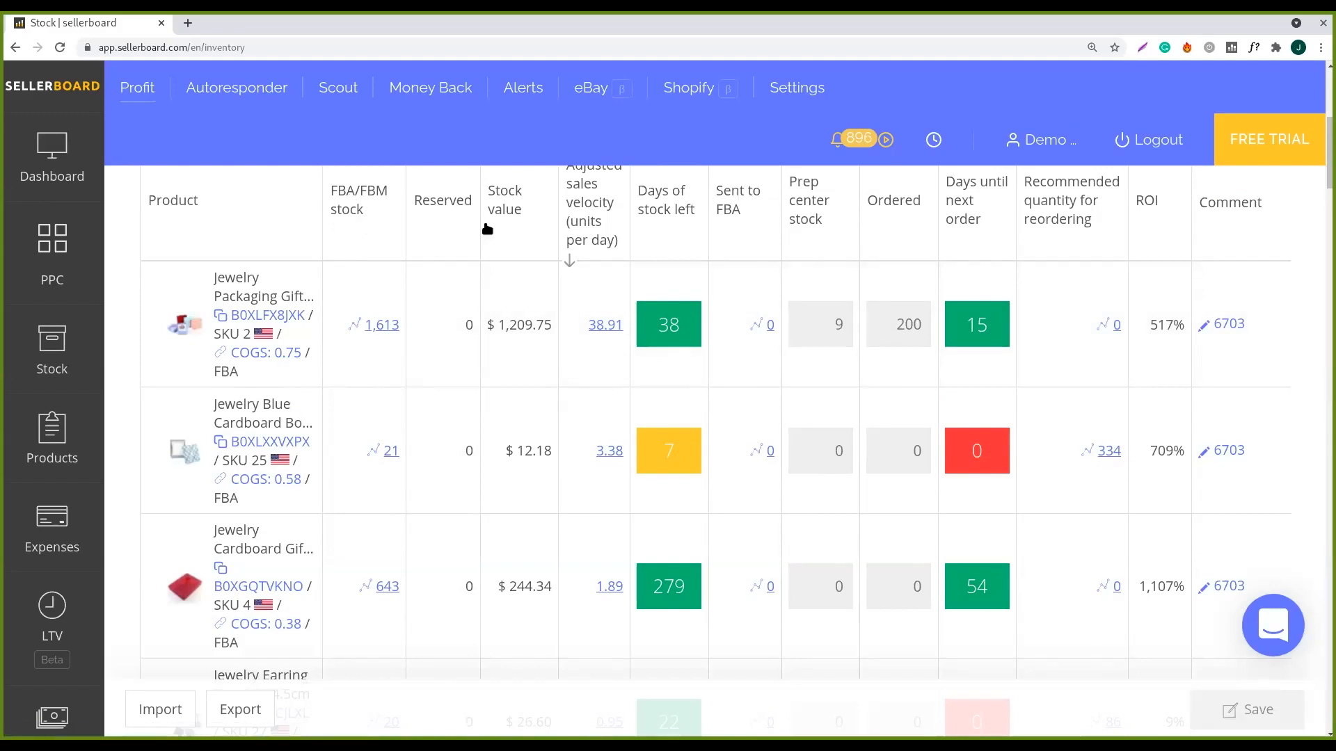
mouse_move(630, 205)
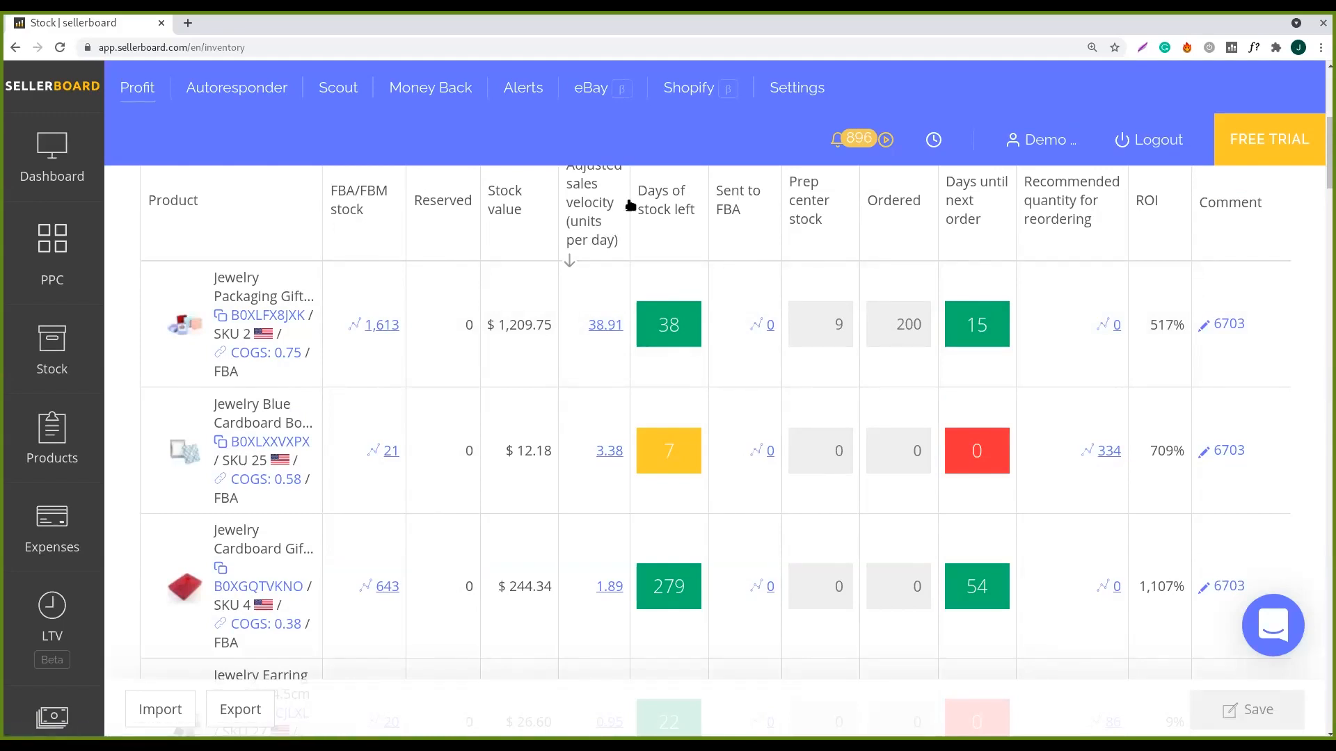
mouse_move(669, 228)
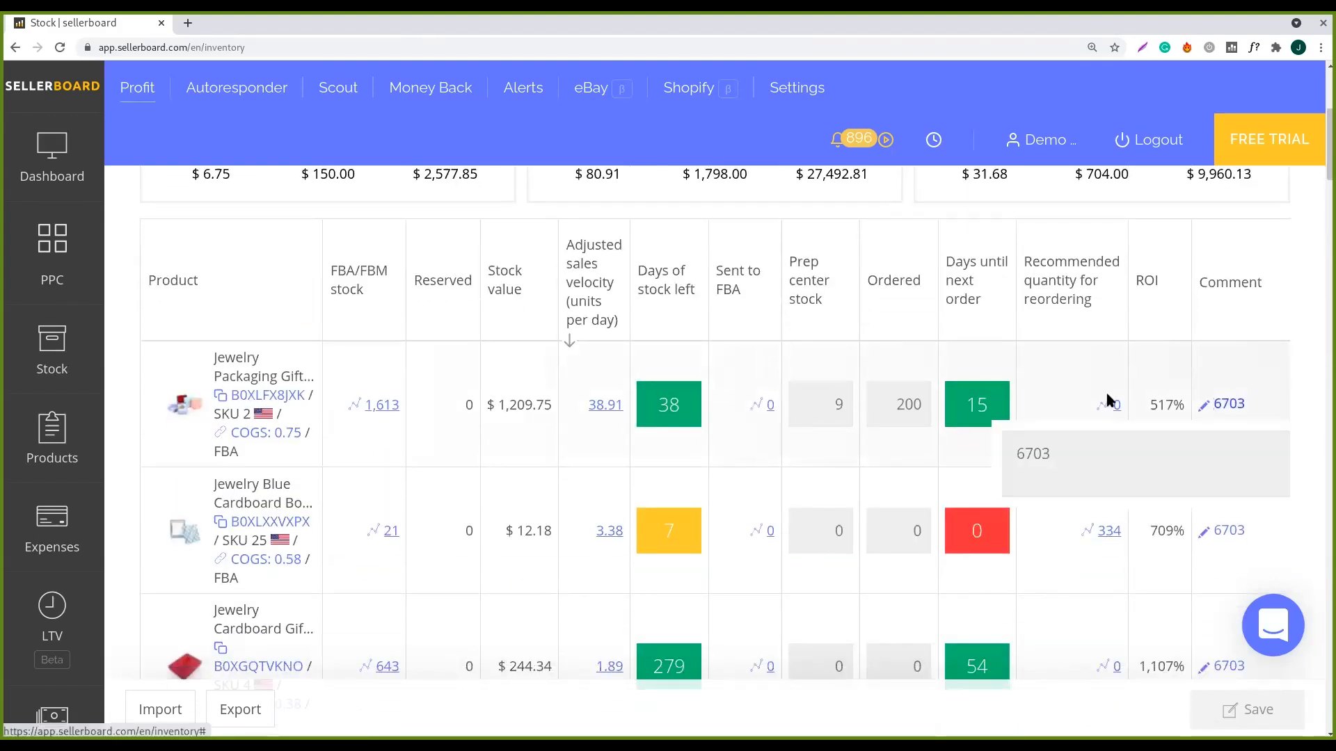
mouse_move(682, 376)
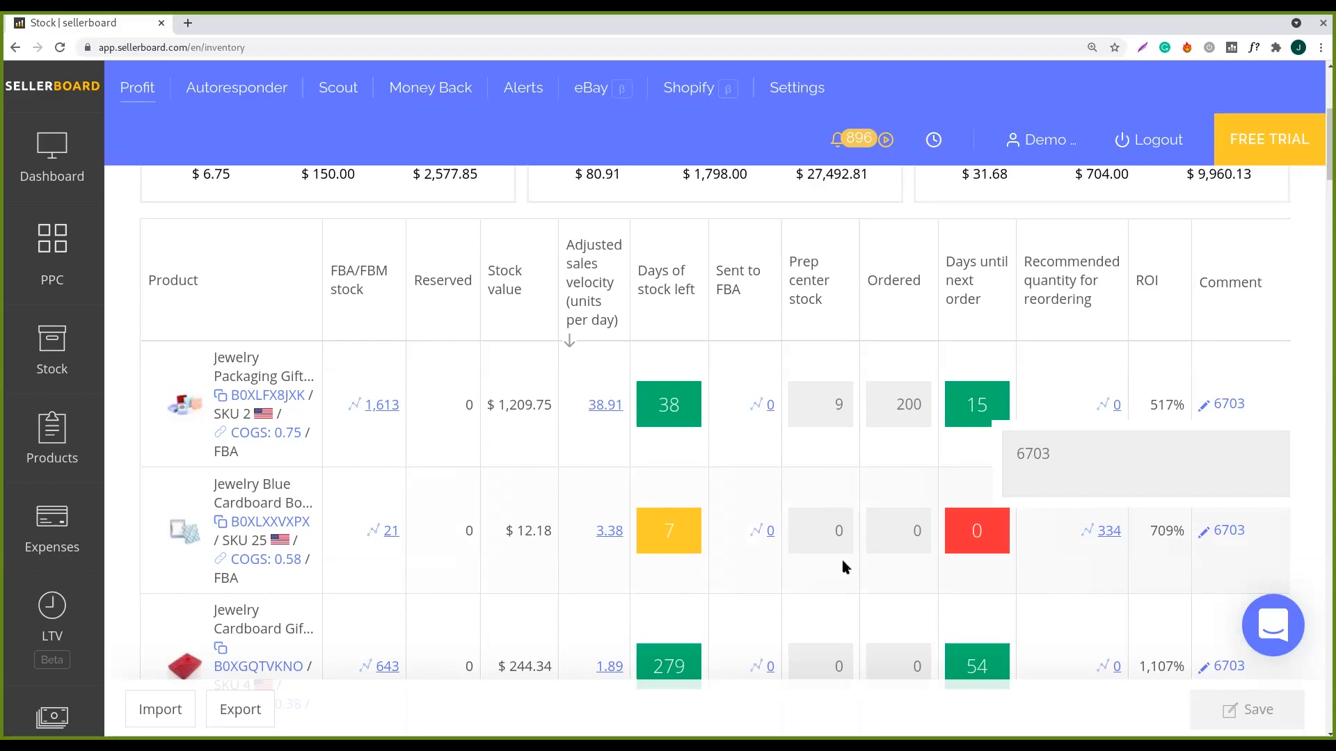
mouse_move(977, 557)
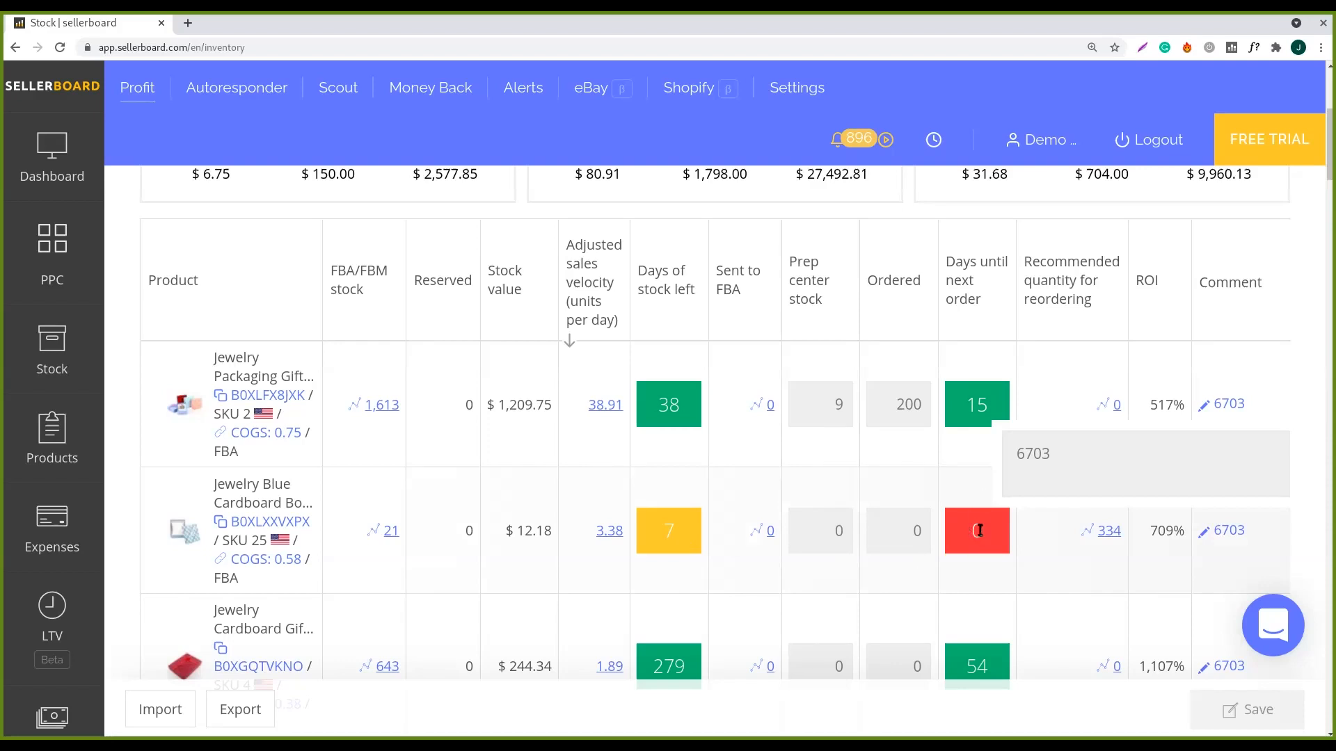
text(10)
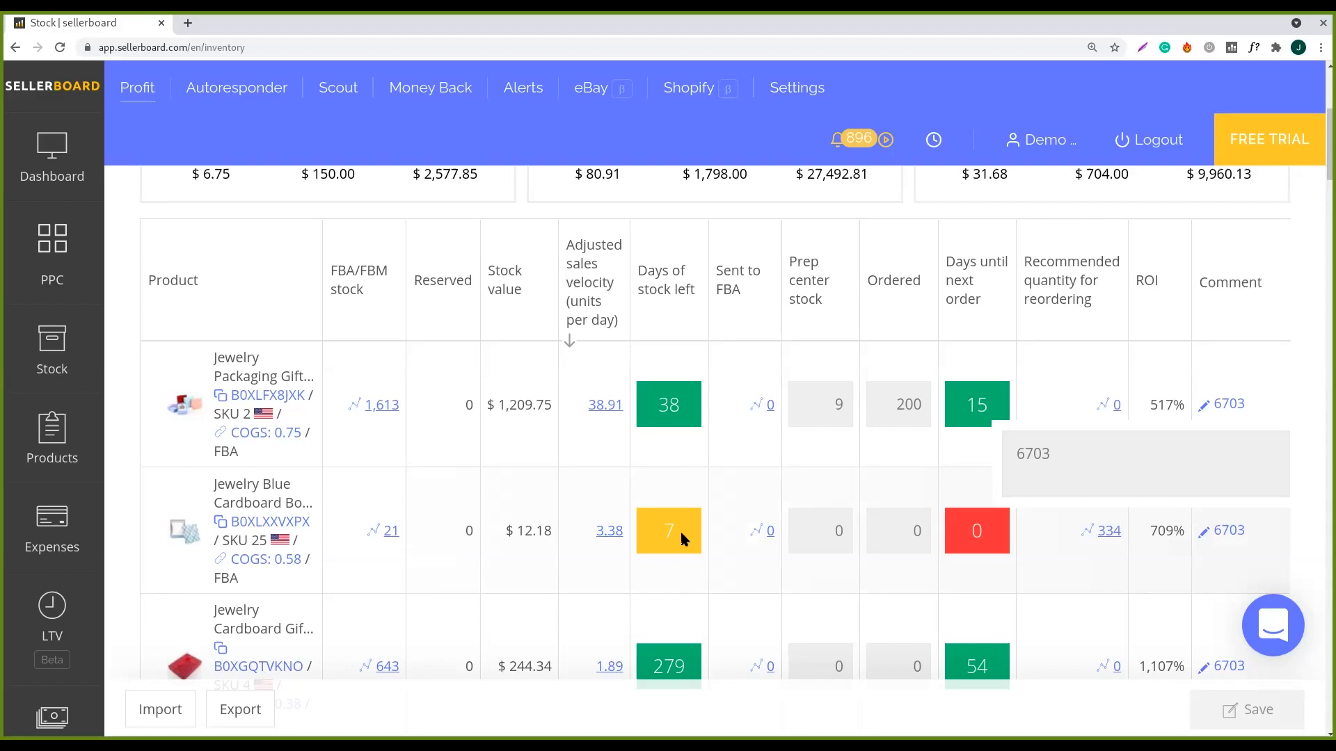
mouse_move(682, 537)
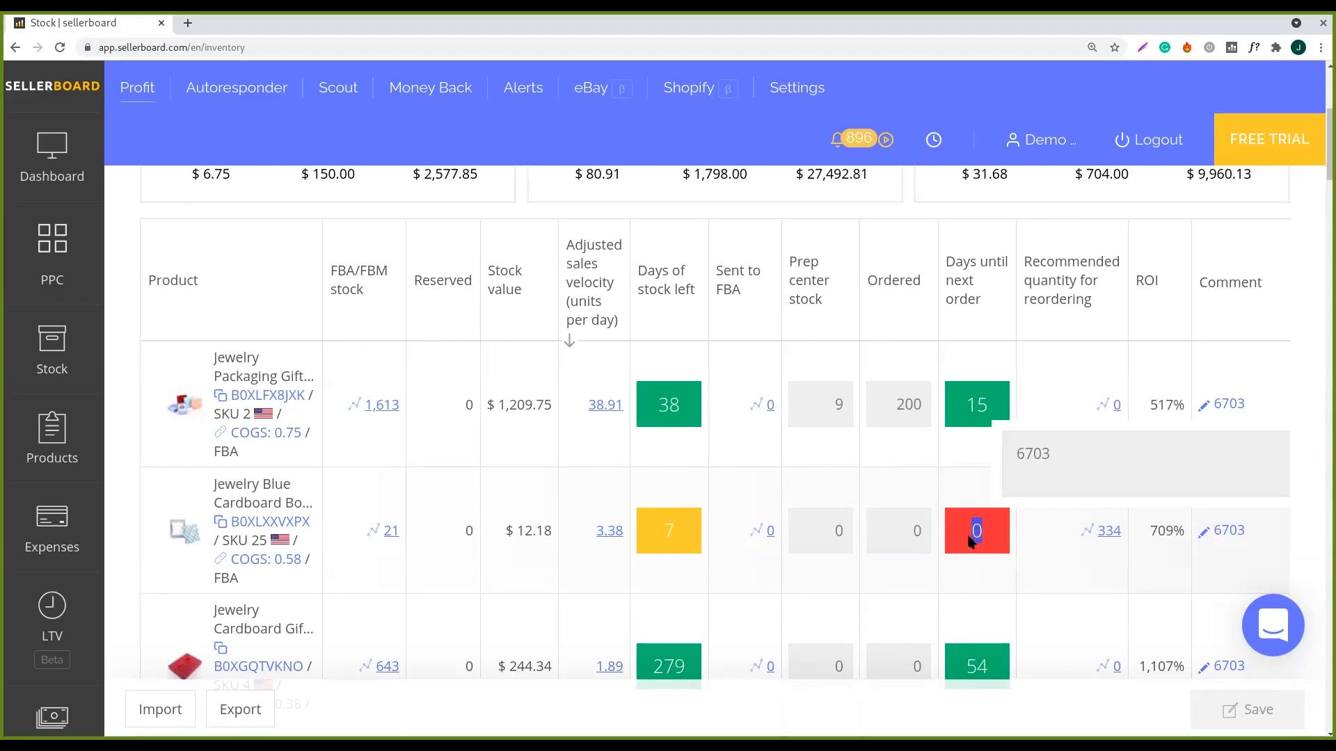
mouse_move(995, 530)
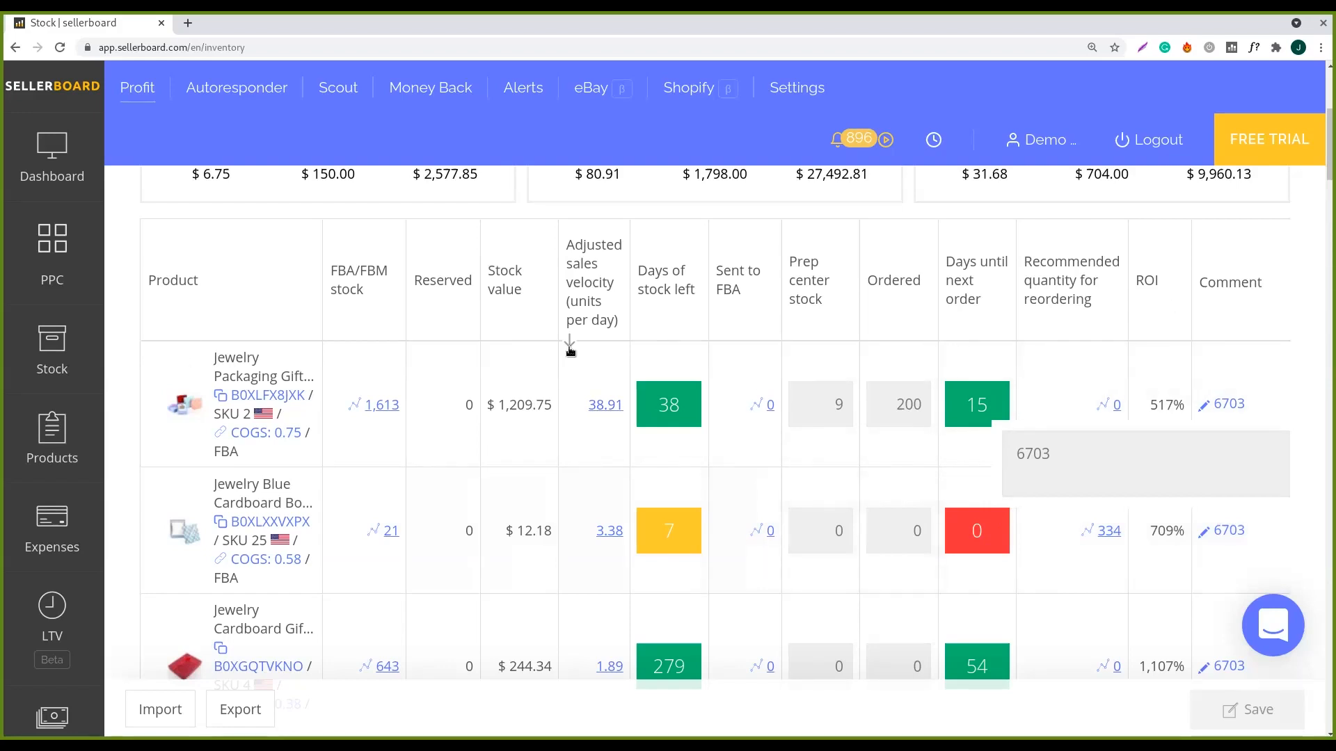
mouse_move(606, 405)
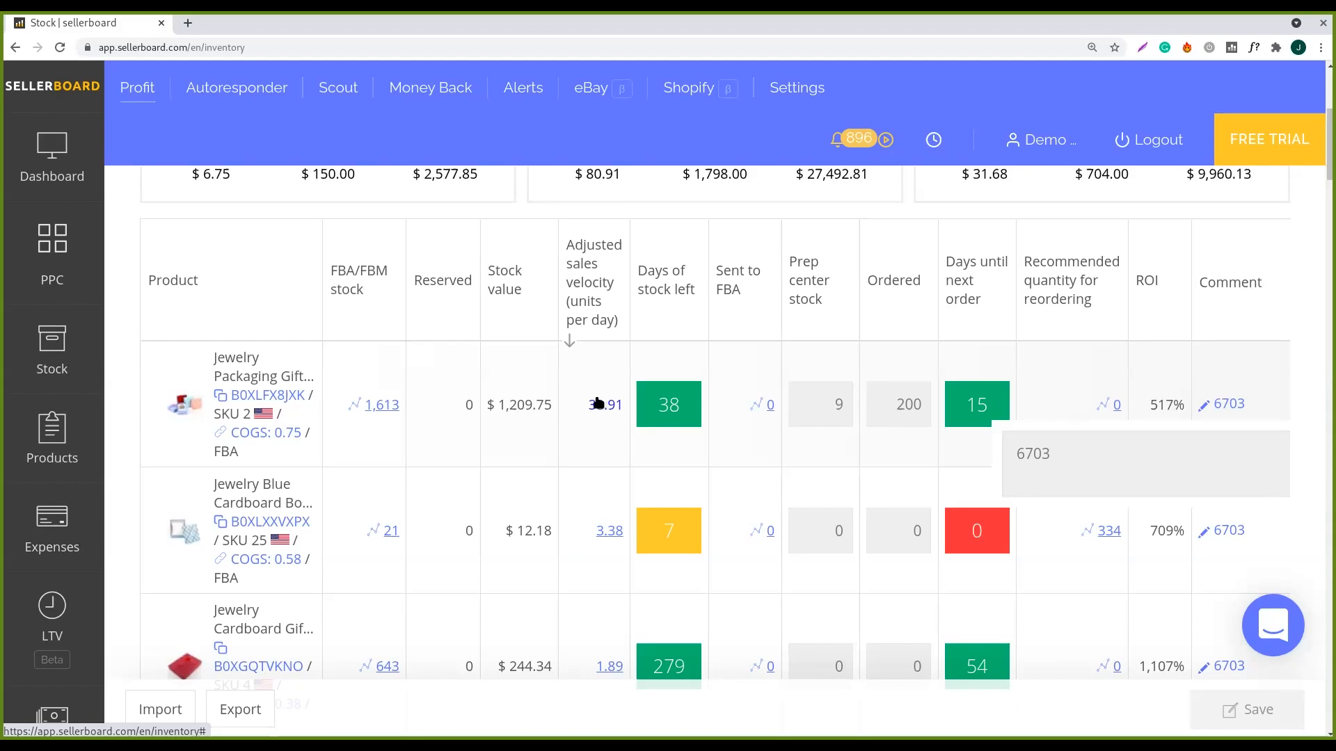
mouse_move(597, 401)
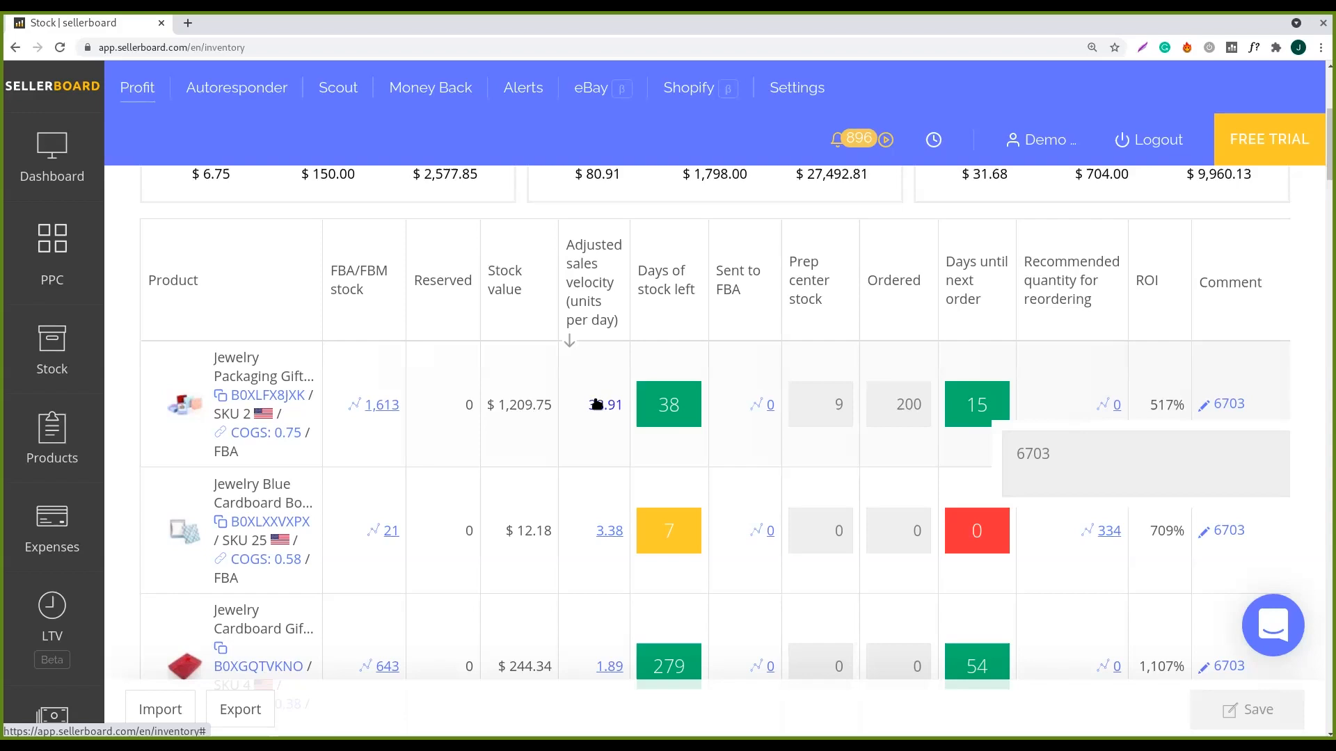
- Show the first product's Forecast settings behind its 38.91 weighted sales velocity
click(609, 405)
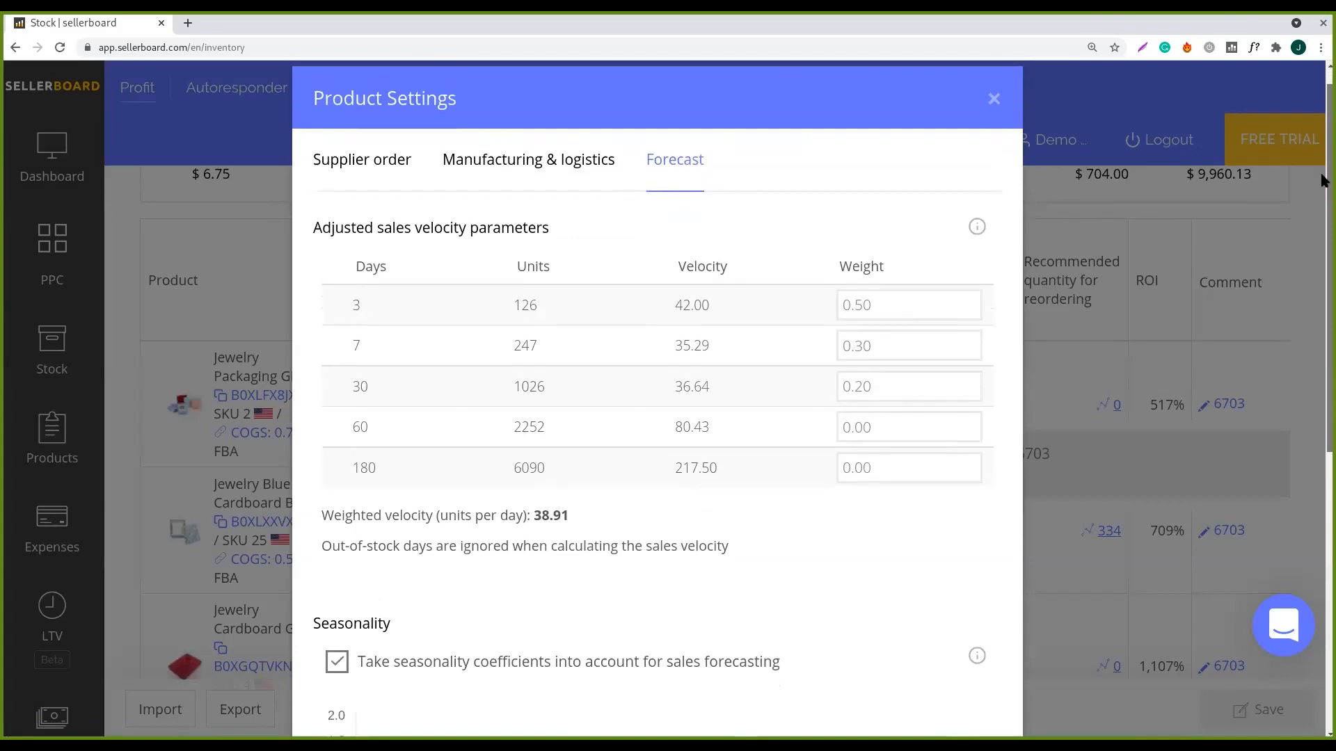
click(993, 98)
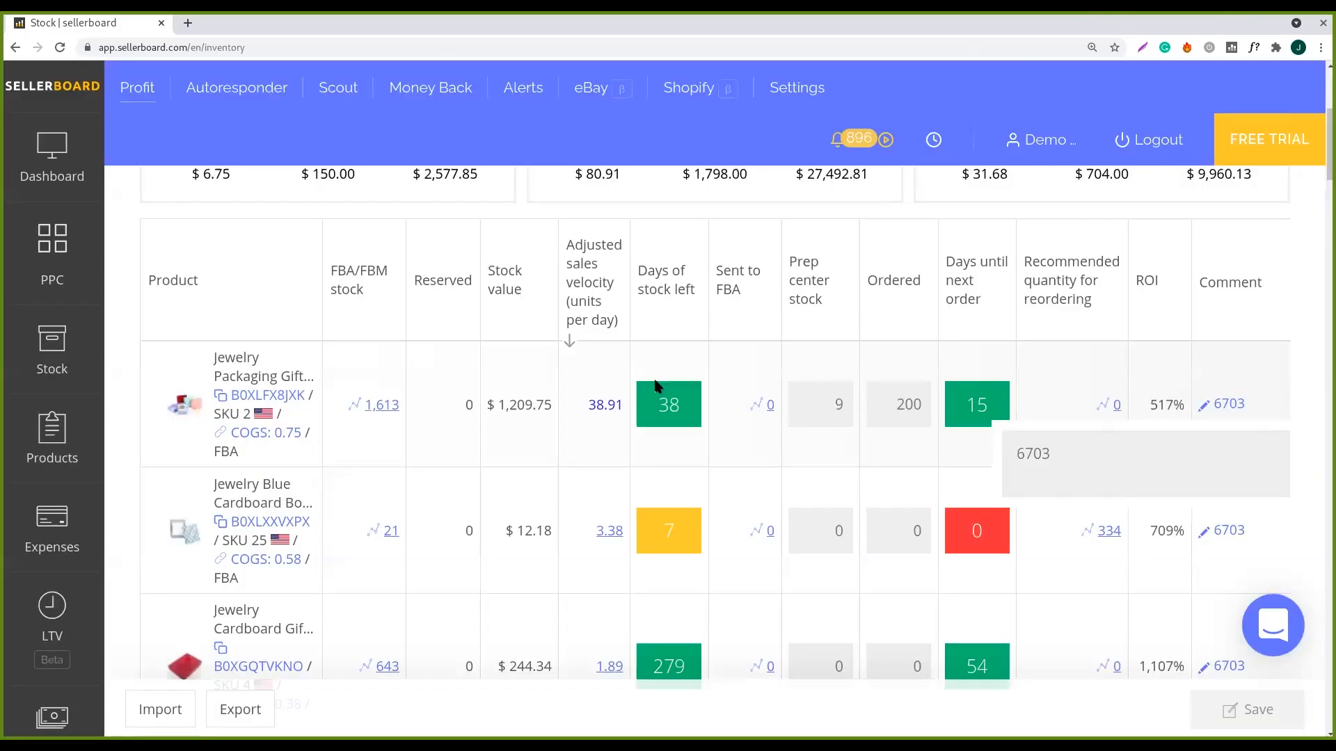
click(605, 404)
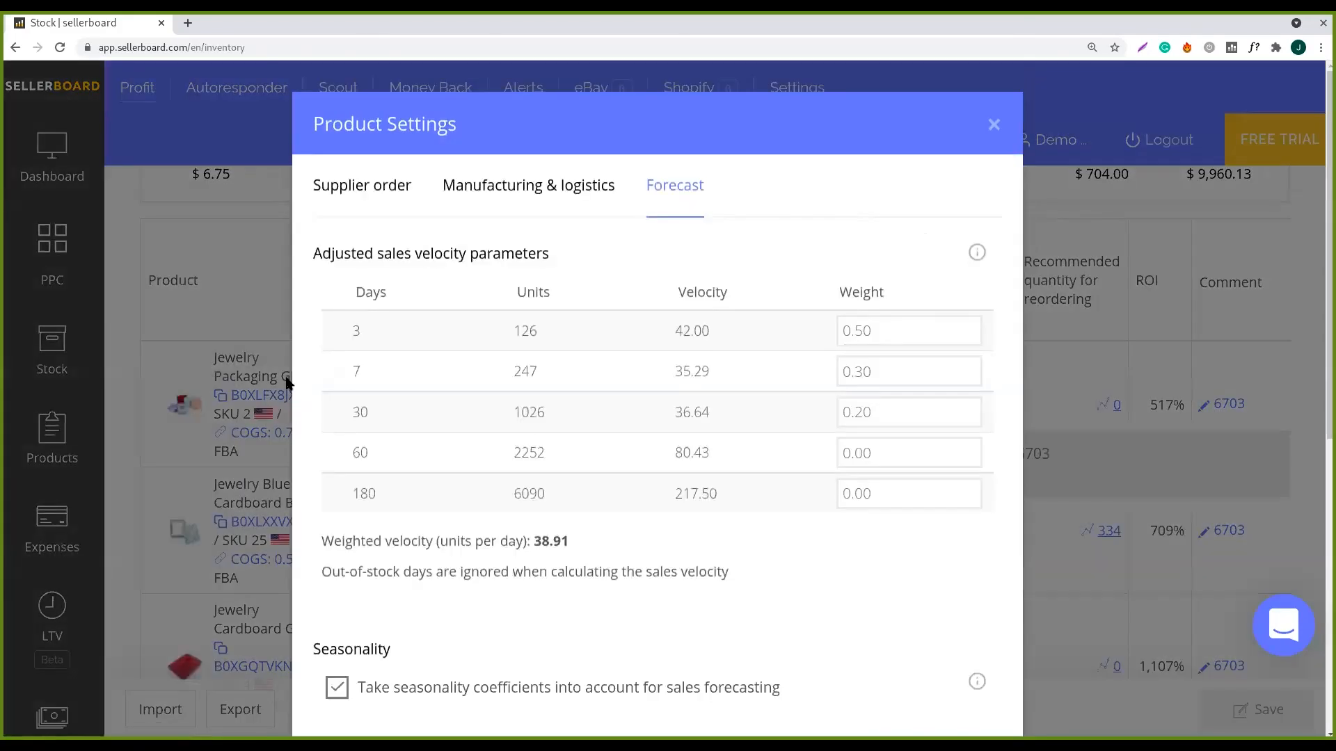
mouse_move(426, 301)
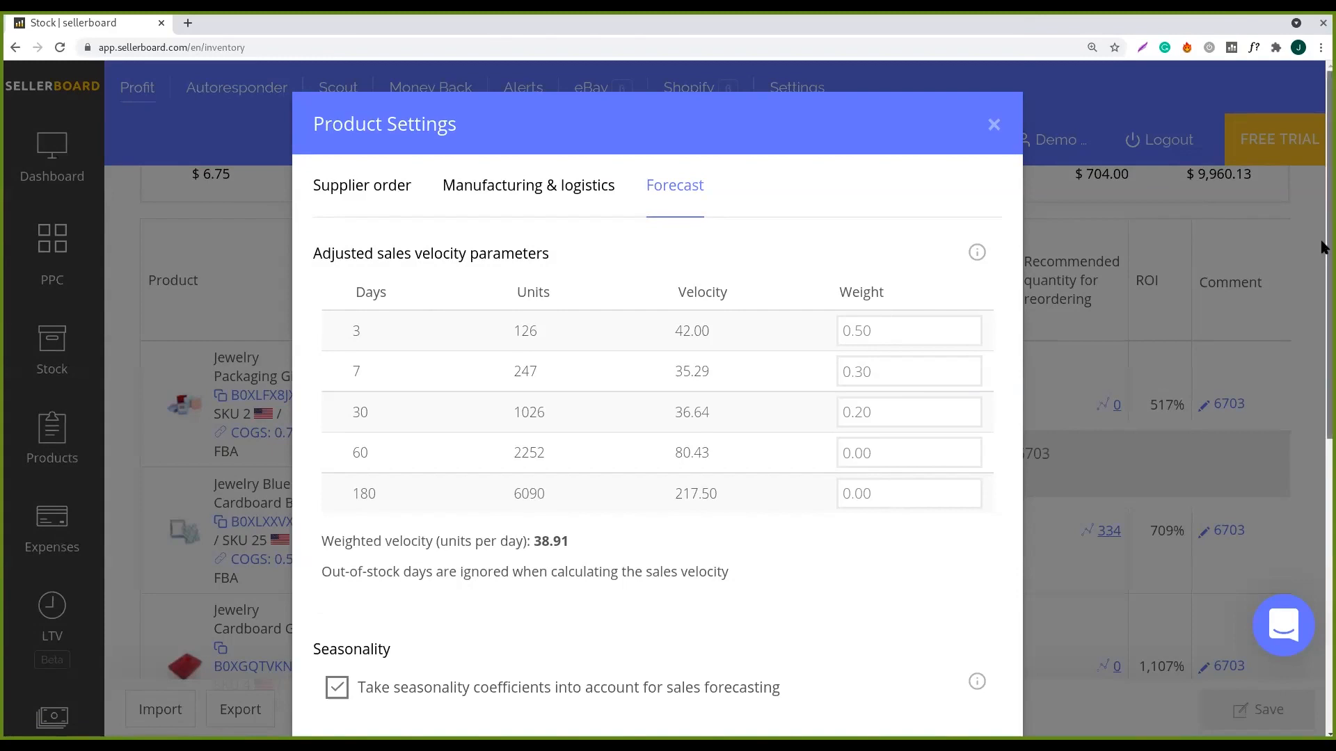
mouse_move(381, 333)
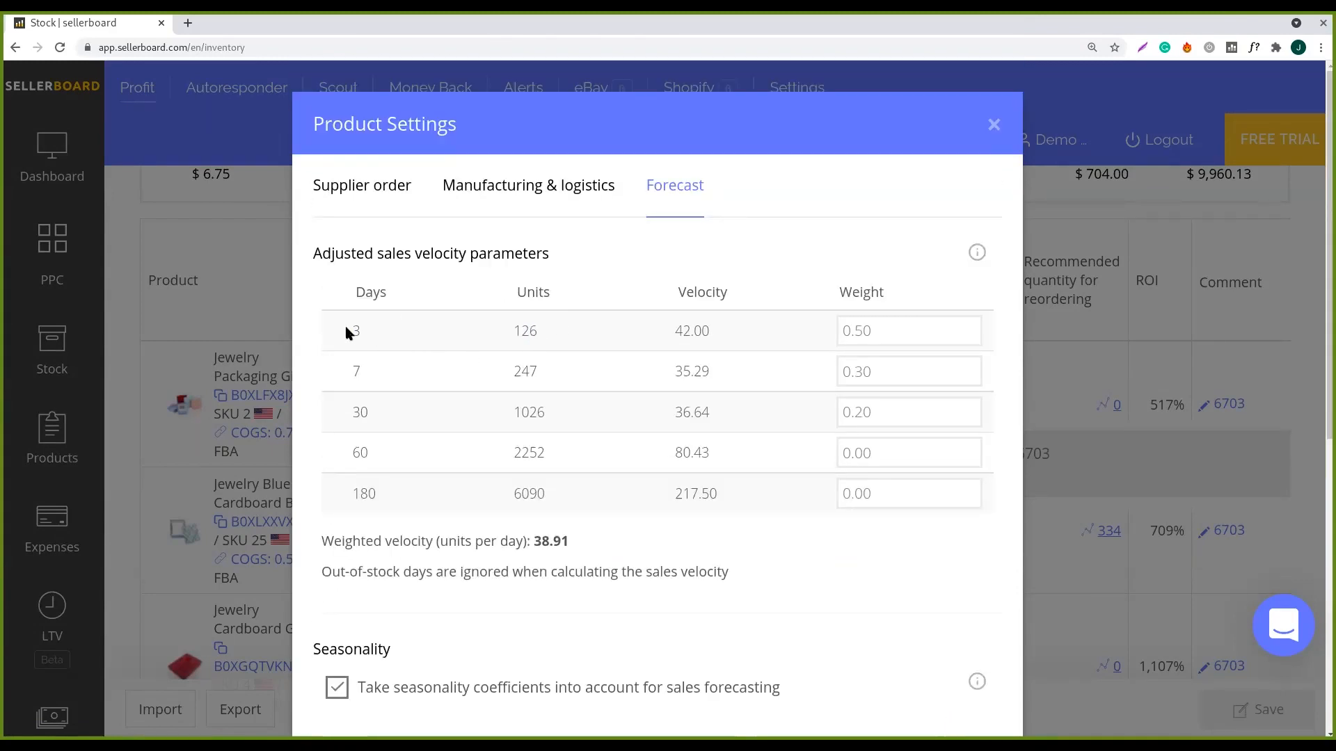
mouse_move(771, 330)
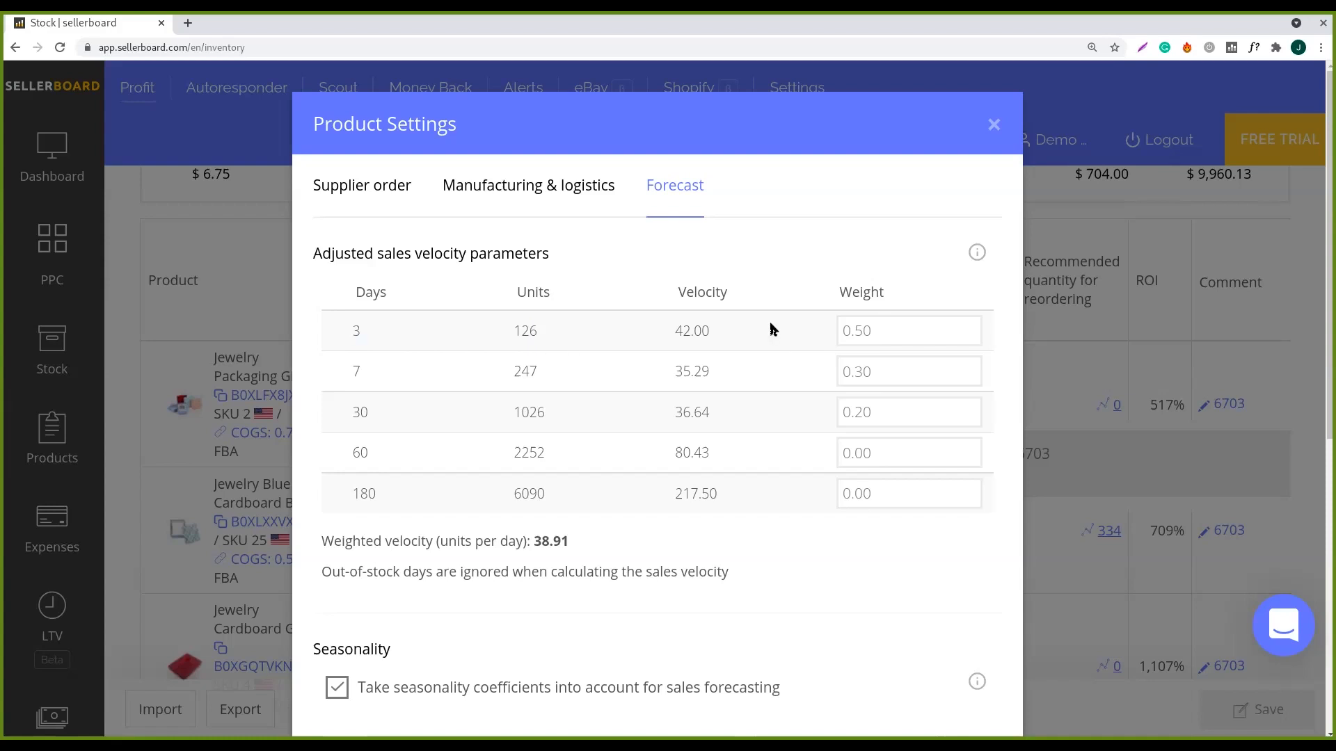
- Show the Supplier order settings: 90-day target stock range and 0-day FBA buffer
click(362, 185)
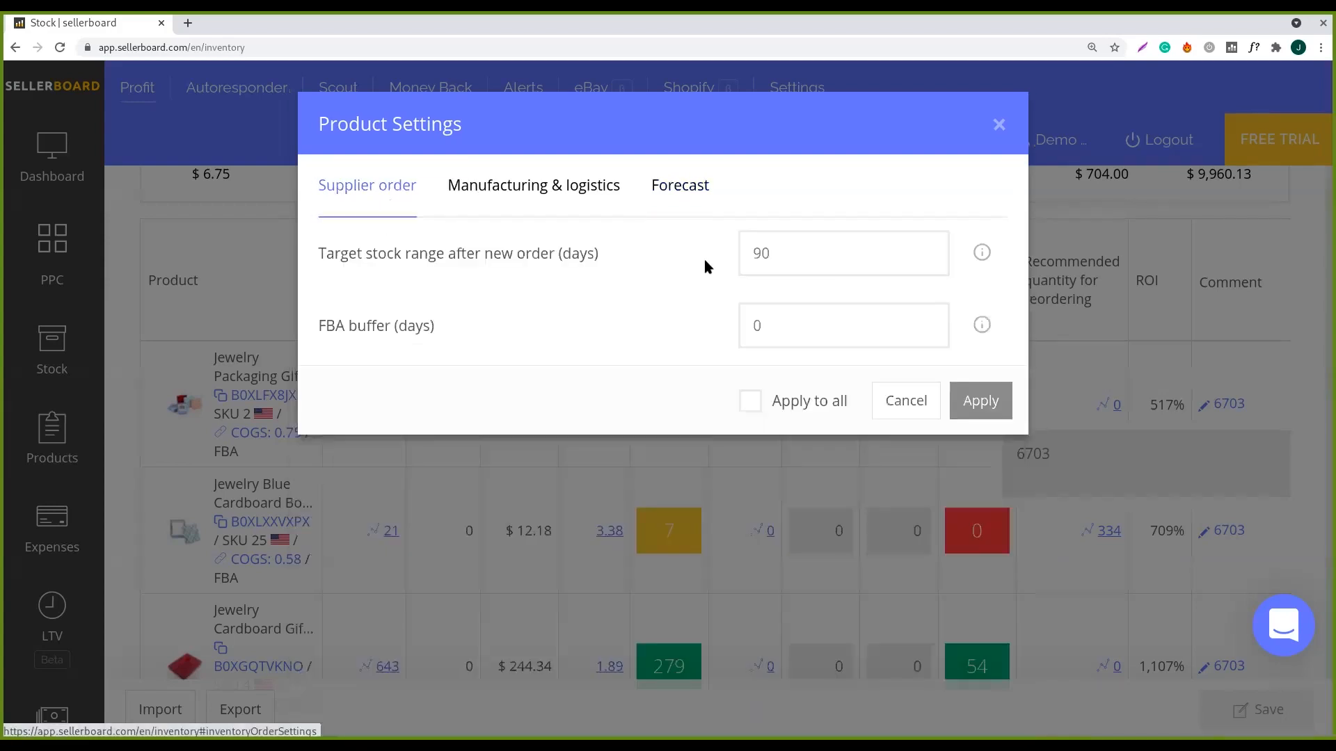
mouse_move(849, 221)
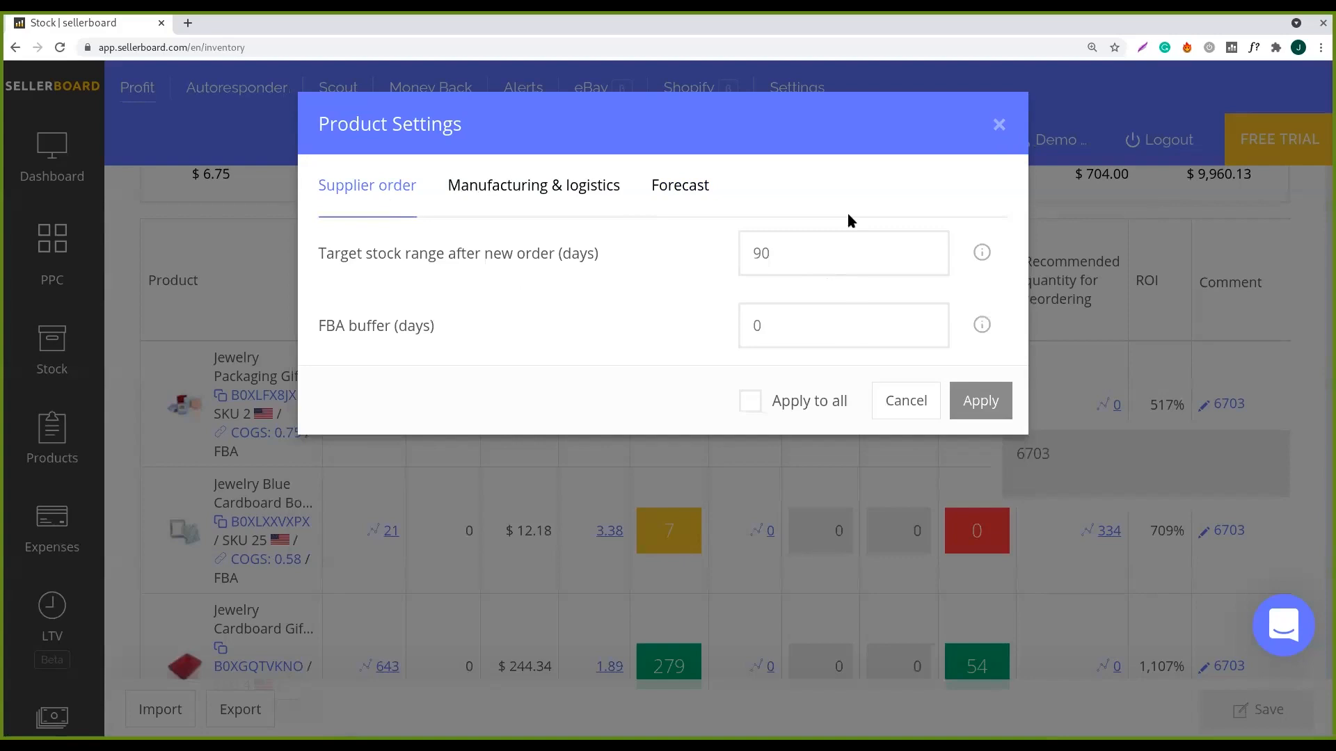
mouse_move(801, 262)
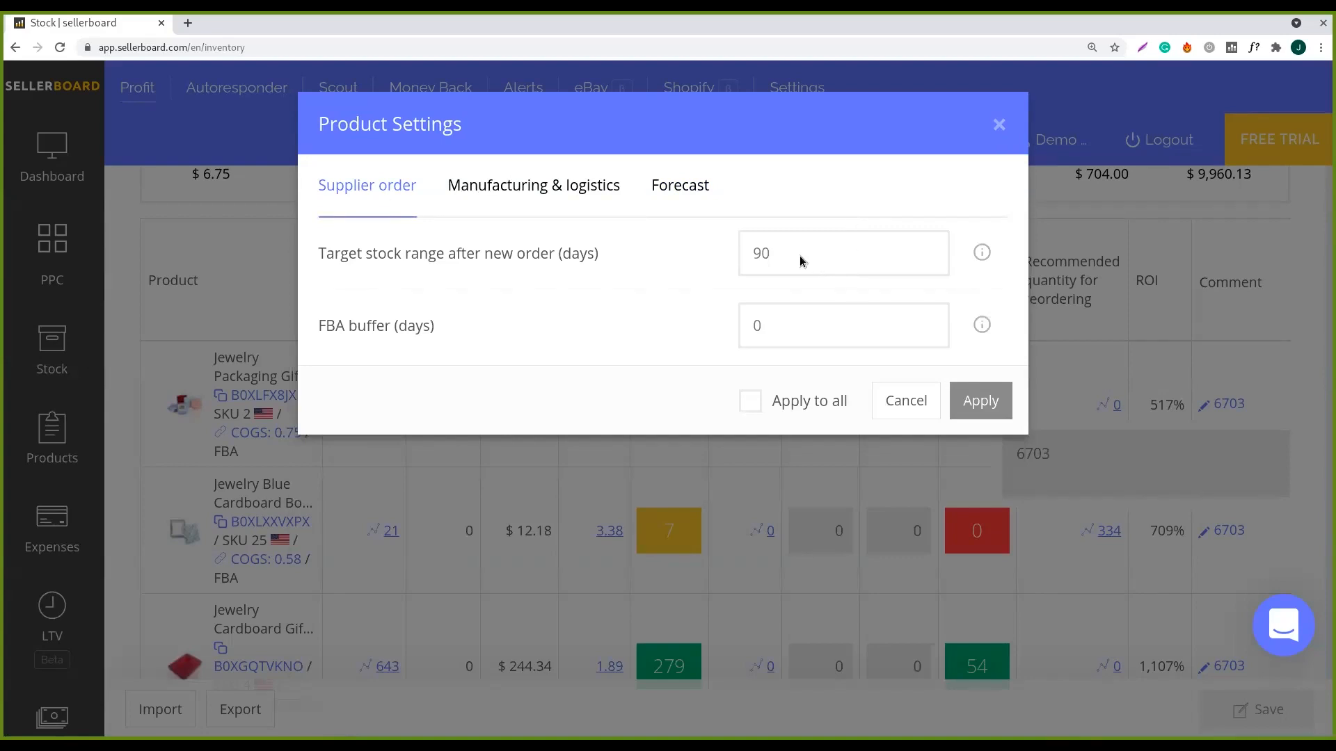
mouse_move(806, 223)
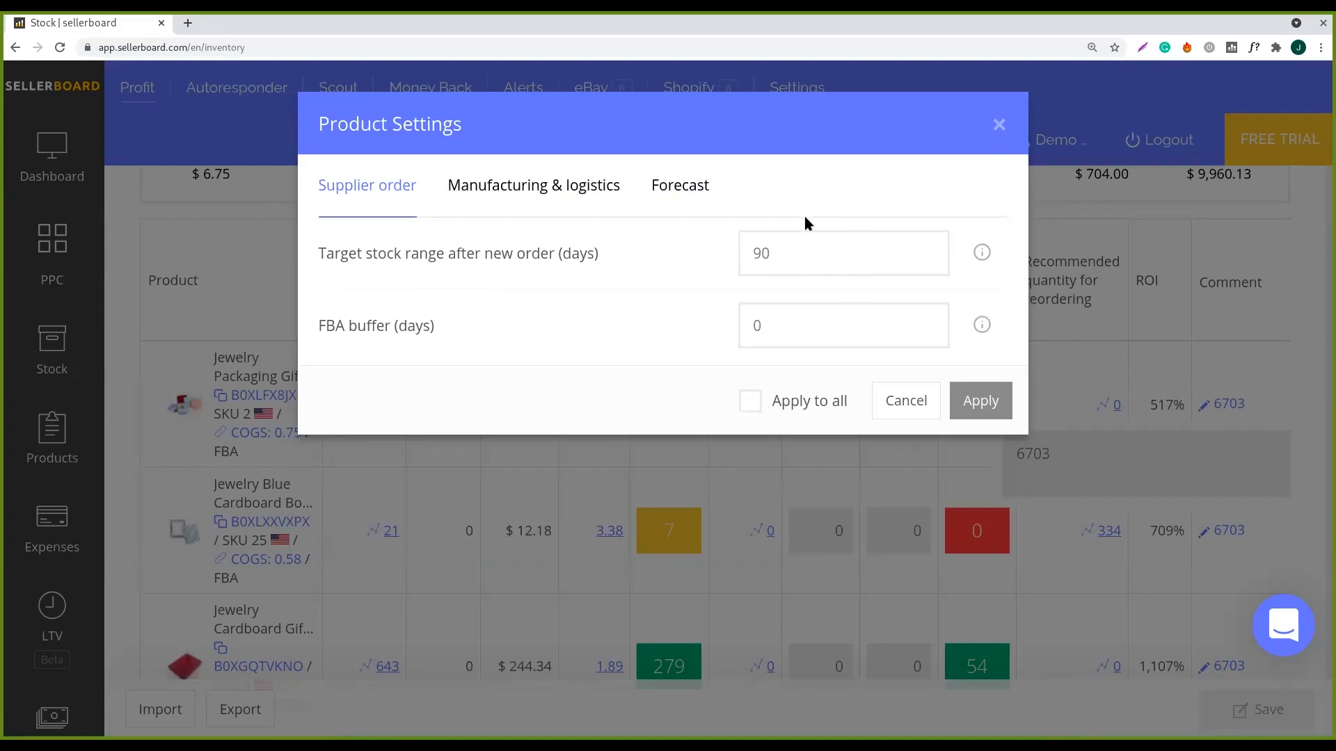
mouse_move(796, 229)
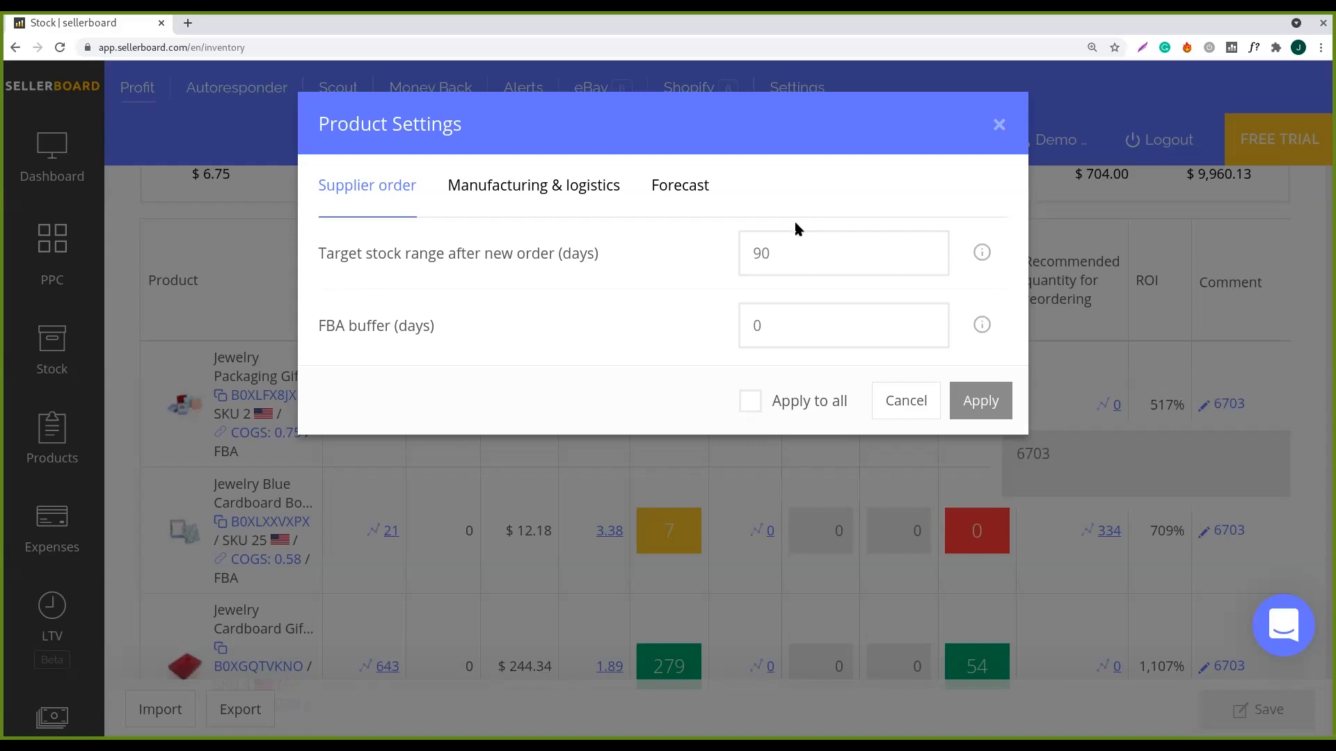
mouse_move(820, 291)
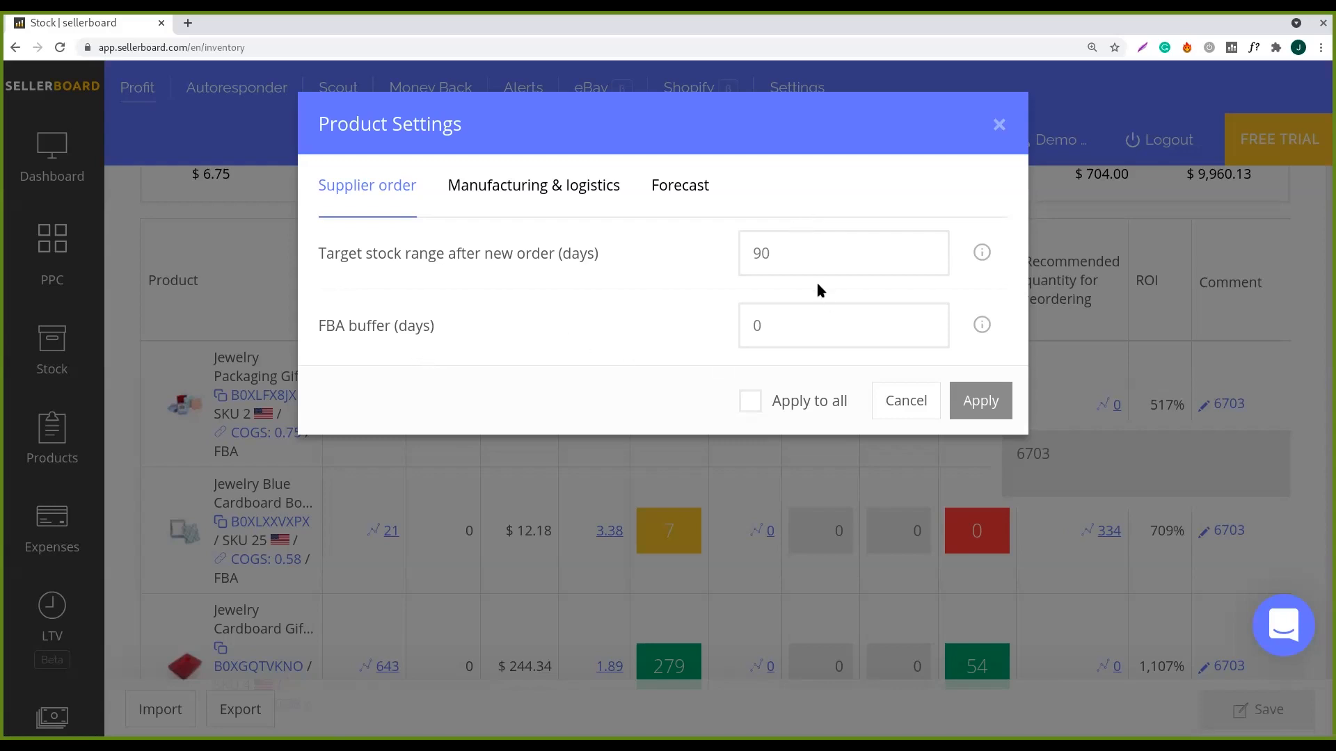
mouse_move(743, 344)
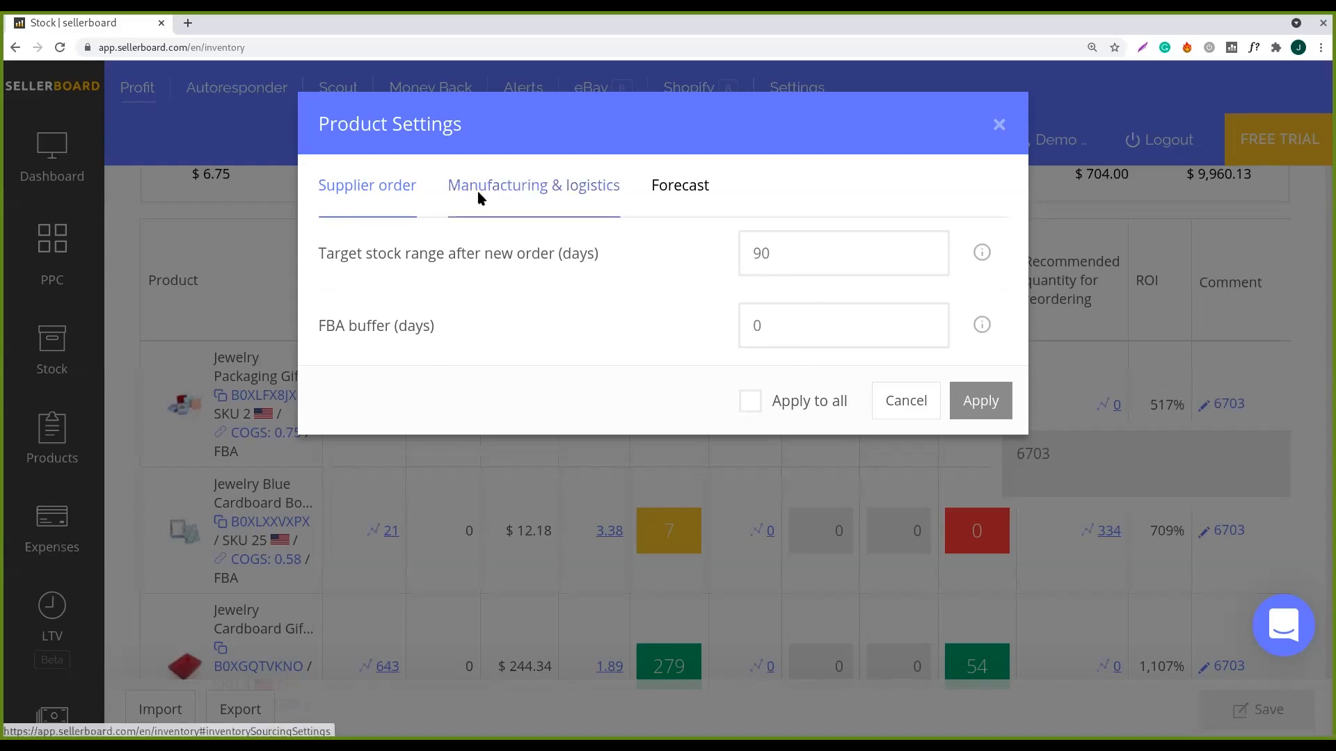
- Show Manufacturing & logistics: 35 days manufacturing, 0 days to prep center, 10 days to FBA
click(533, 185)
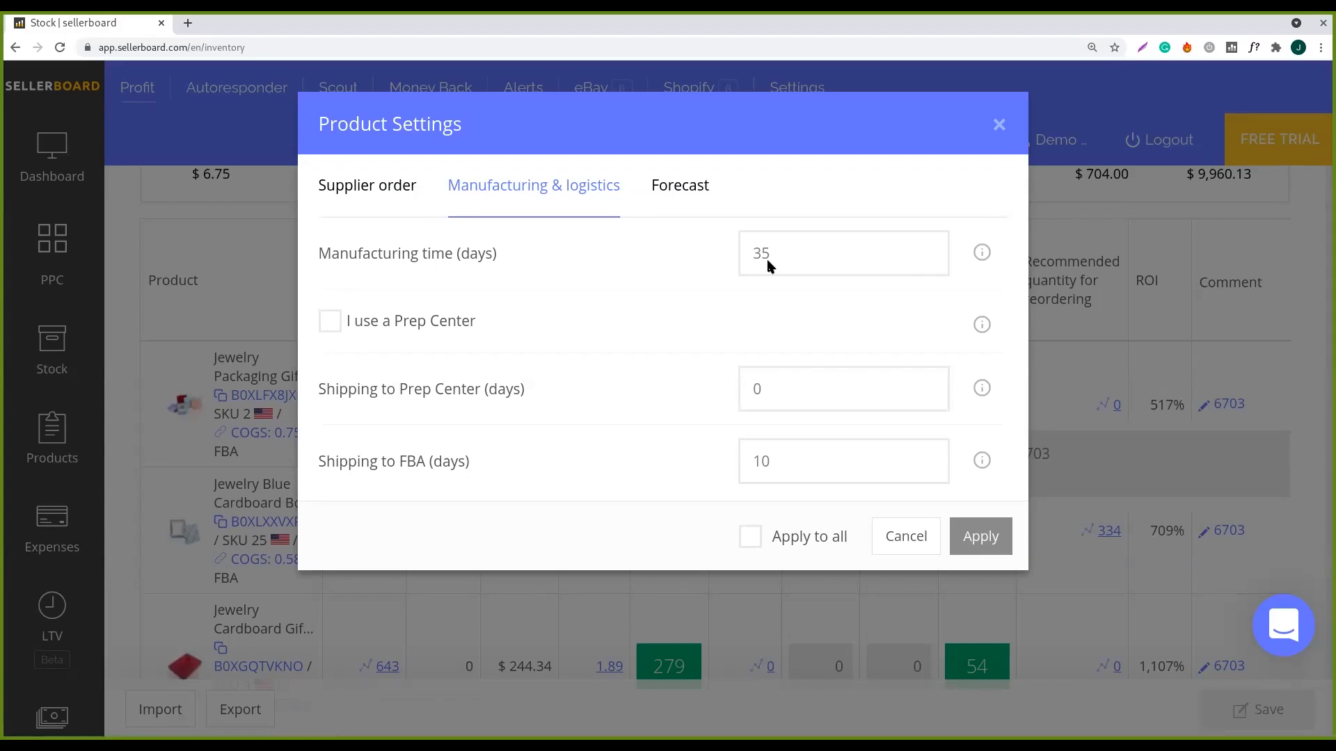
mouse_move(546, 393)
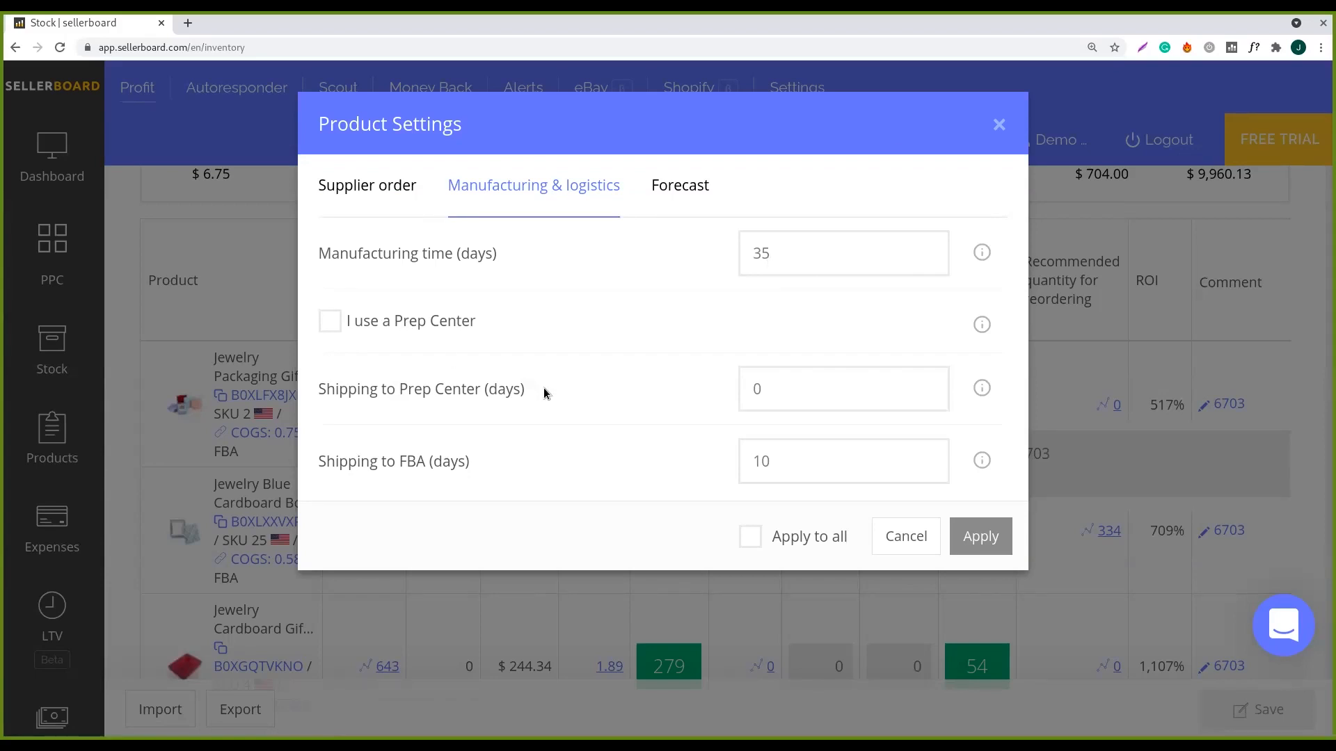
mouse_move(517, 399)
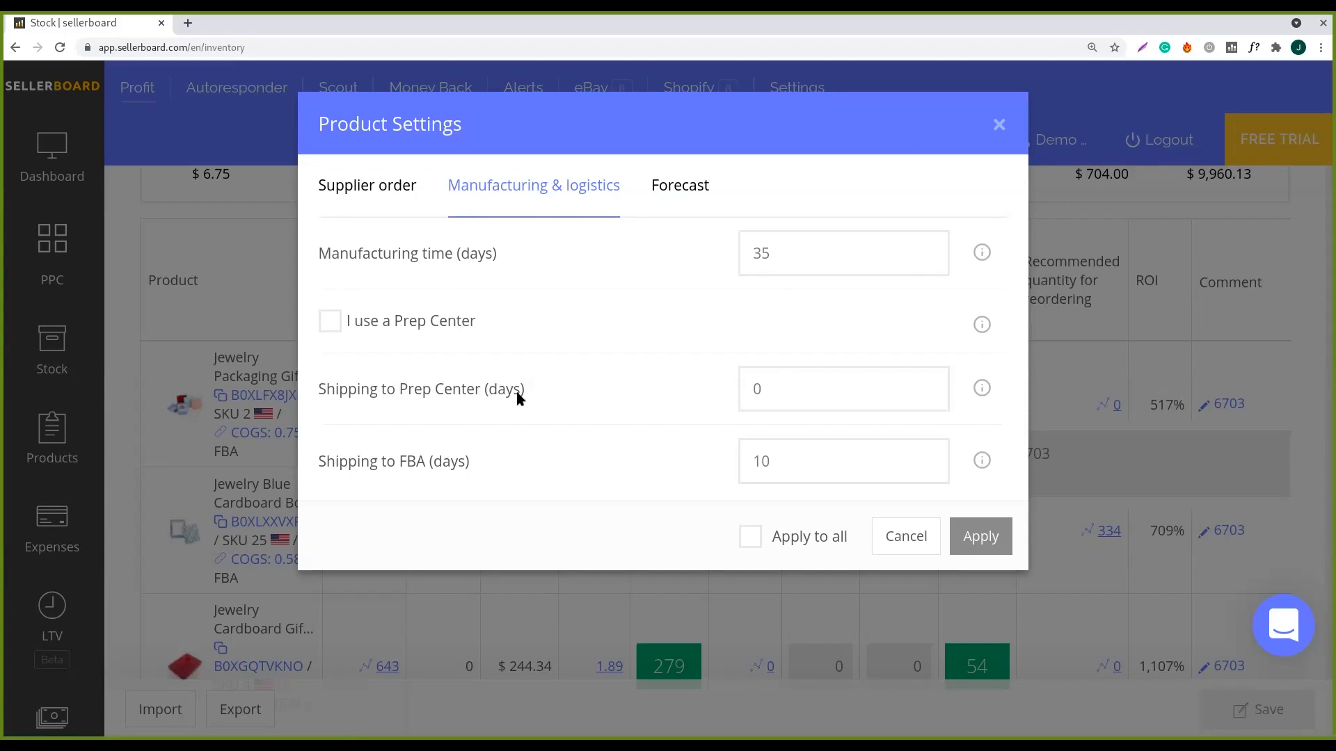
mouse_move(776, 388)
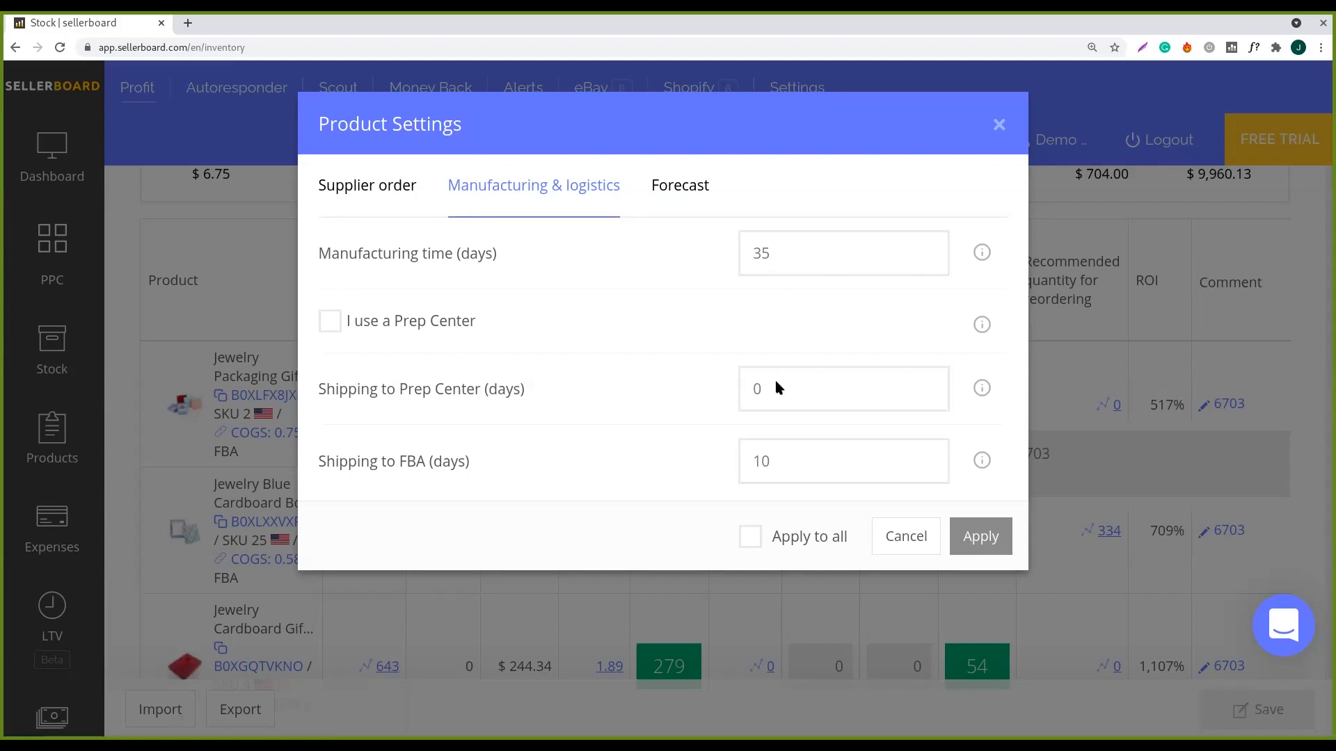
mouse_move(805, 473)
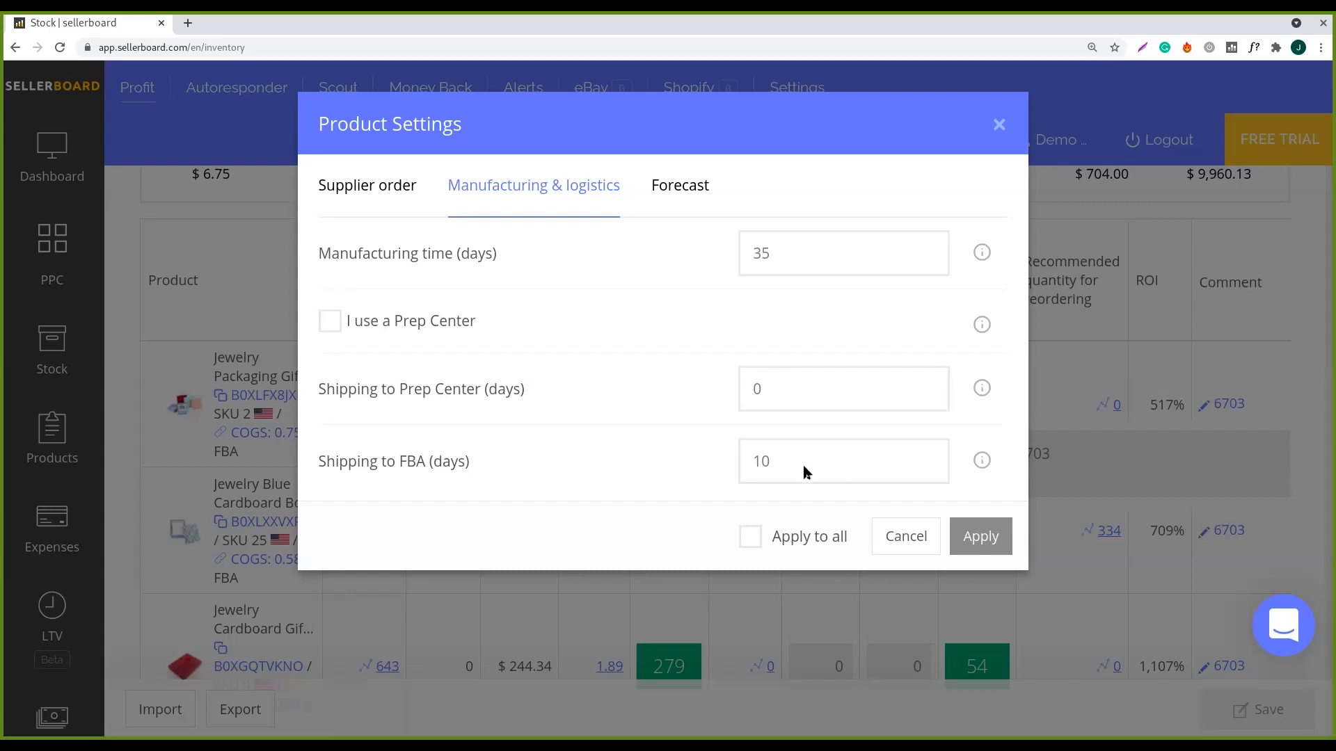
mouse_move(757, 471)
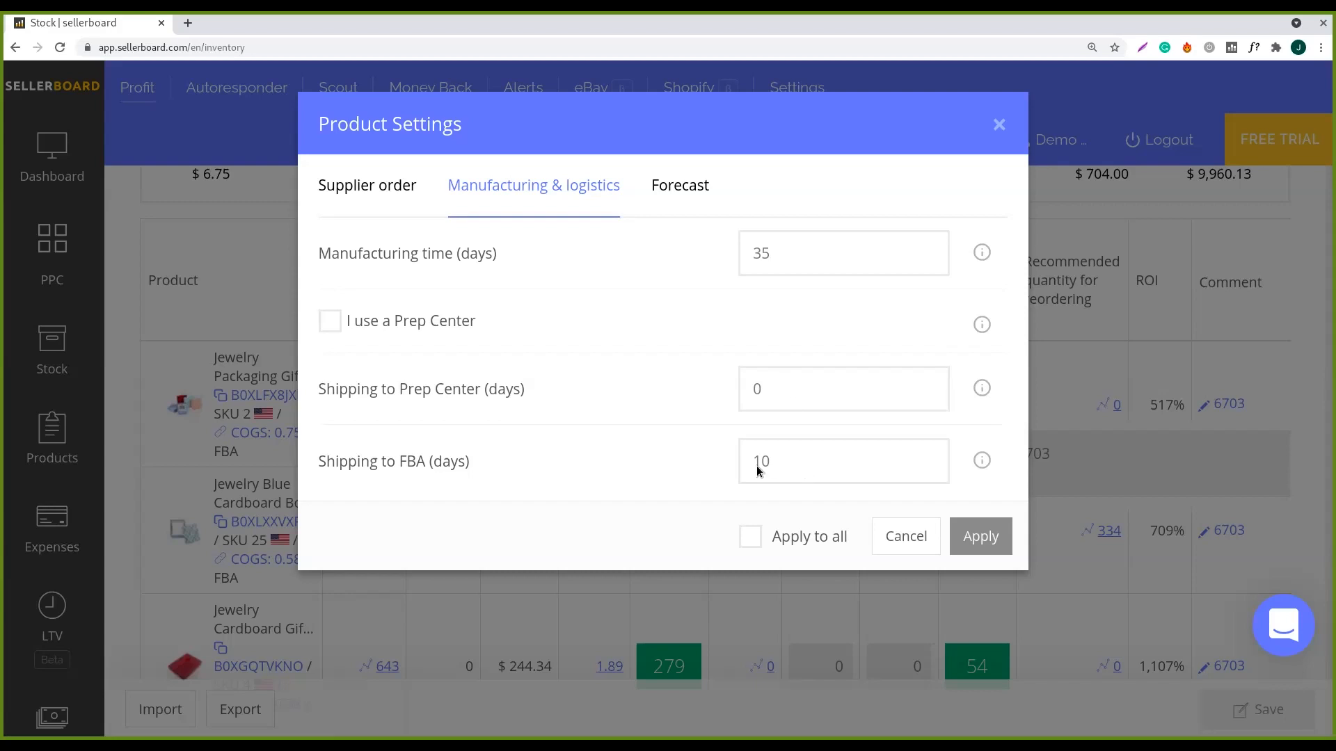
mouse_move(672, 274)
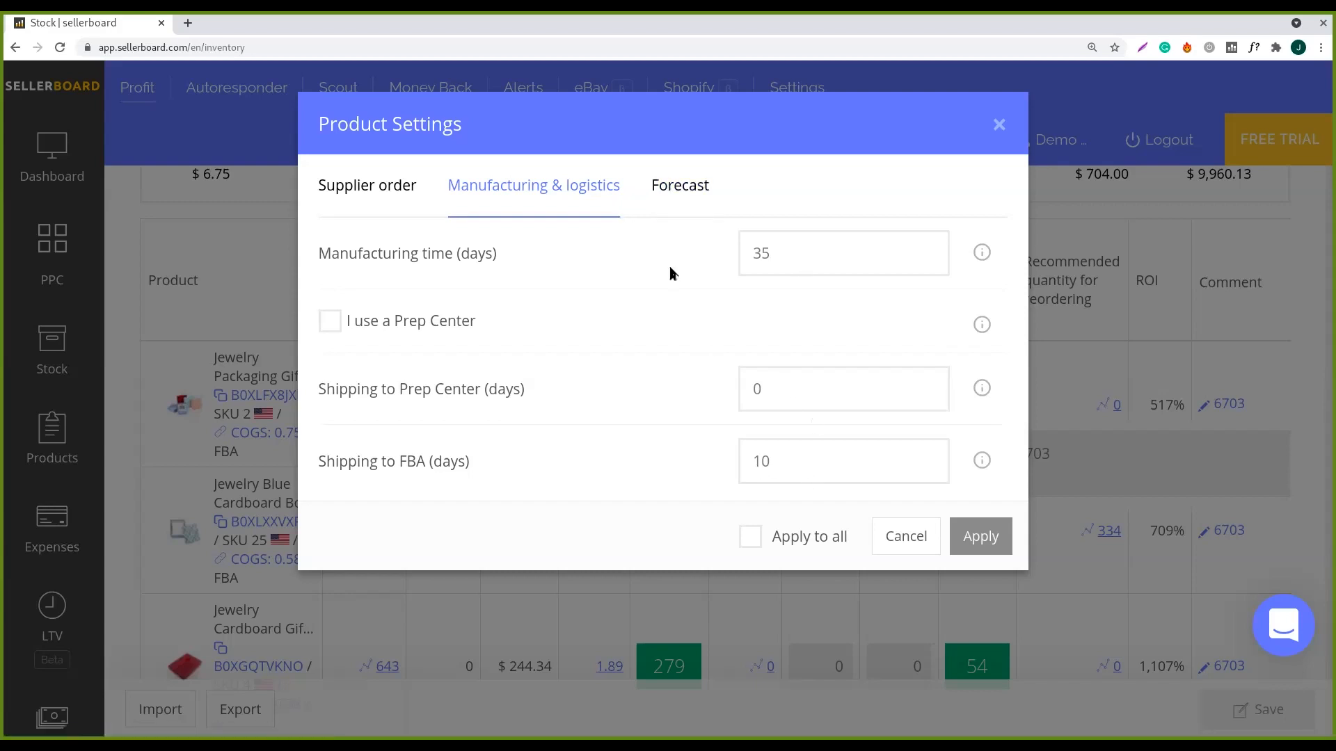
mouse_move(980, 632)
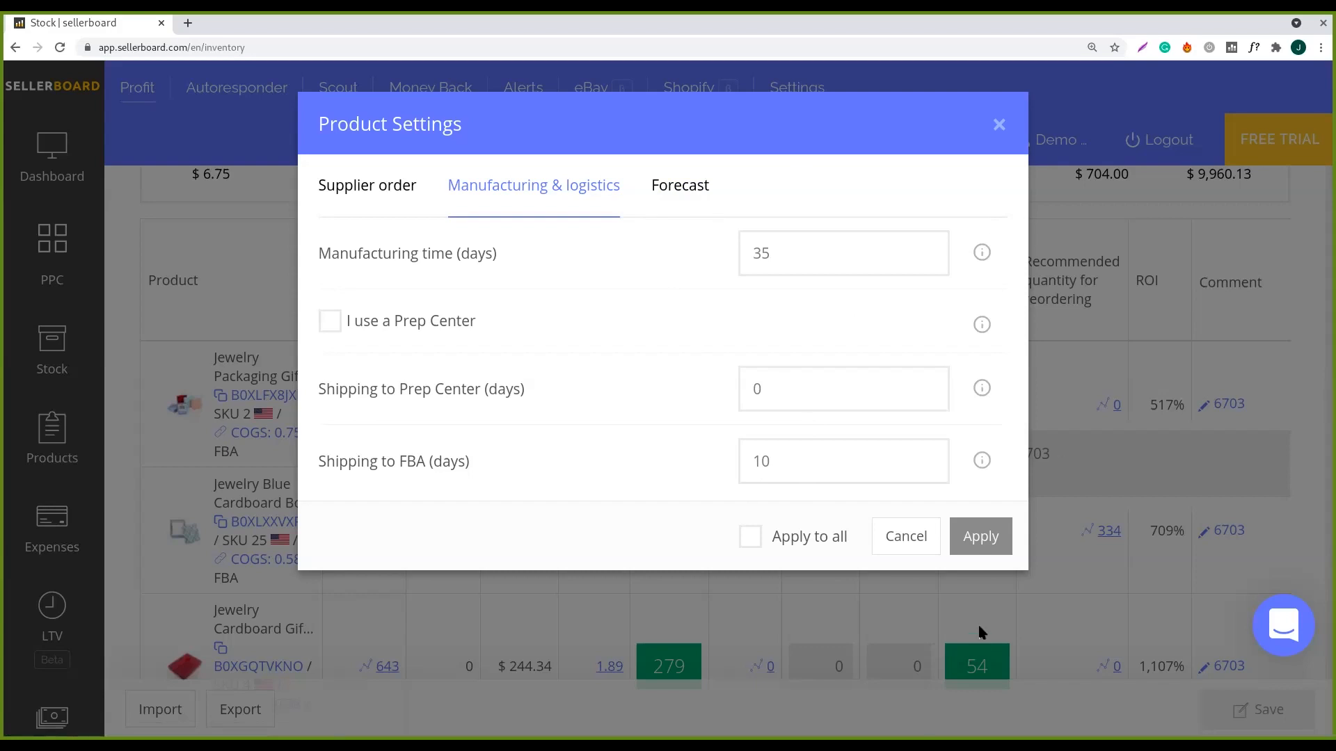
mouse_move(962, 662)
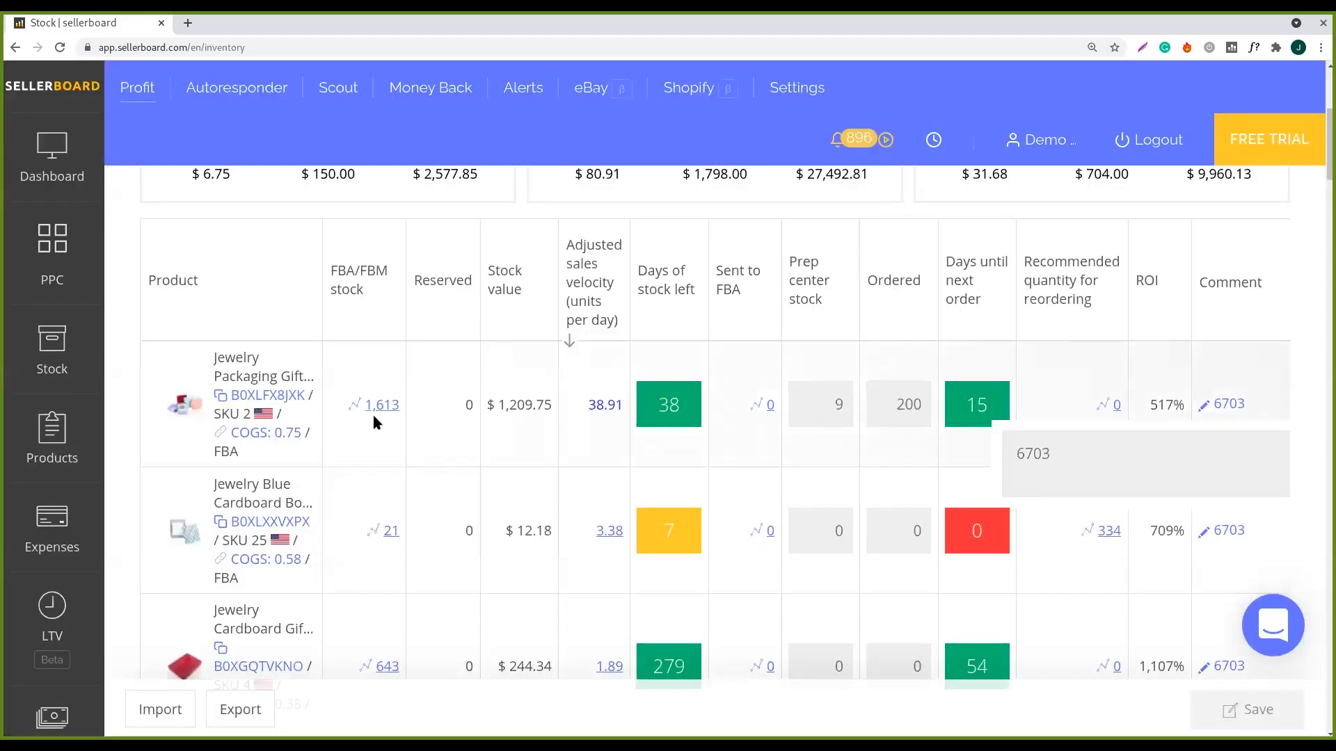
mouse_move(601, 409)
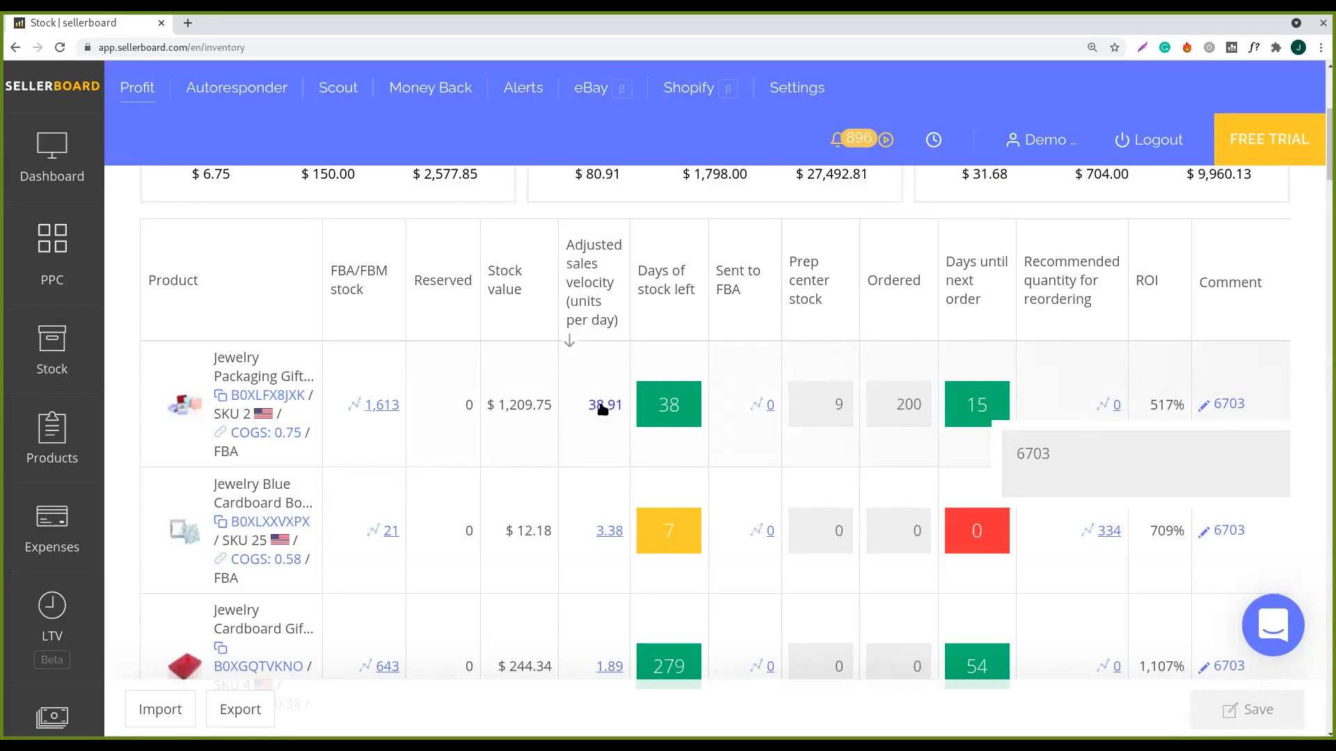
- Point out the first product's sales velocity and its 38 days of stock left in the table
double_click(605, 404)
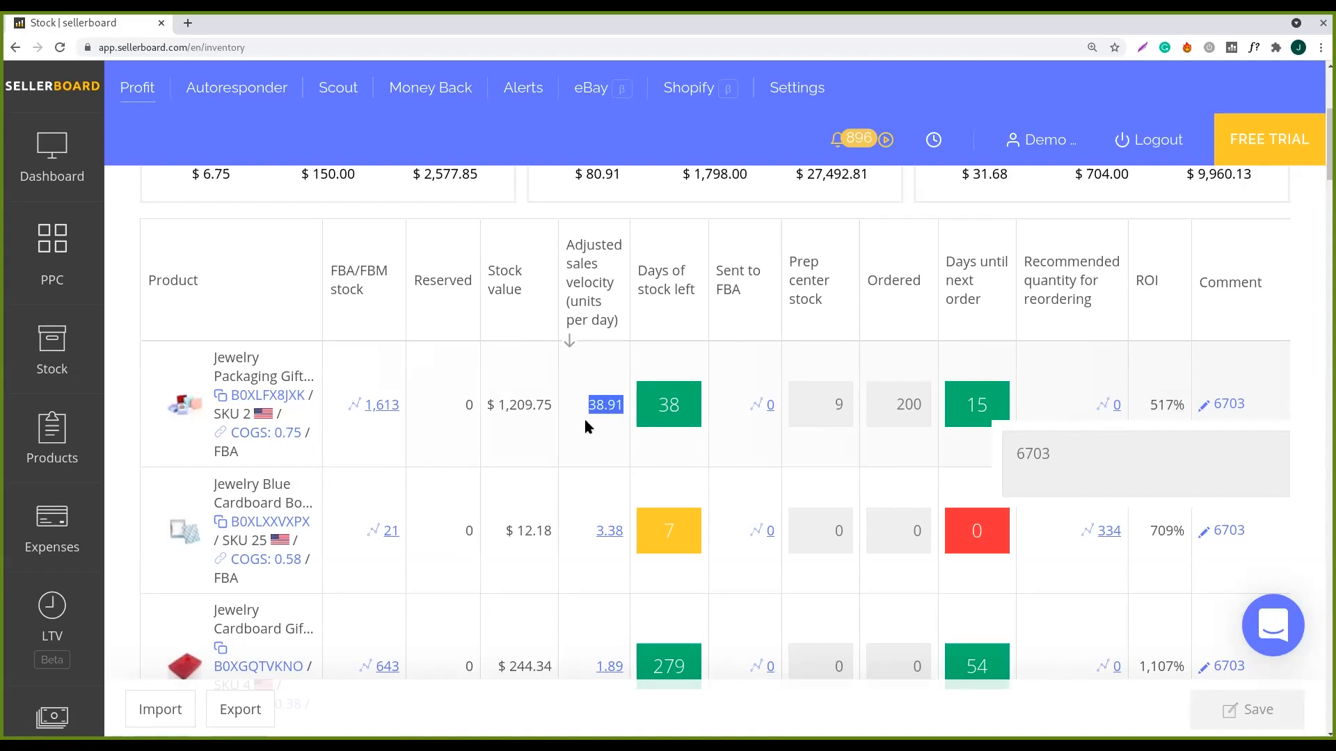
click(668, 404)
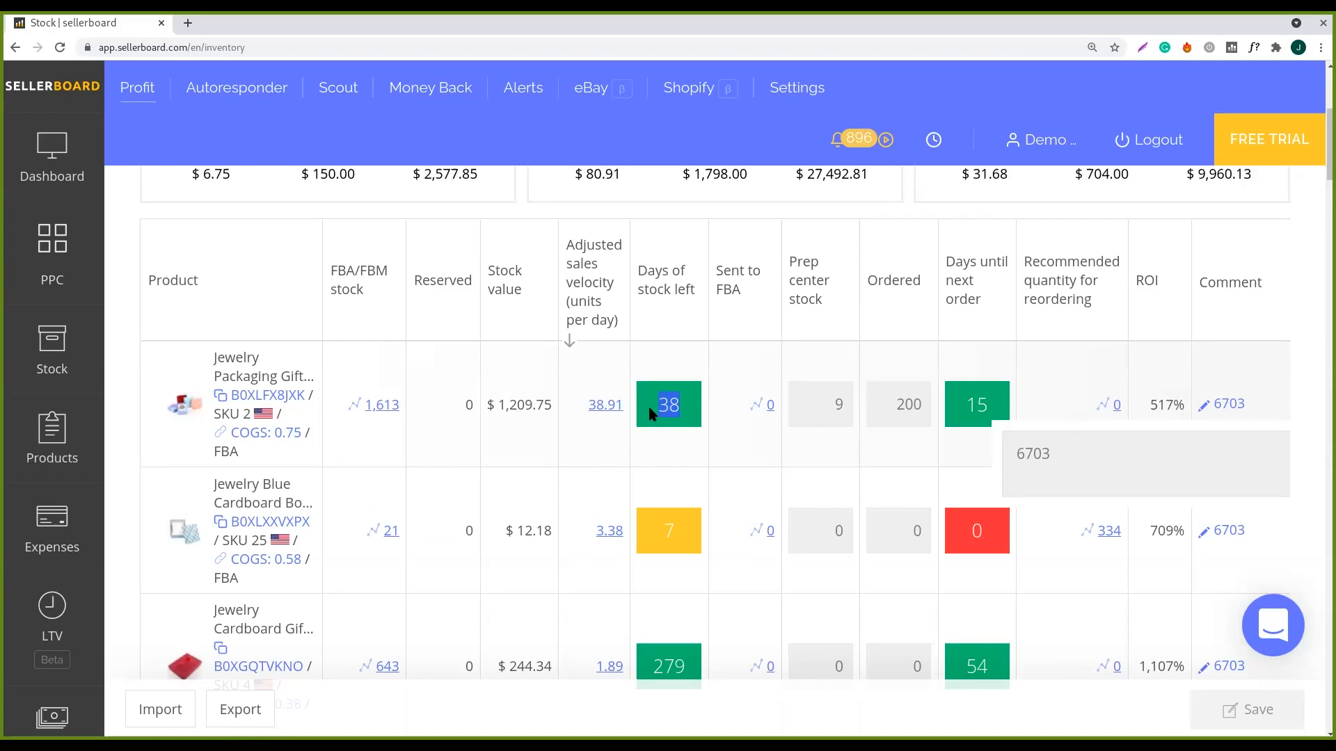
mouse_move(585, 283)
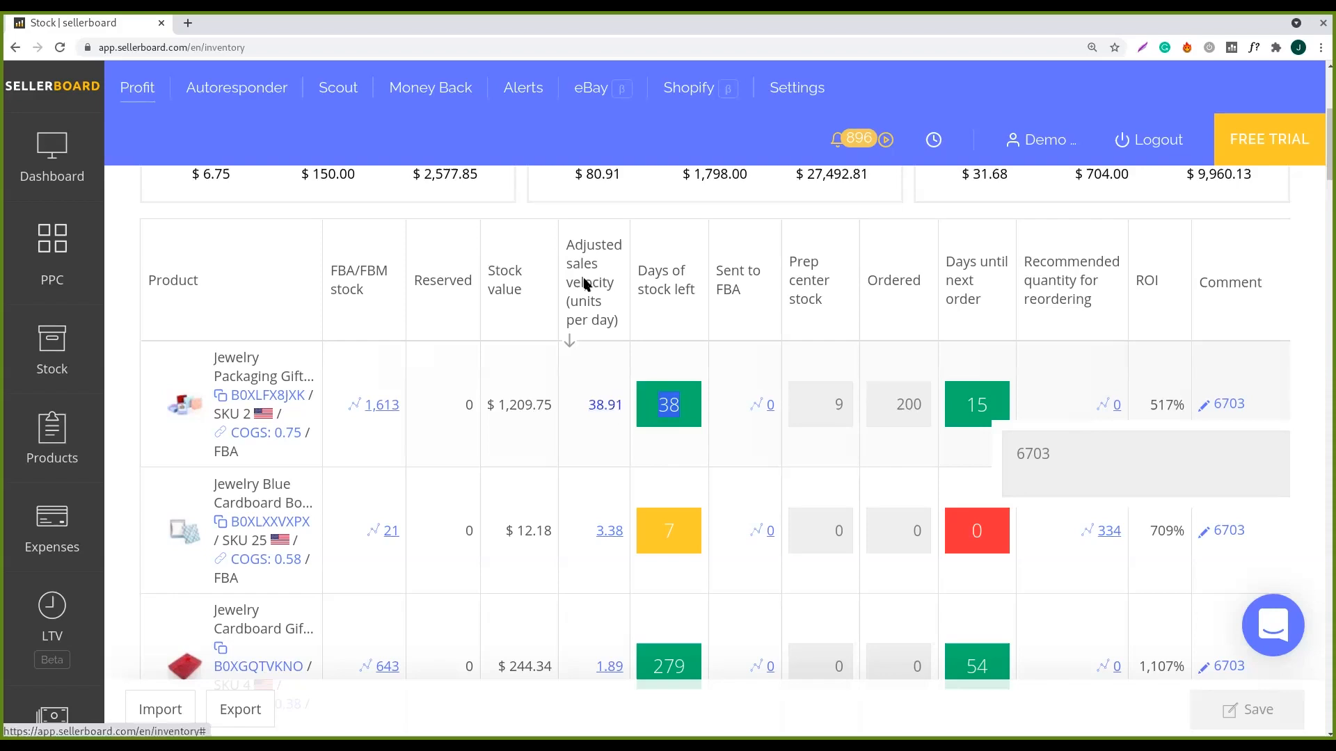
click(1228, 403)
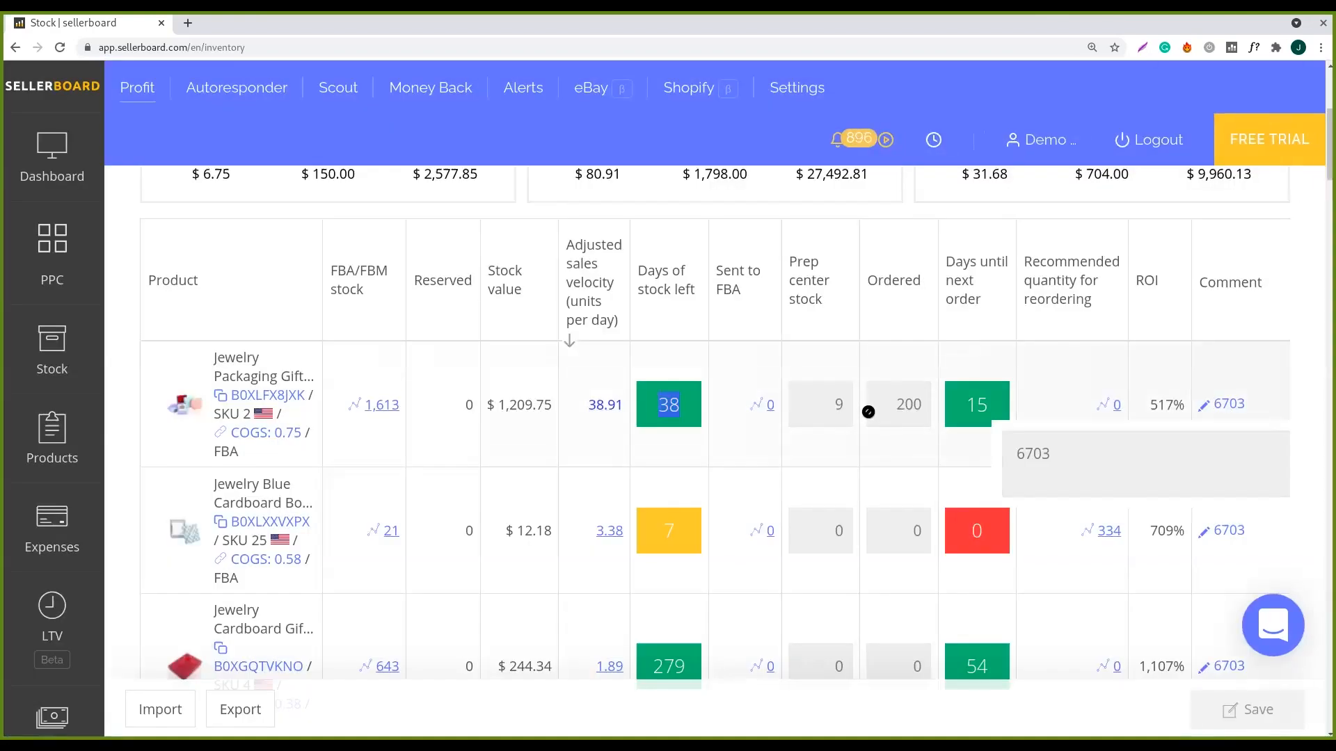
mouse_move(996, 409)
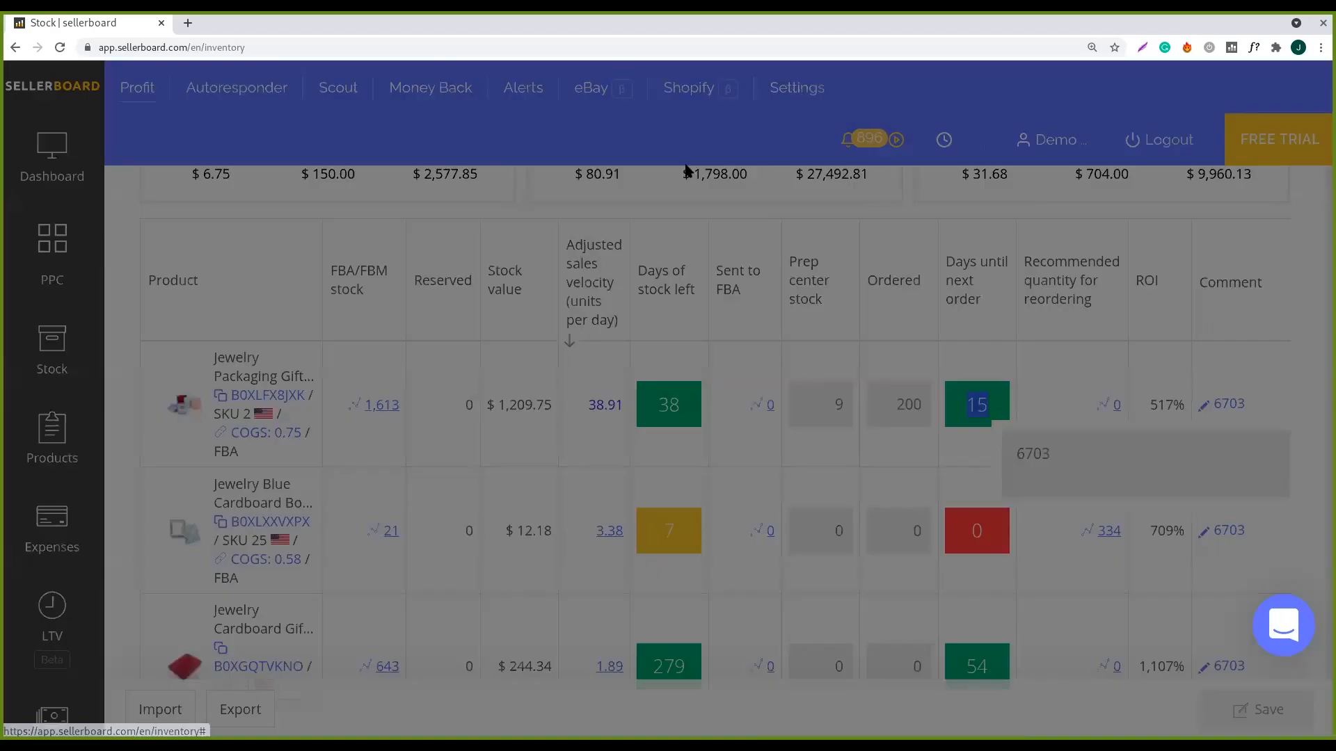
- Review the Forecast velocity weights and seasonality chart, then cancel Product Settings unchanged
click(609, 405)
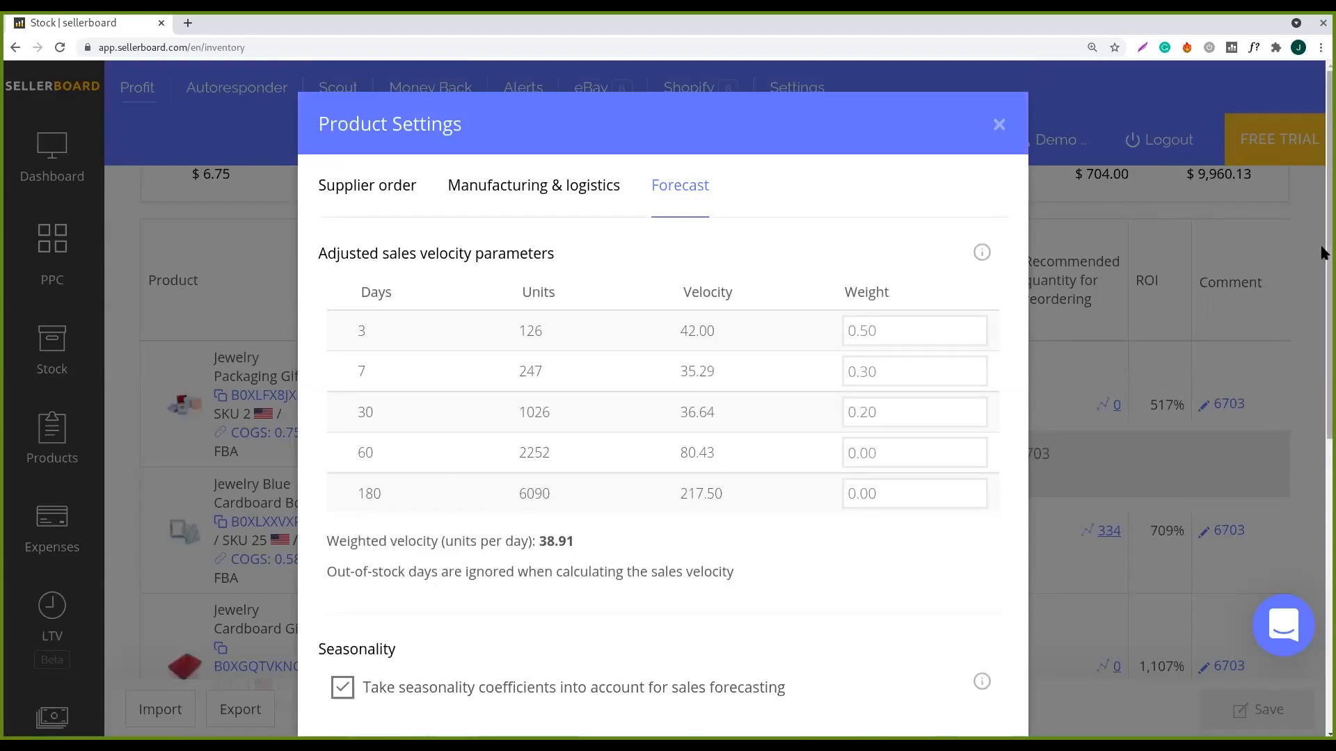
scroll(down, 3)
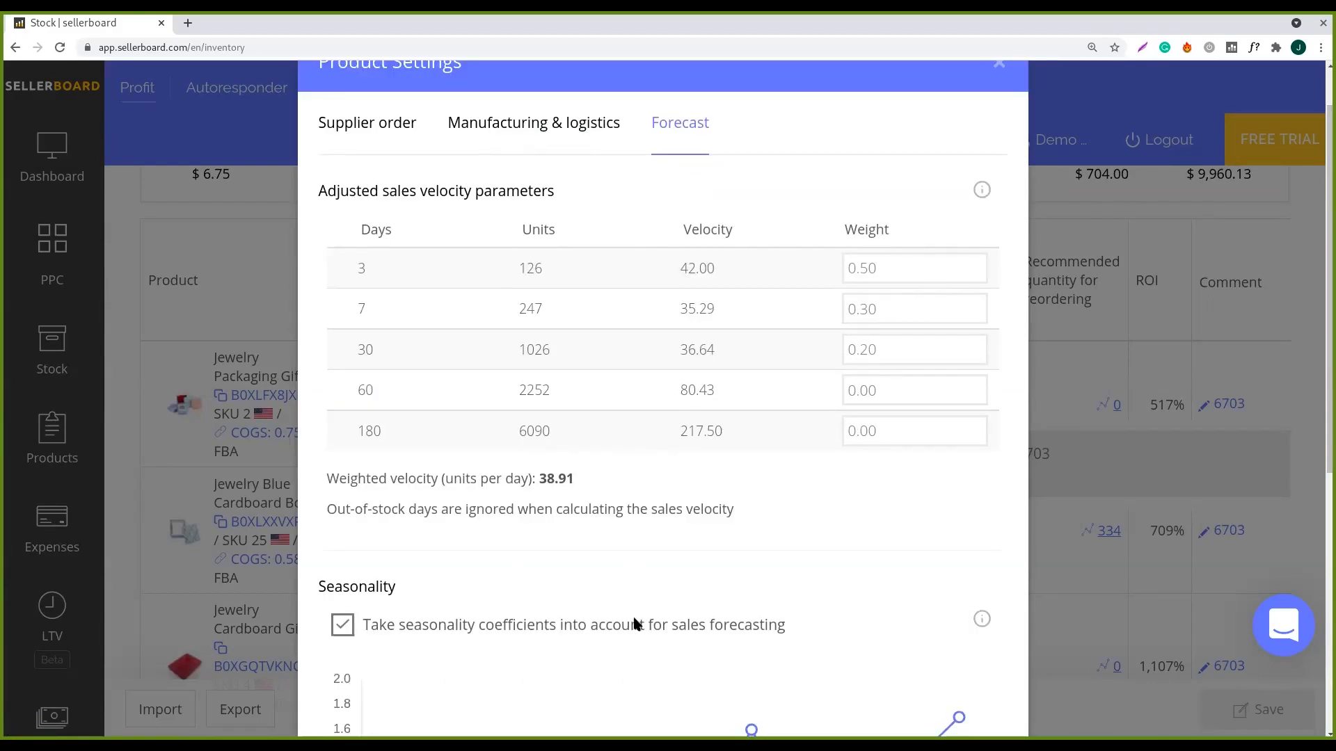
scroll(down, 3)
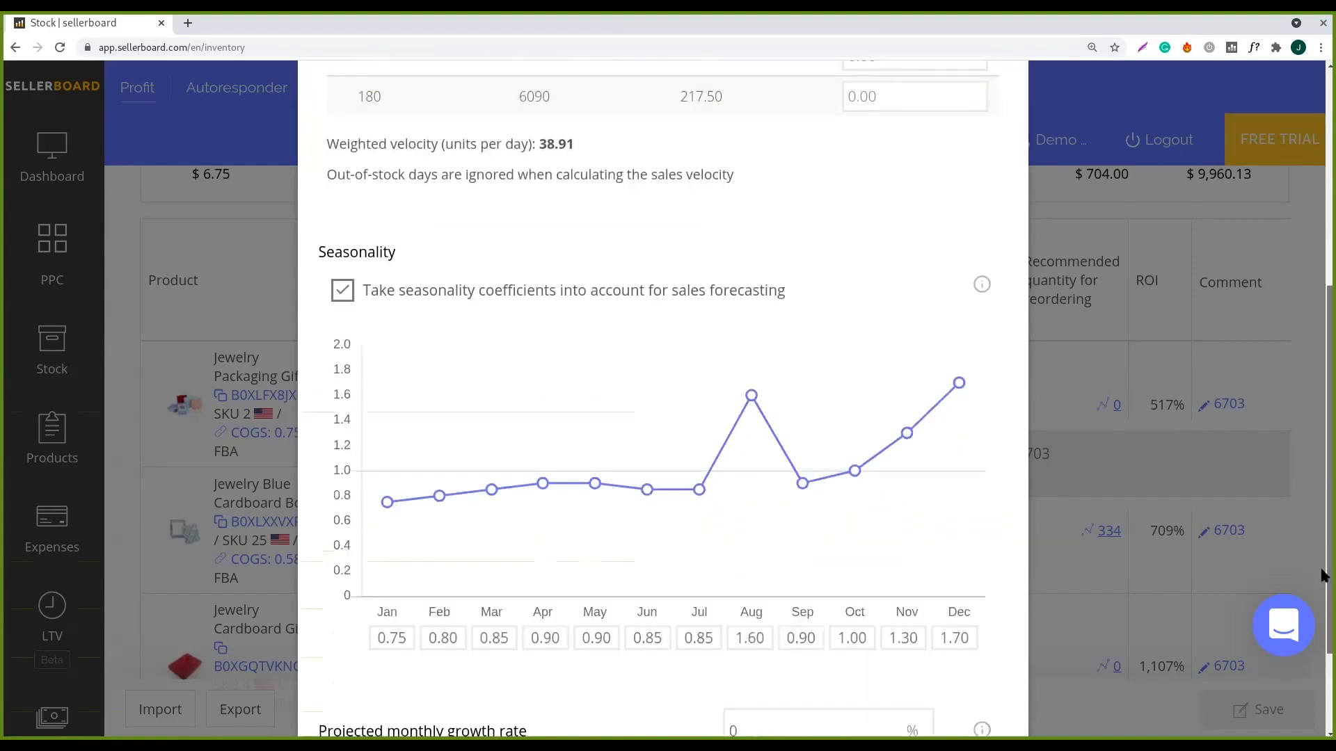
scroll(down, 3)
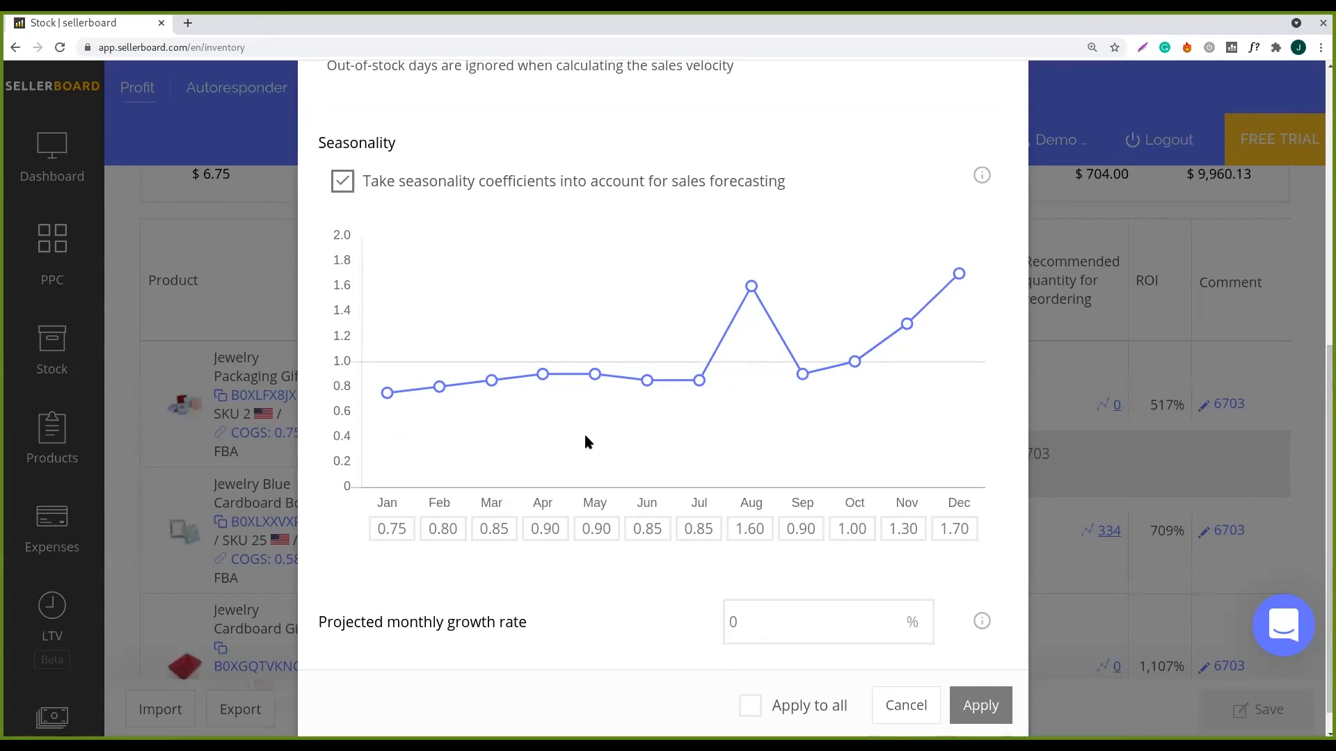
mouse_move(801, 363)
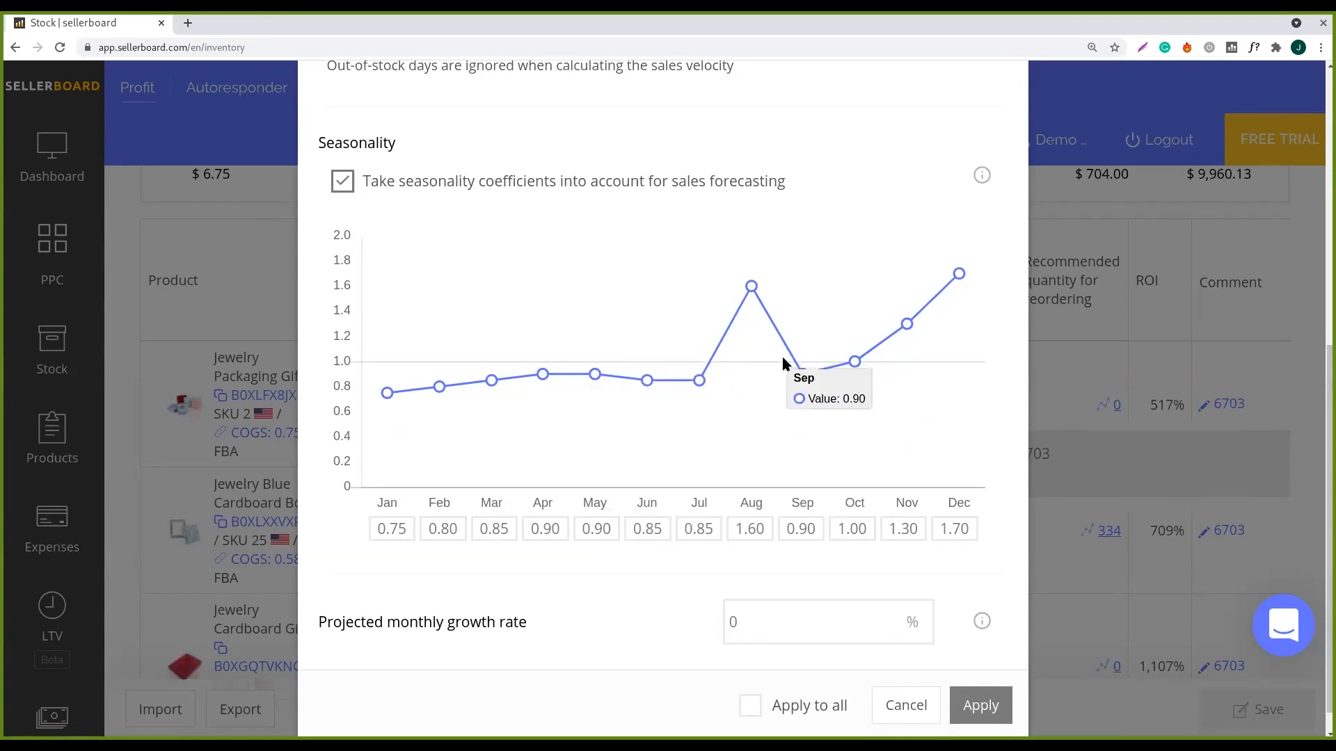
mouse_move(543, 375)
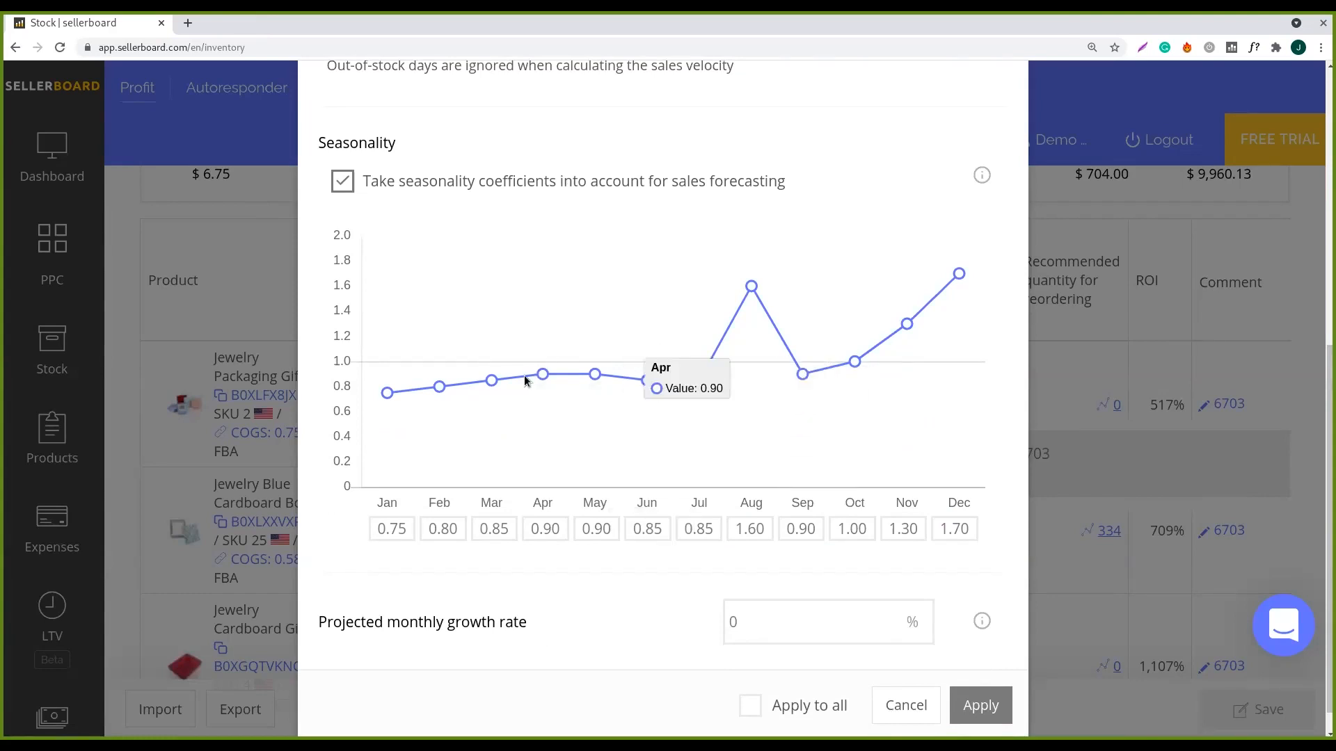
mouse_move(1099, 390)
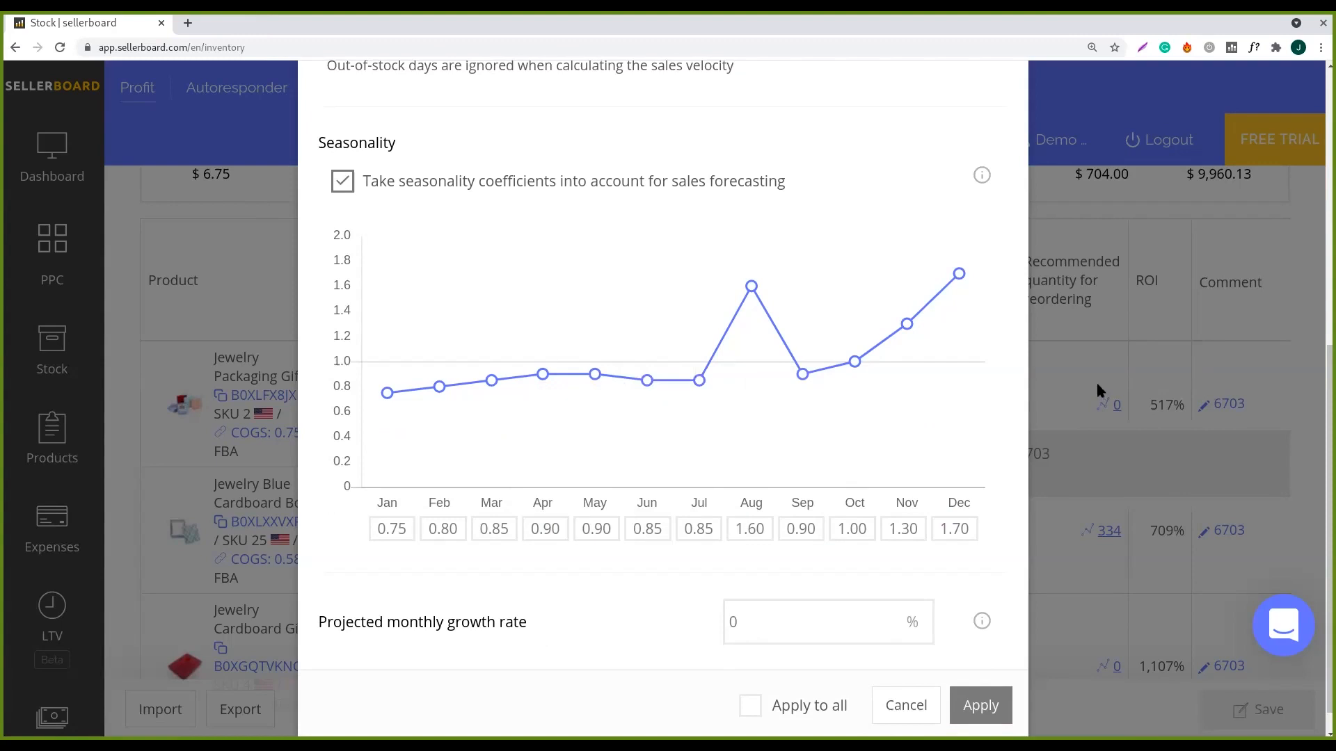
click(980, 705)
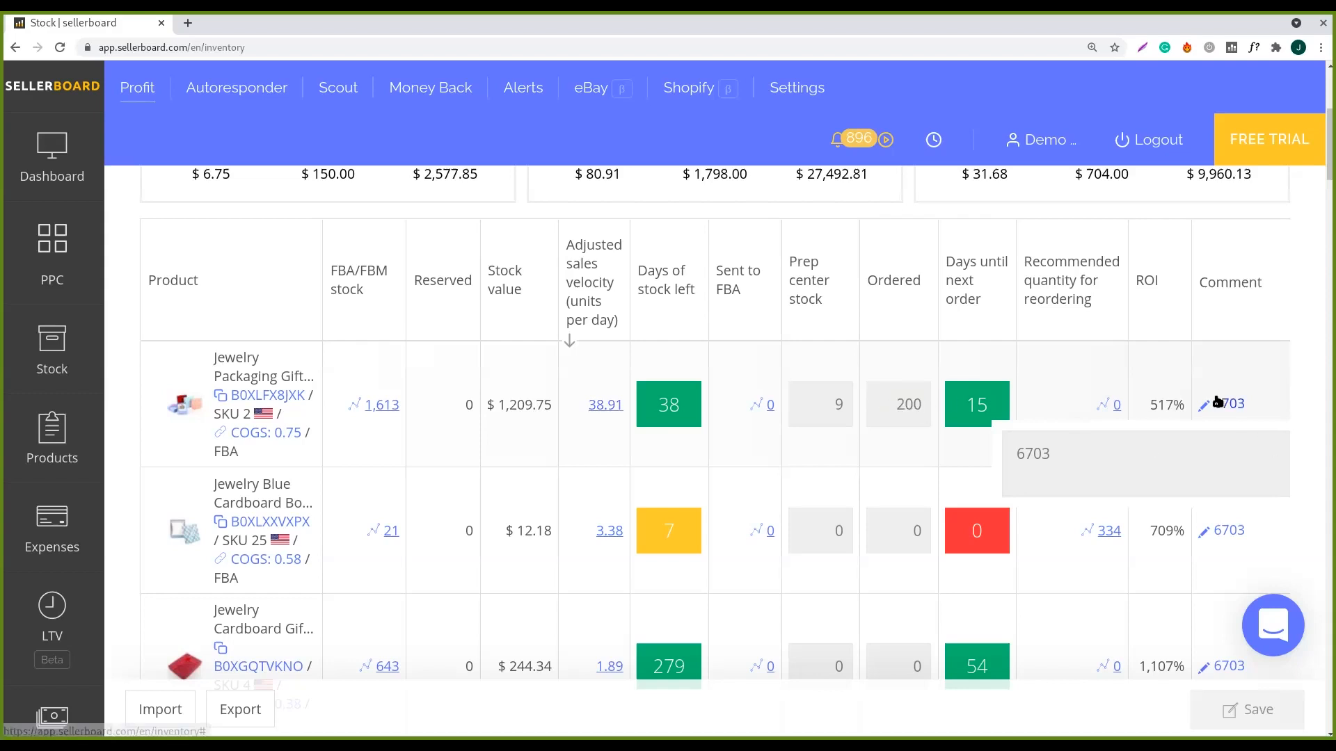
mouse_move(1320, 537)
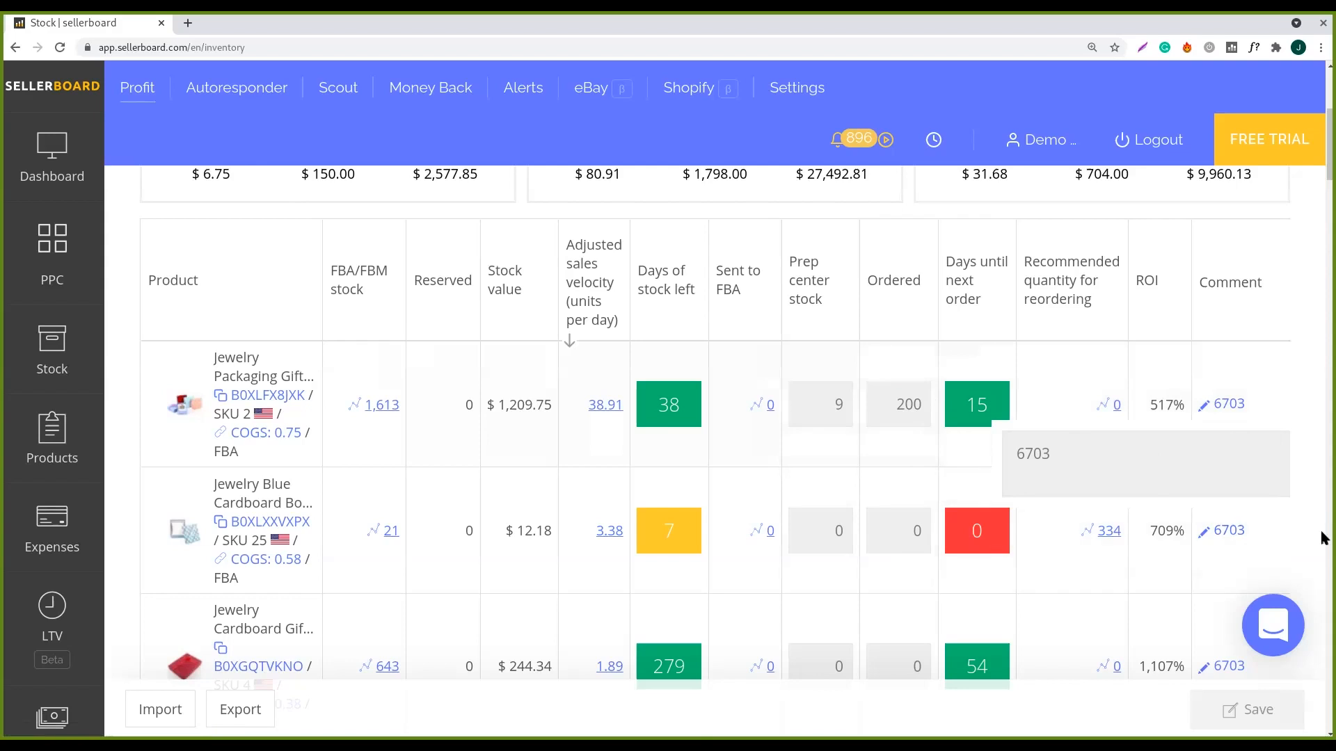
scroll(down, 3)
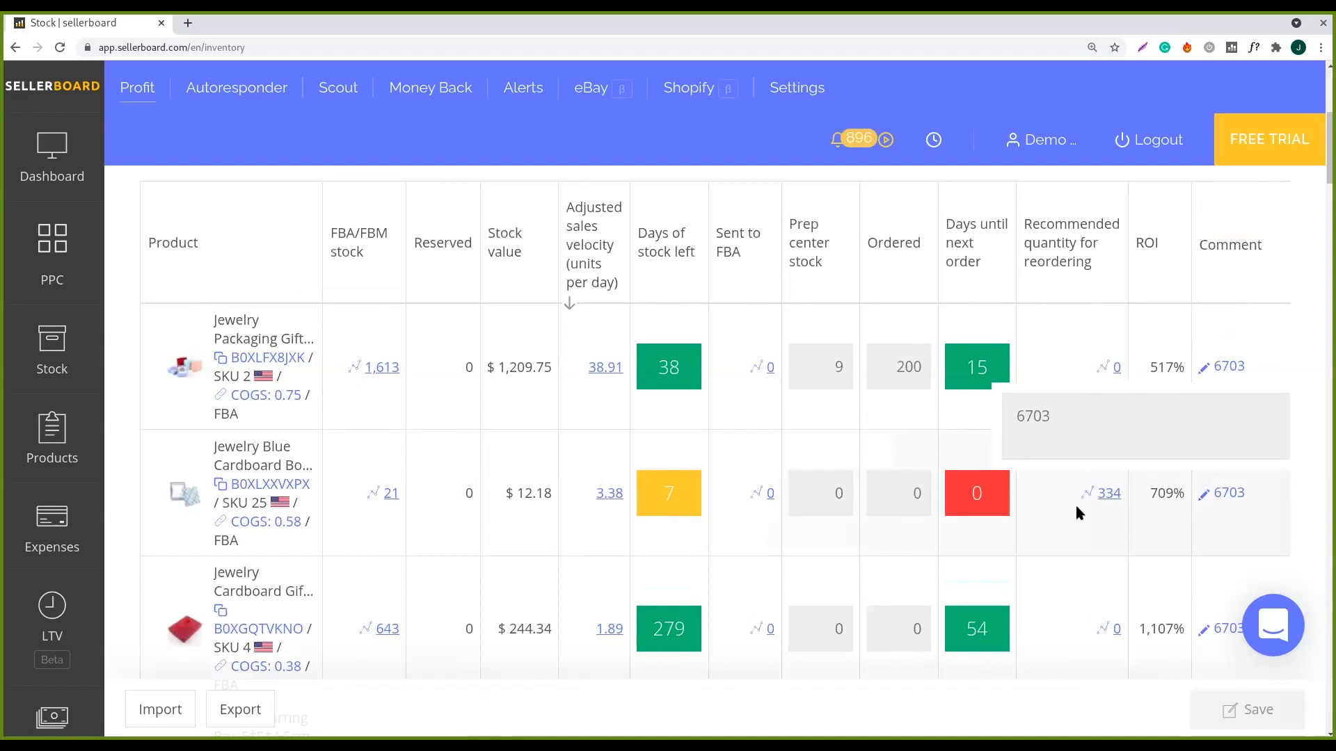
double_click(1109, 493)
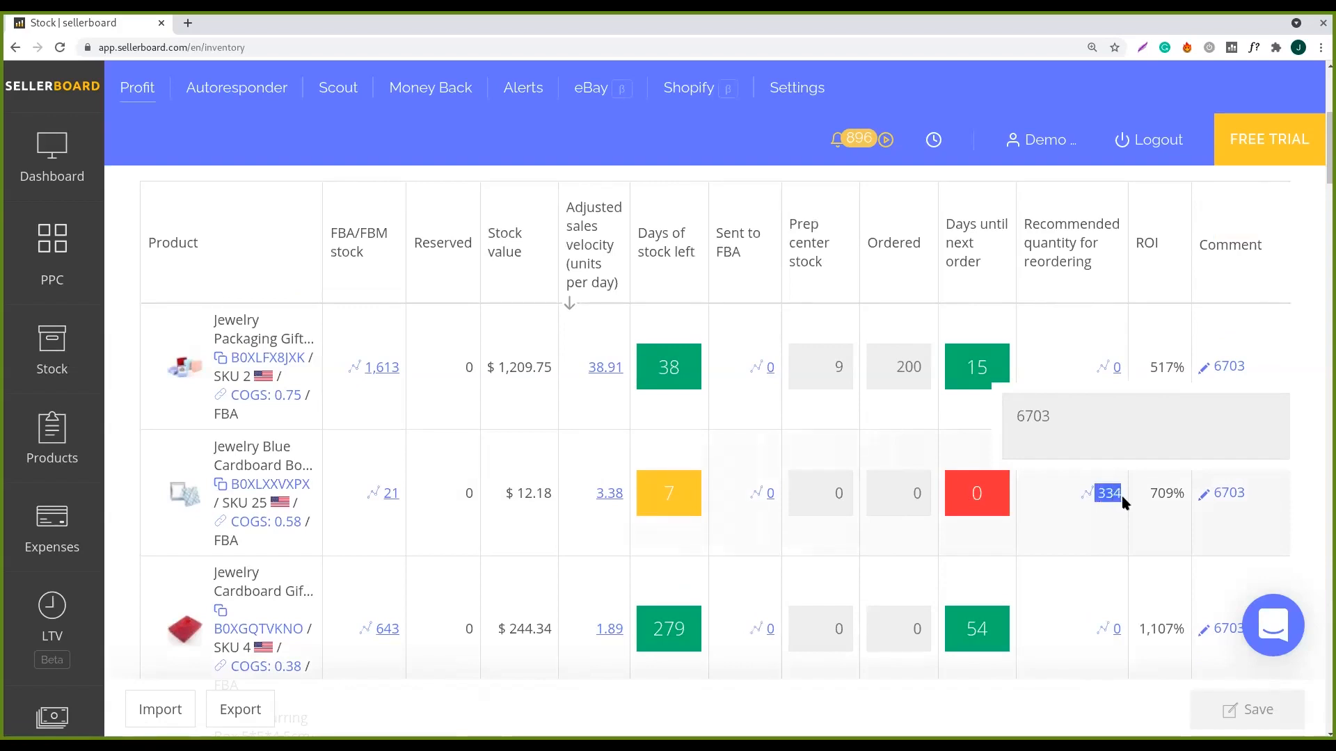
mouse_move(1093, 538)
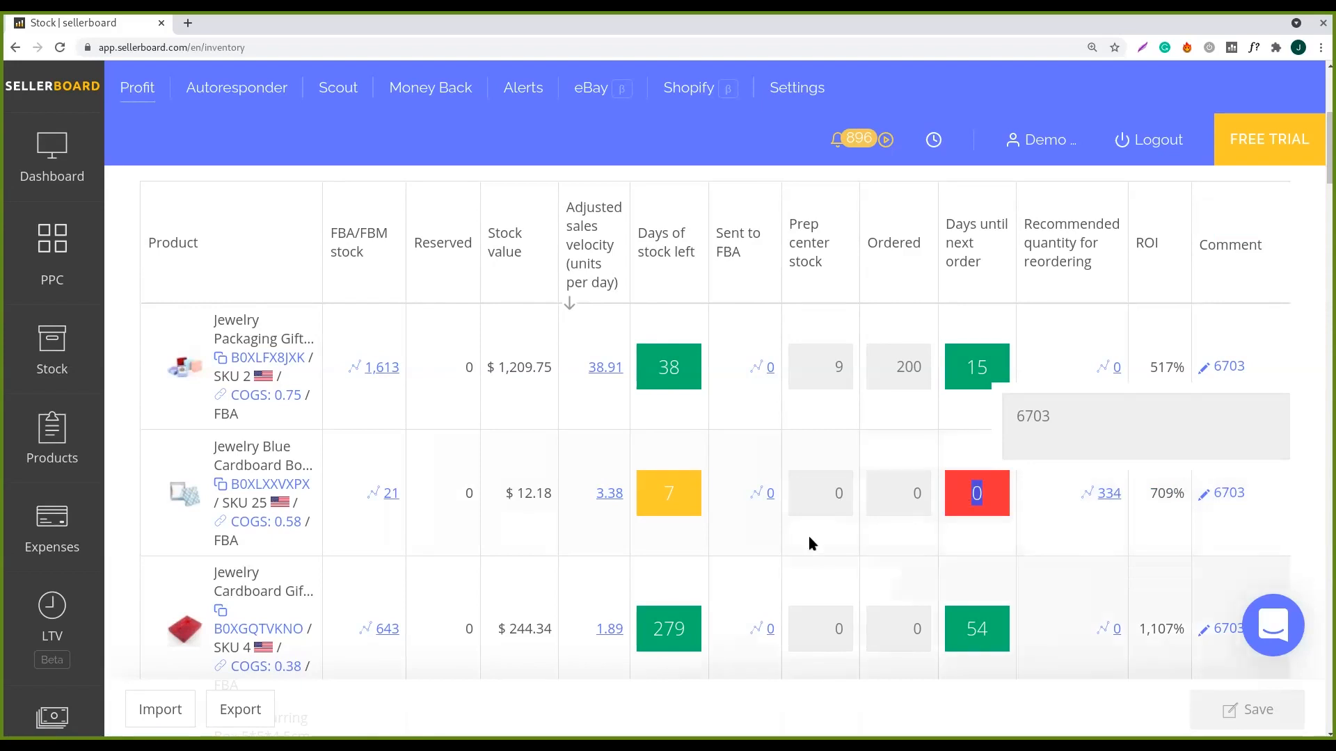
click(668, 492)
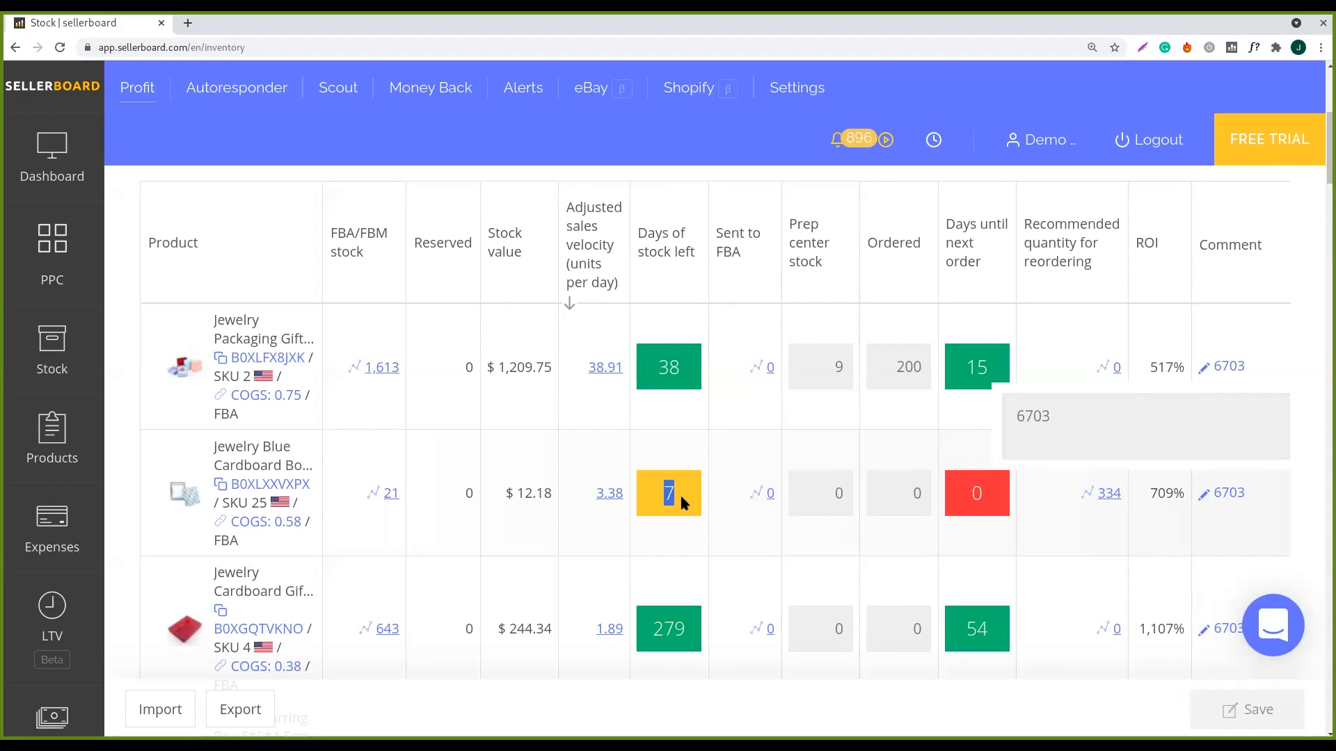
mouse_move(1034, 517)
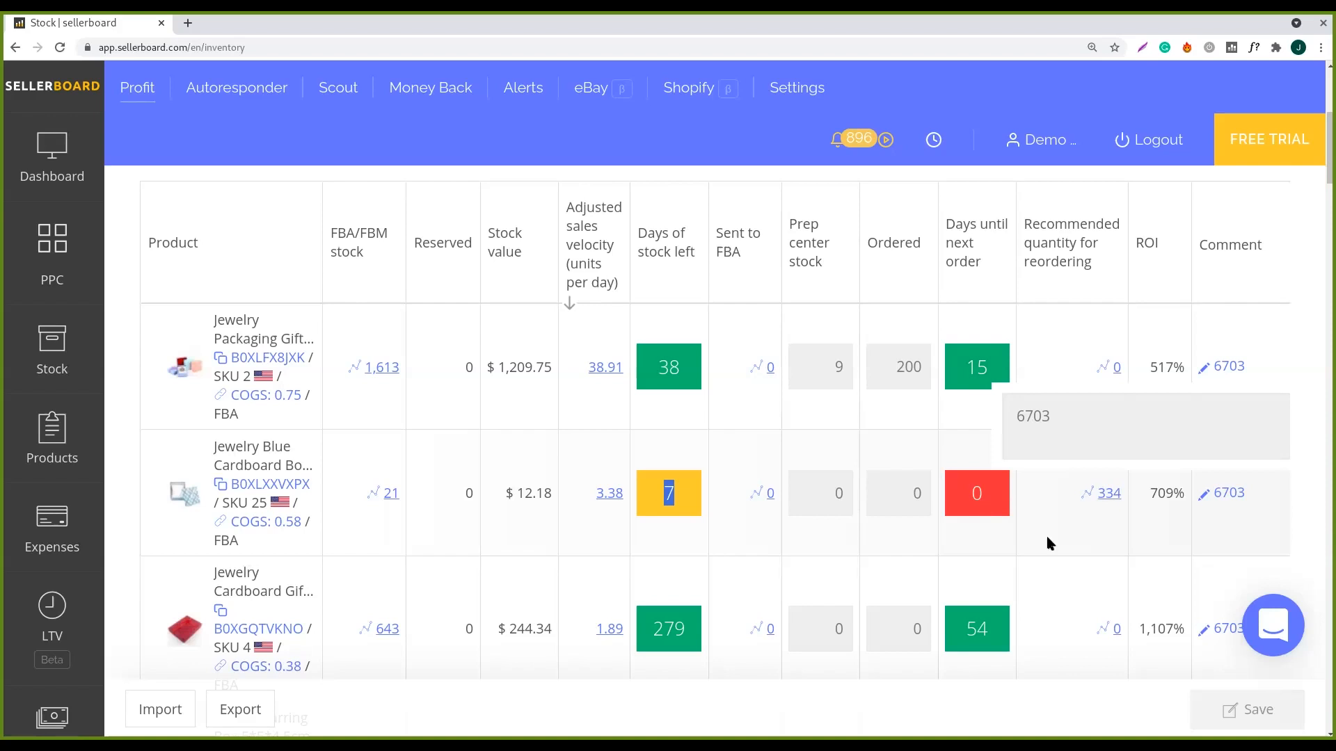
mouse_move(1036, 534)
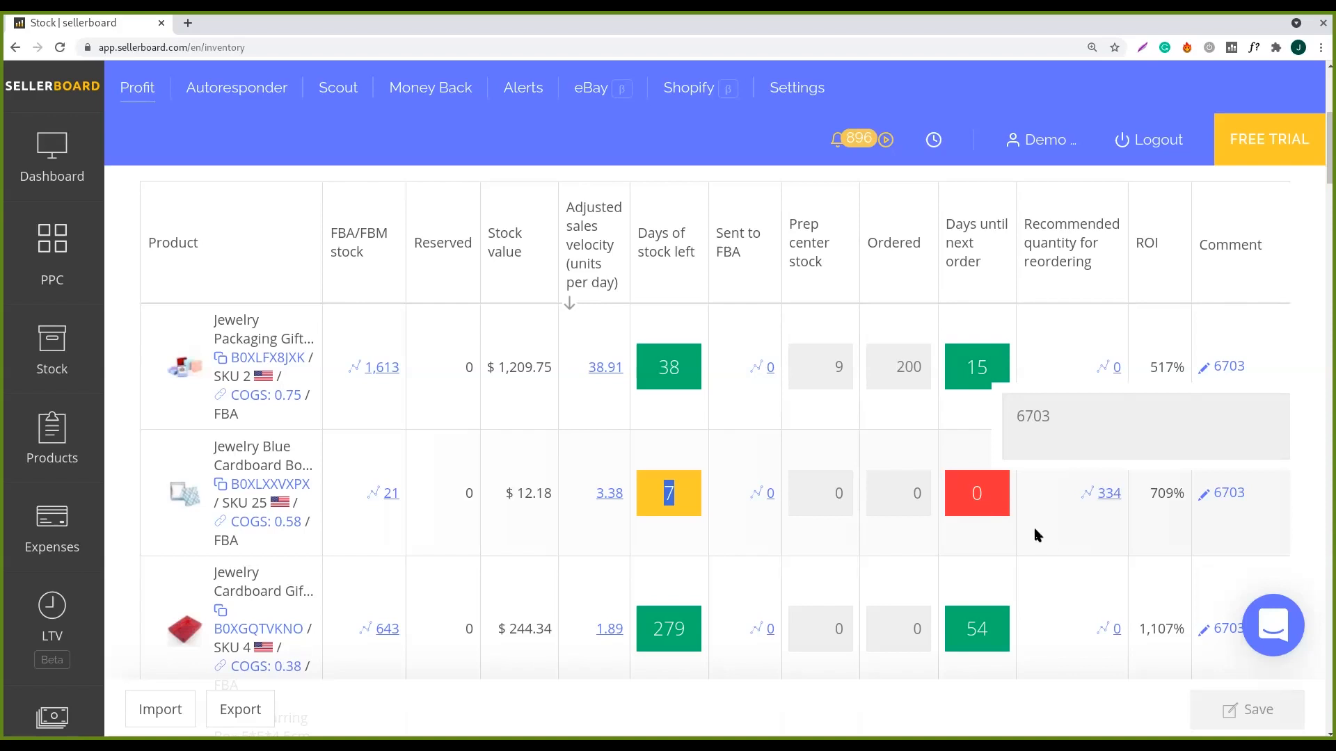
mouse_move(1017, 497)
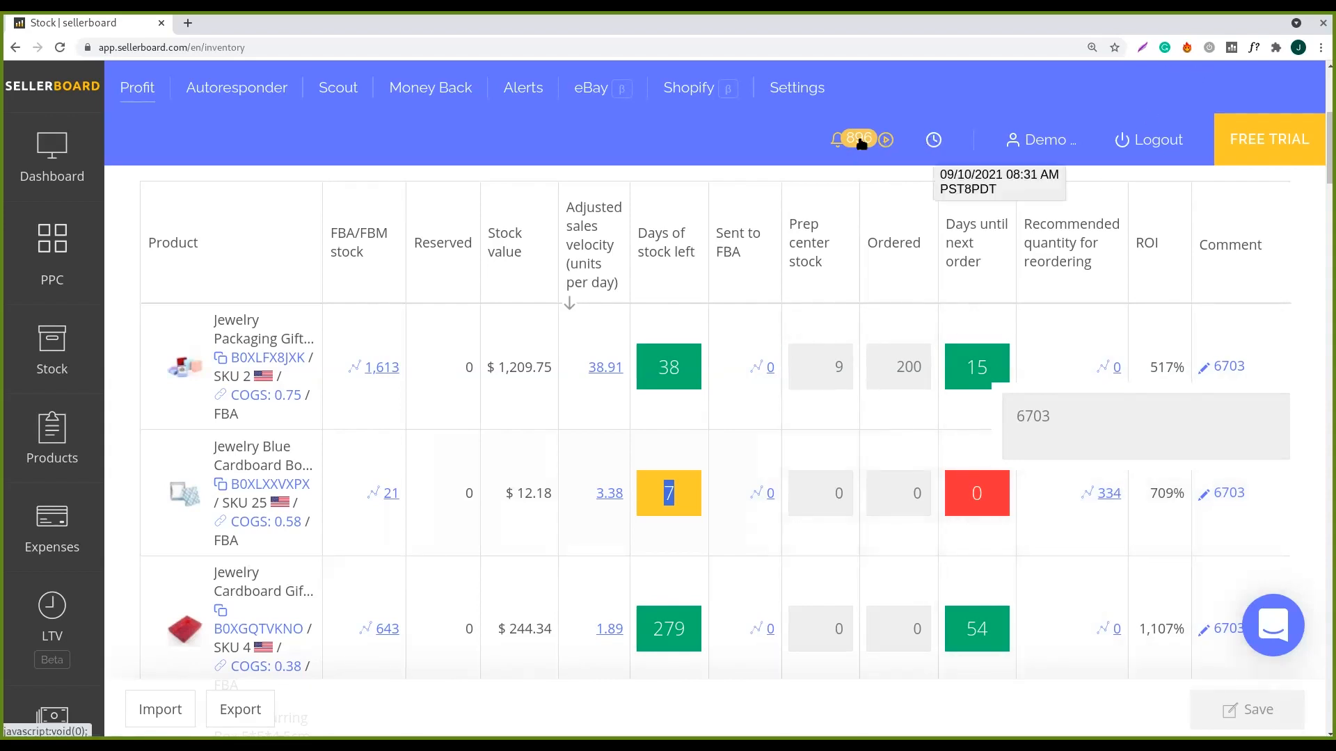
click(838, 139)
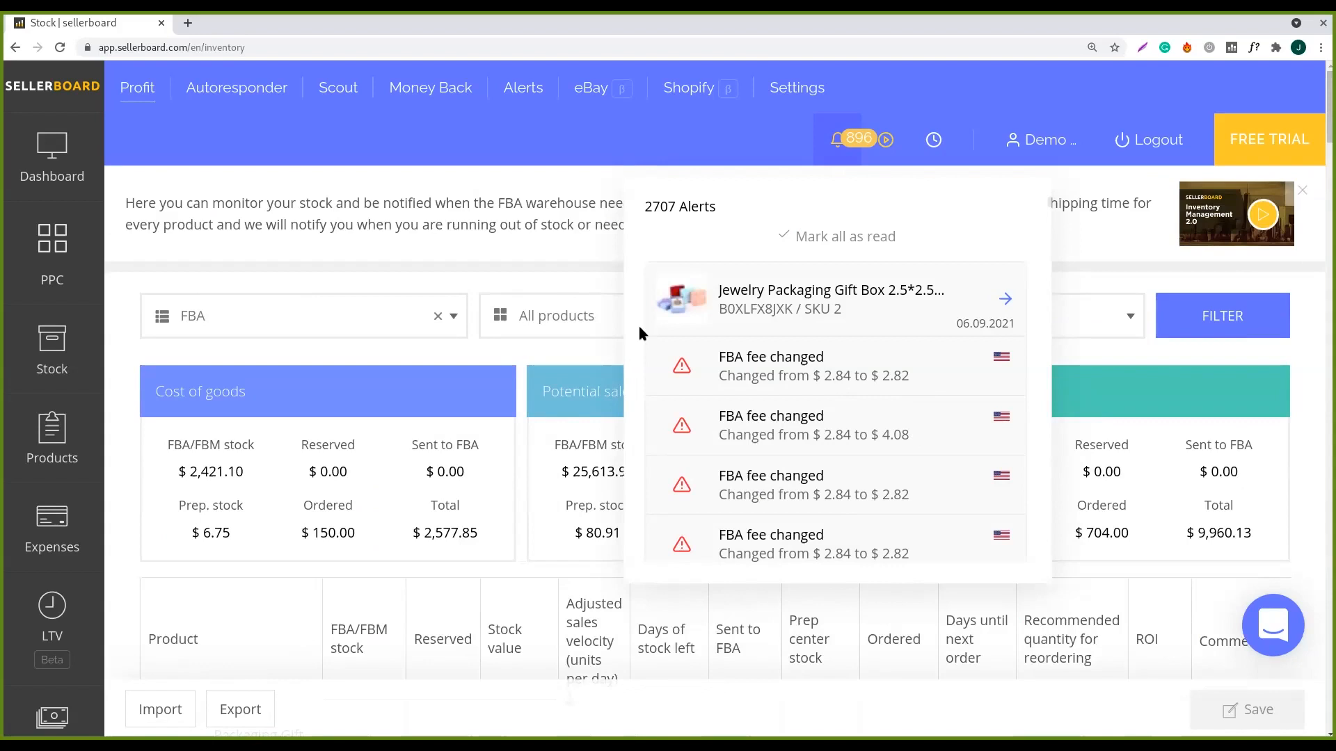
mouse_move(915, 378)
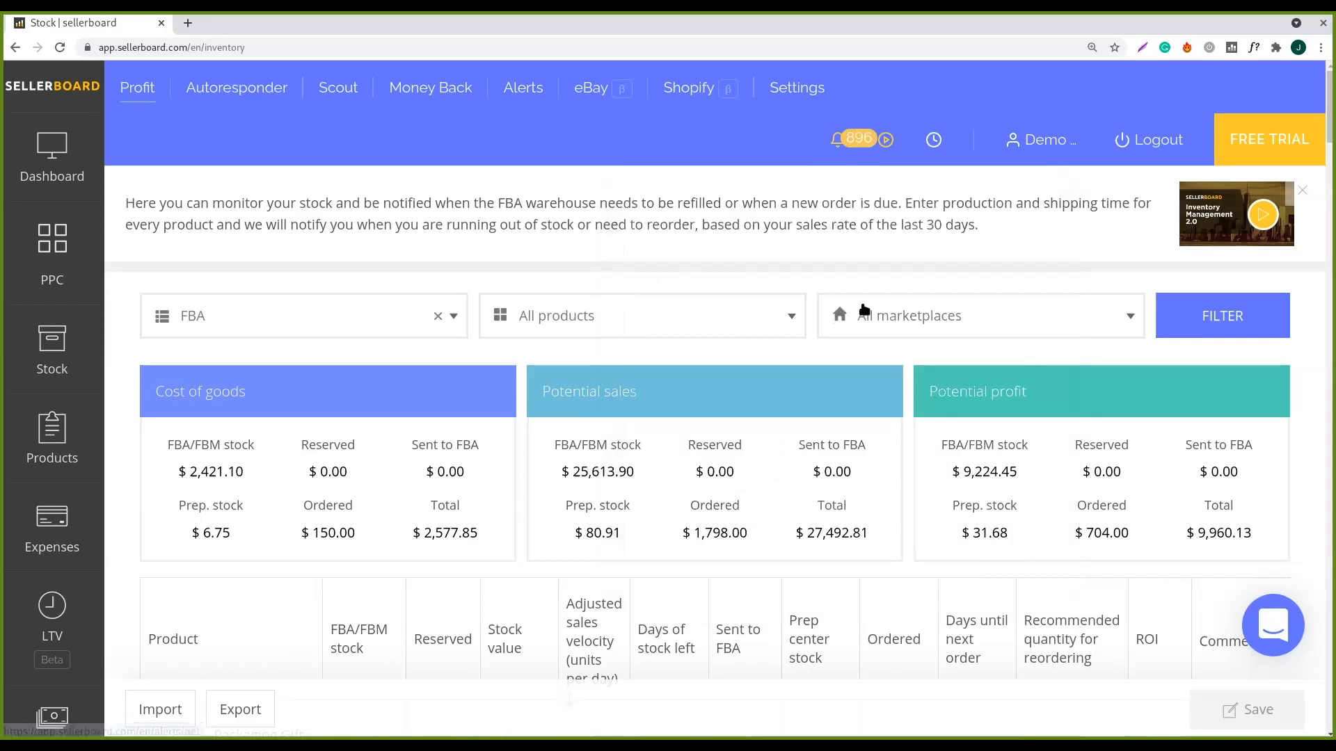
scroll(down, 3)
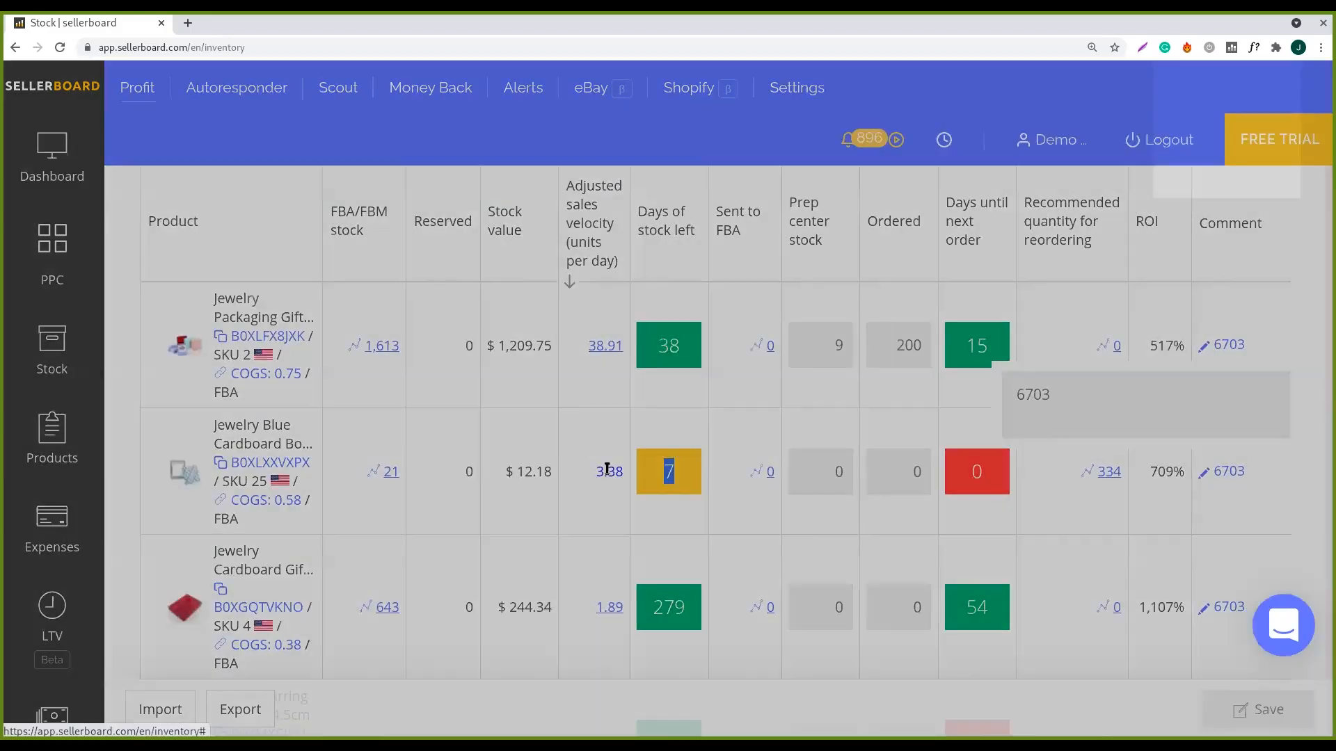
click(610, 472)
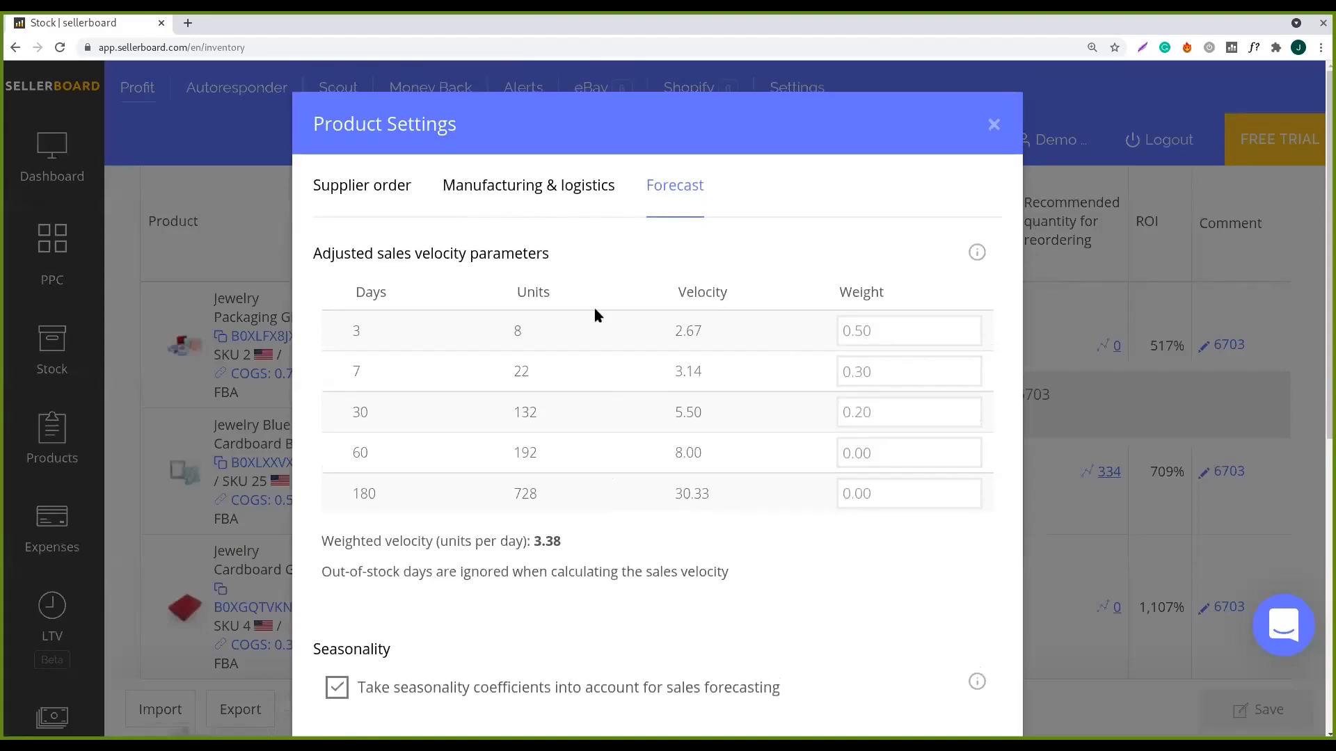
click(994, 124)
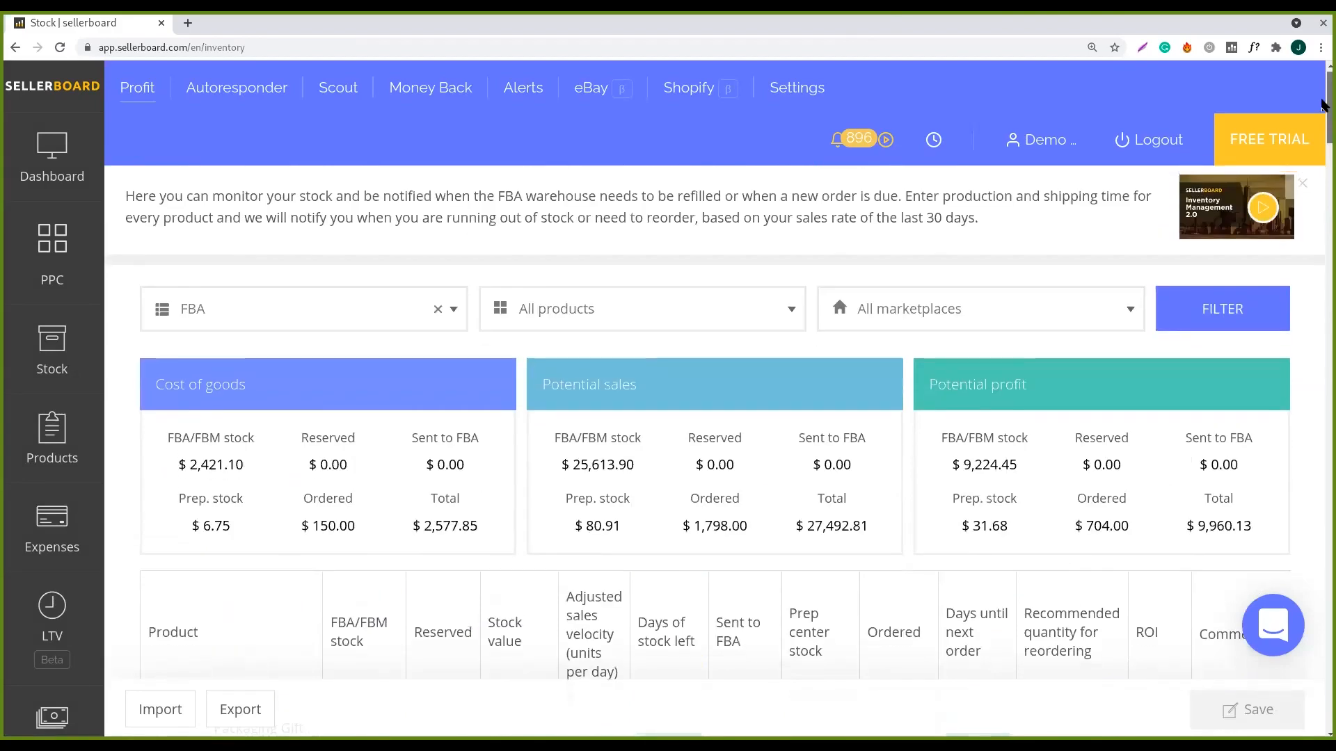
- Keep the FBA filter and highlight potential profit: $9,960.13 total and $31.68 prep stock
click(298, 309)
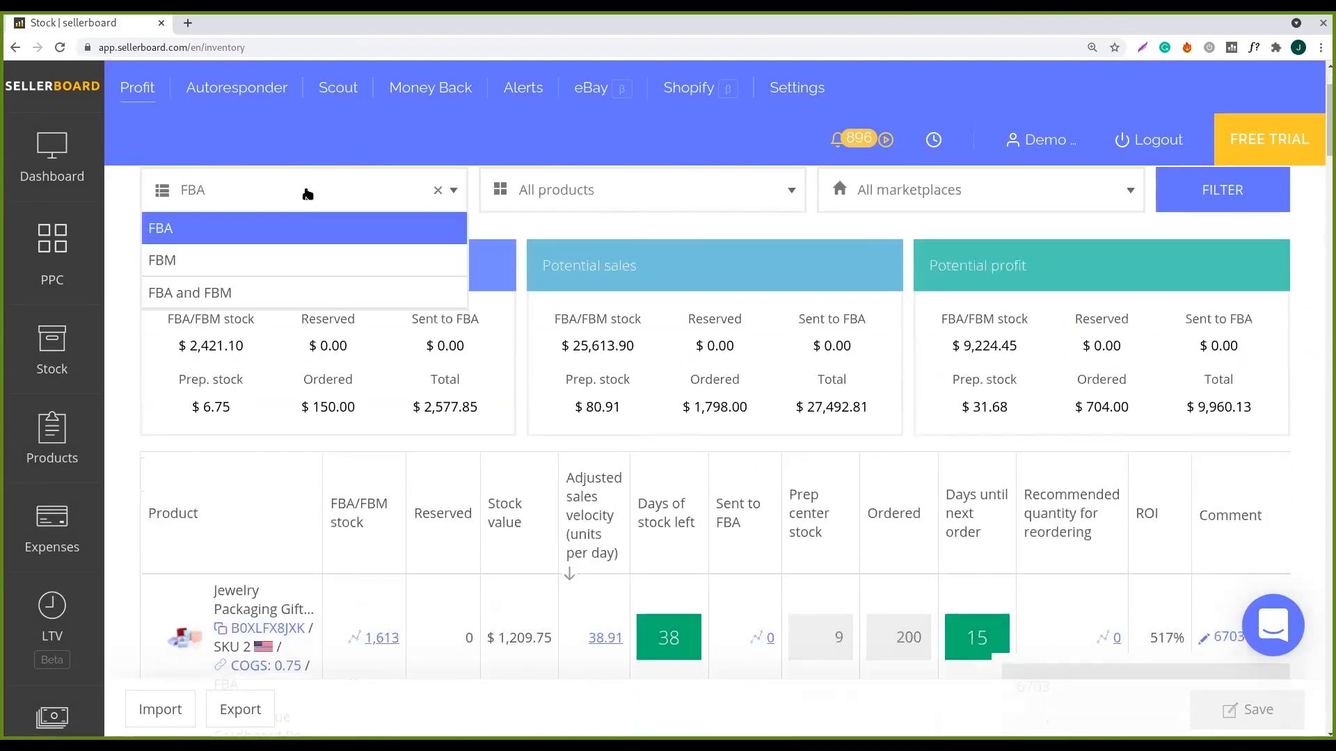
mouse_move(907, 162)
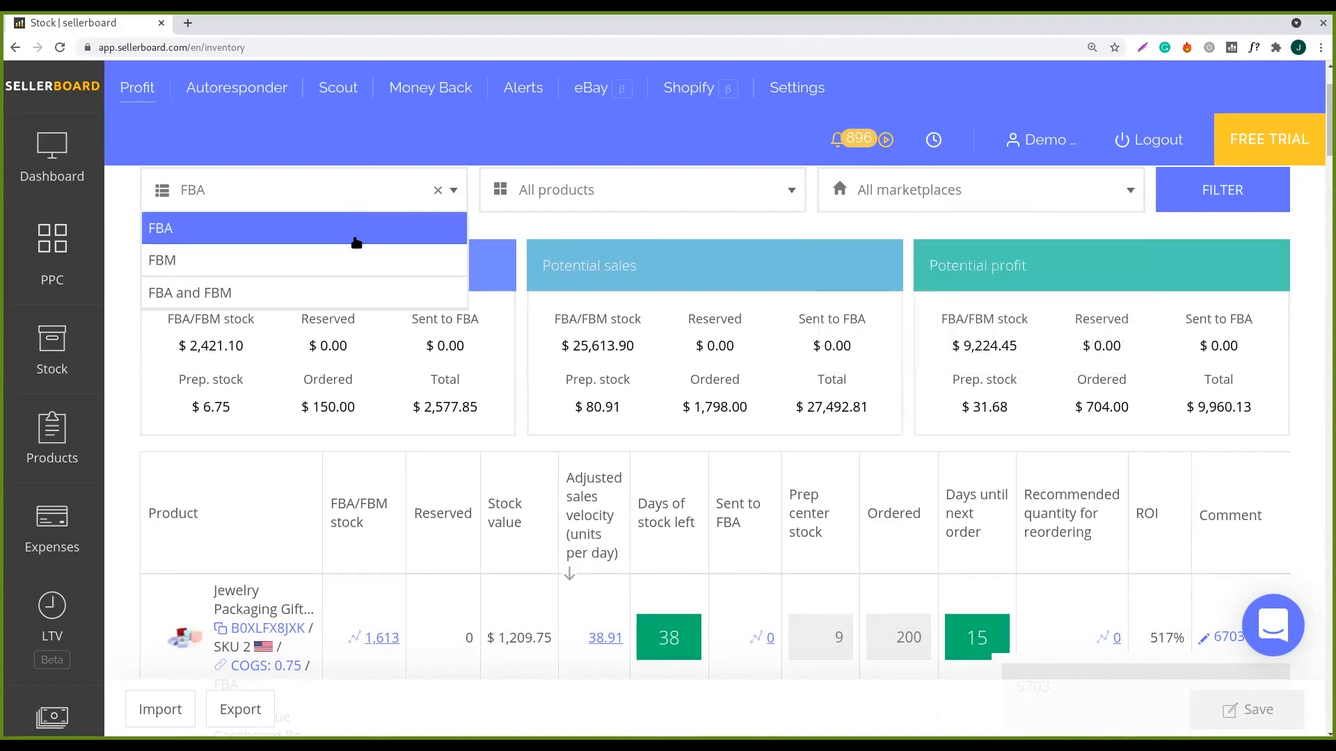
click(642, 190)
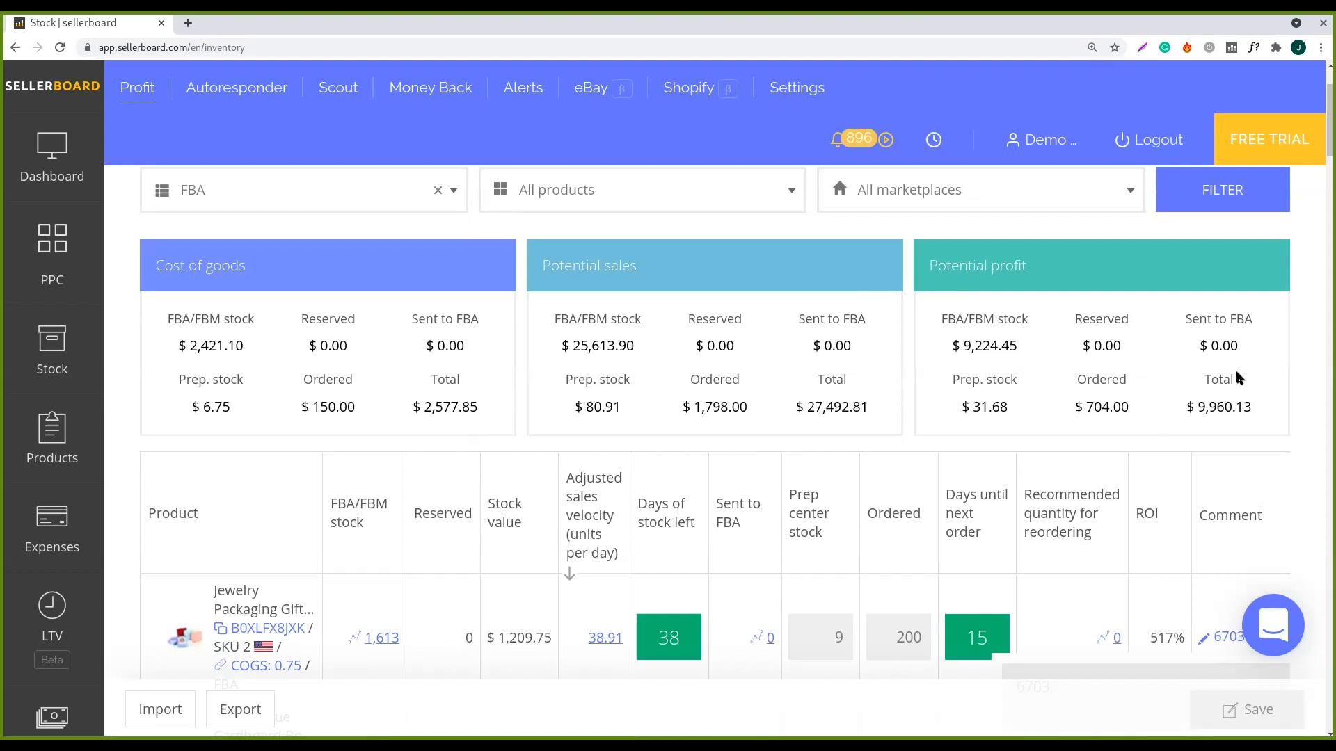
mouse_move(941, 361)
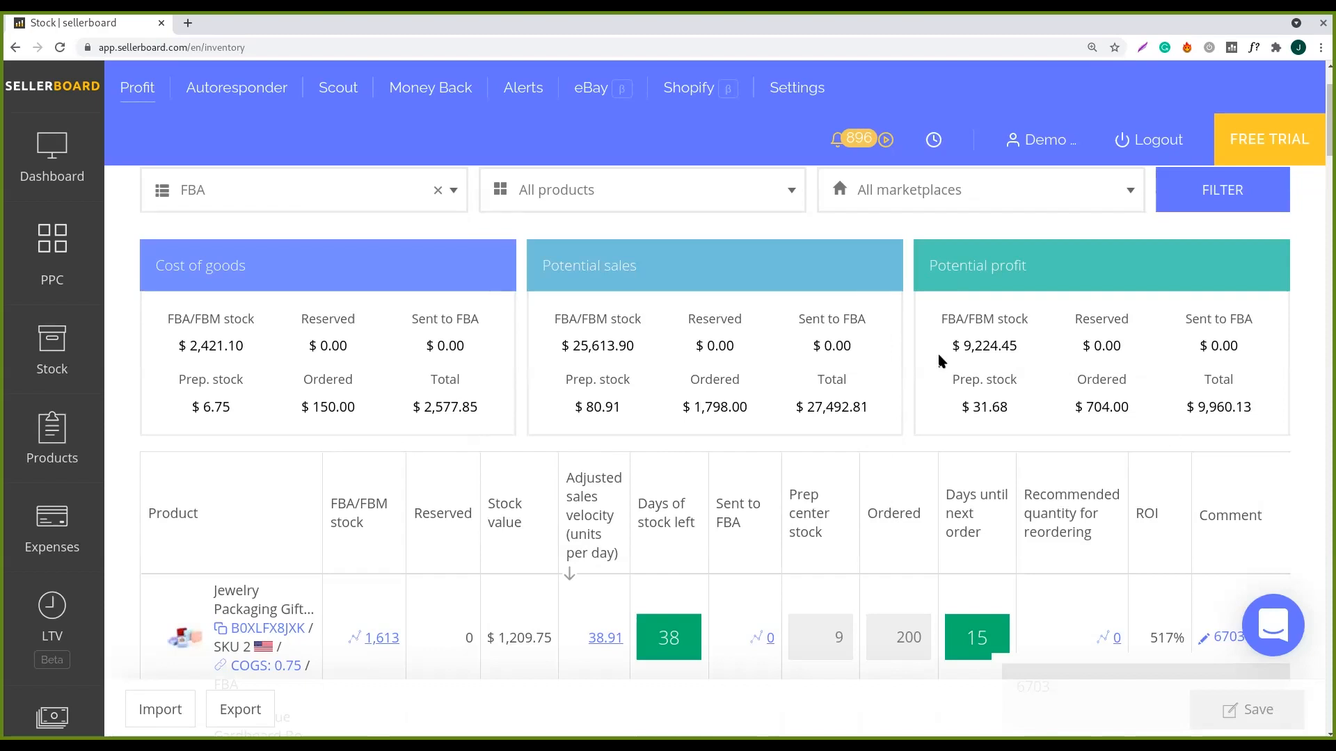
mouse_move(1037, 346)
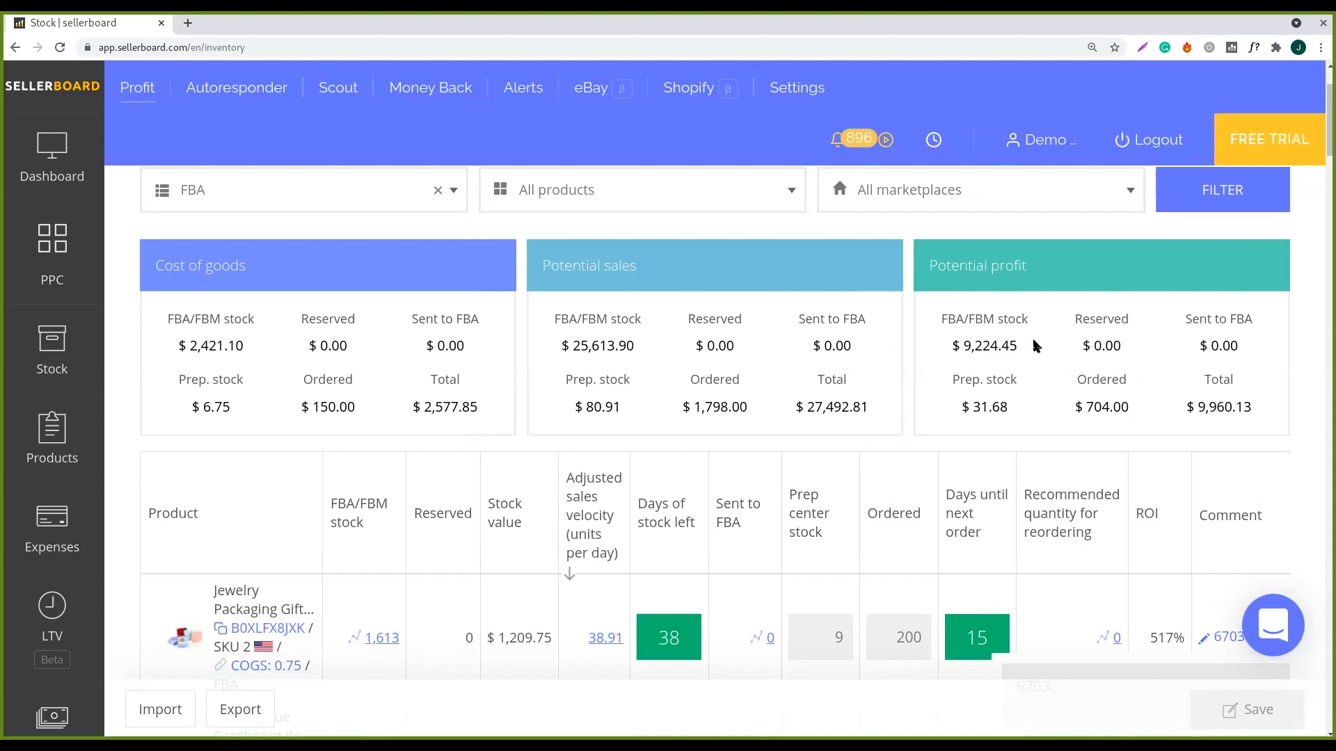
double_click(983, 345)
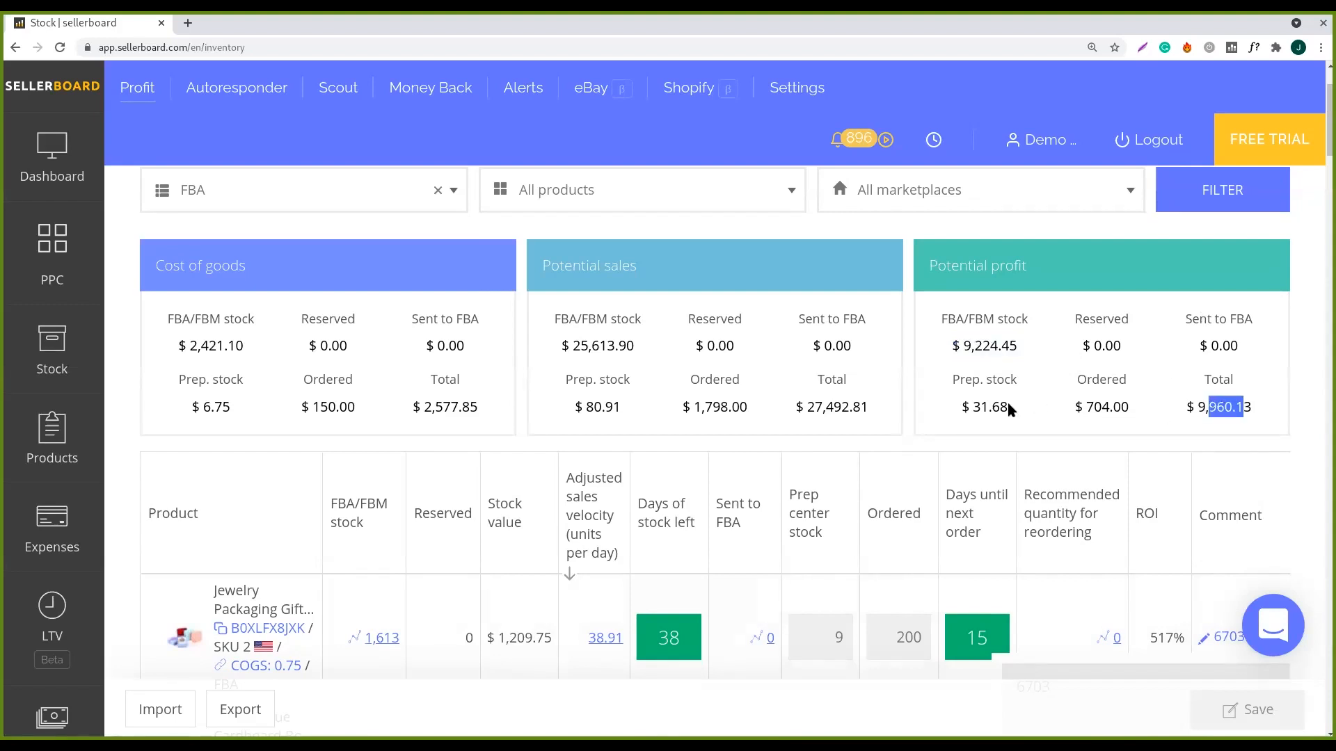
double_click(983, 407)
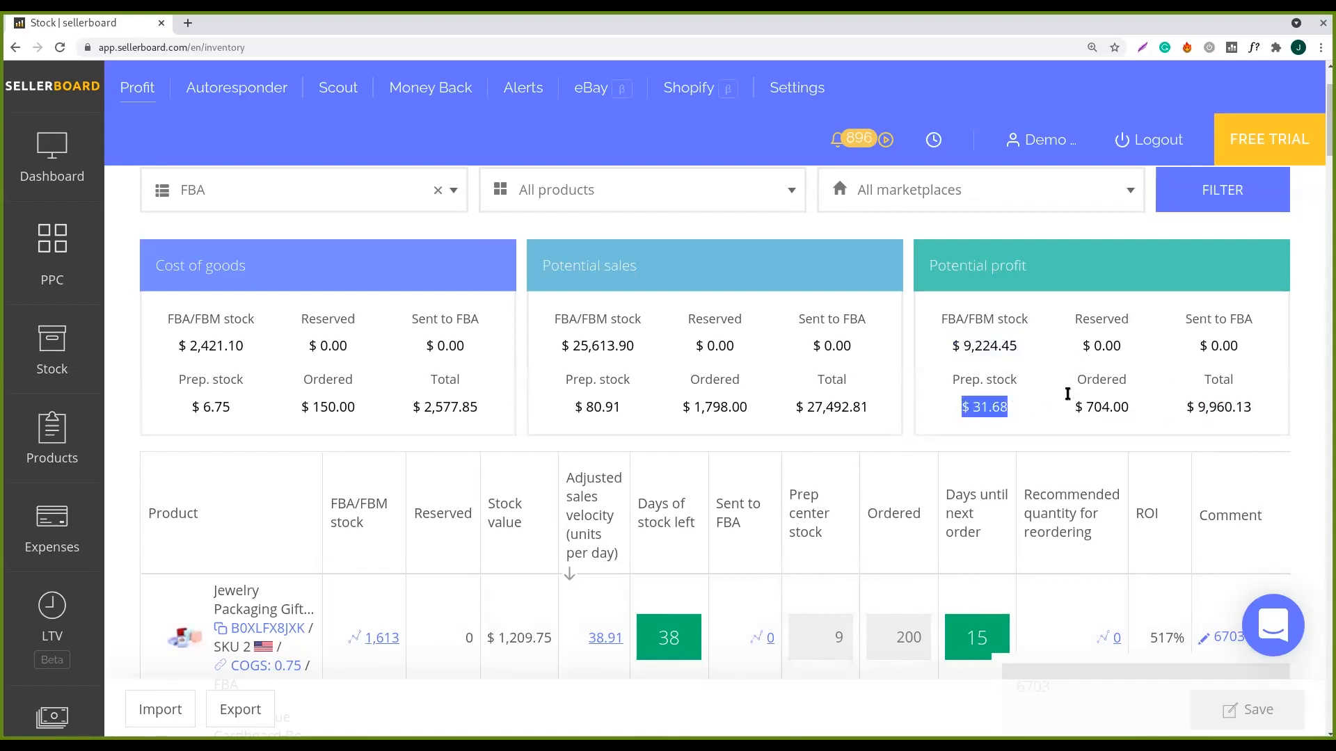
mouse_move(887, 359)
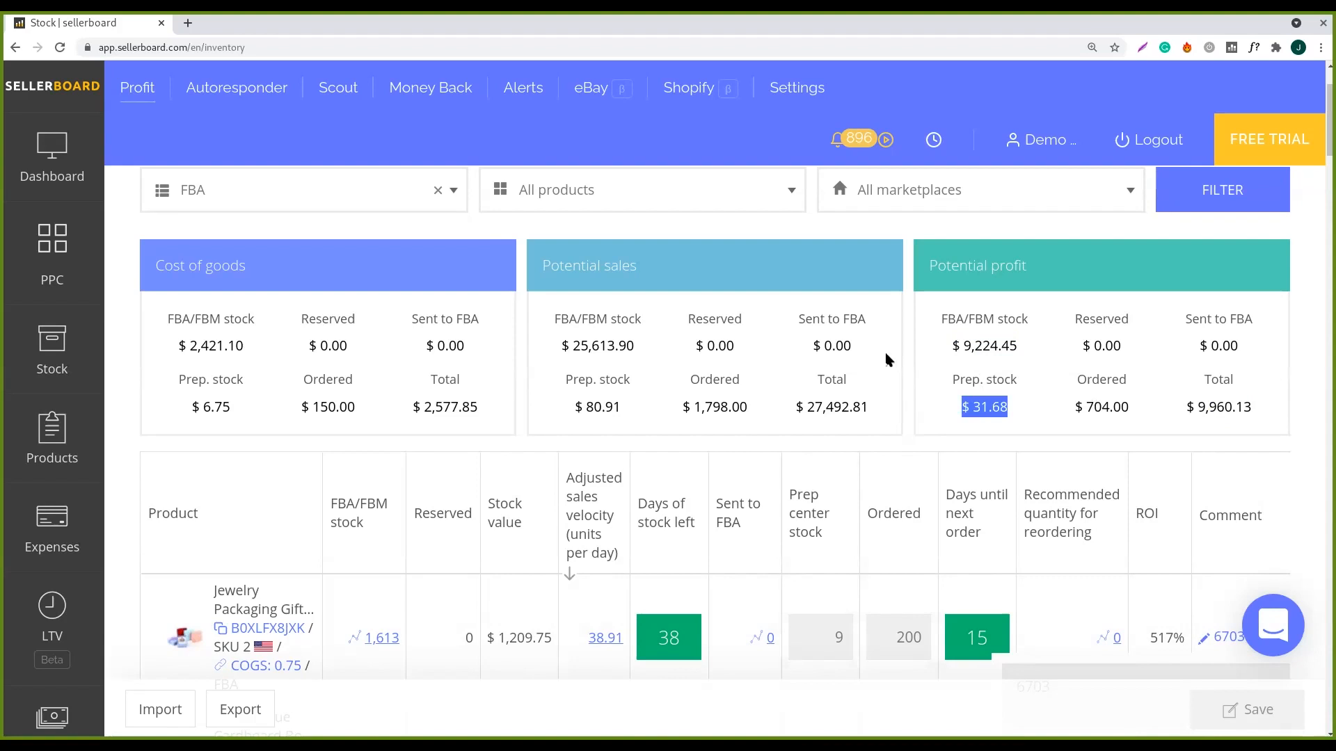
mouse_move(924, 406)
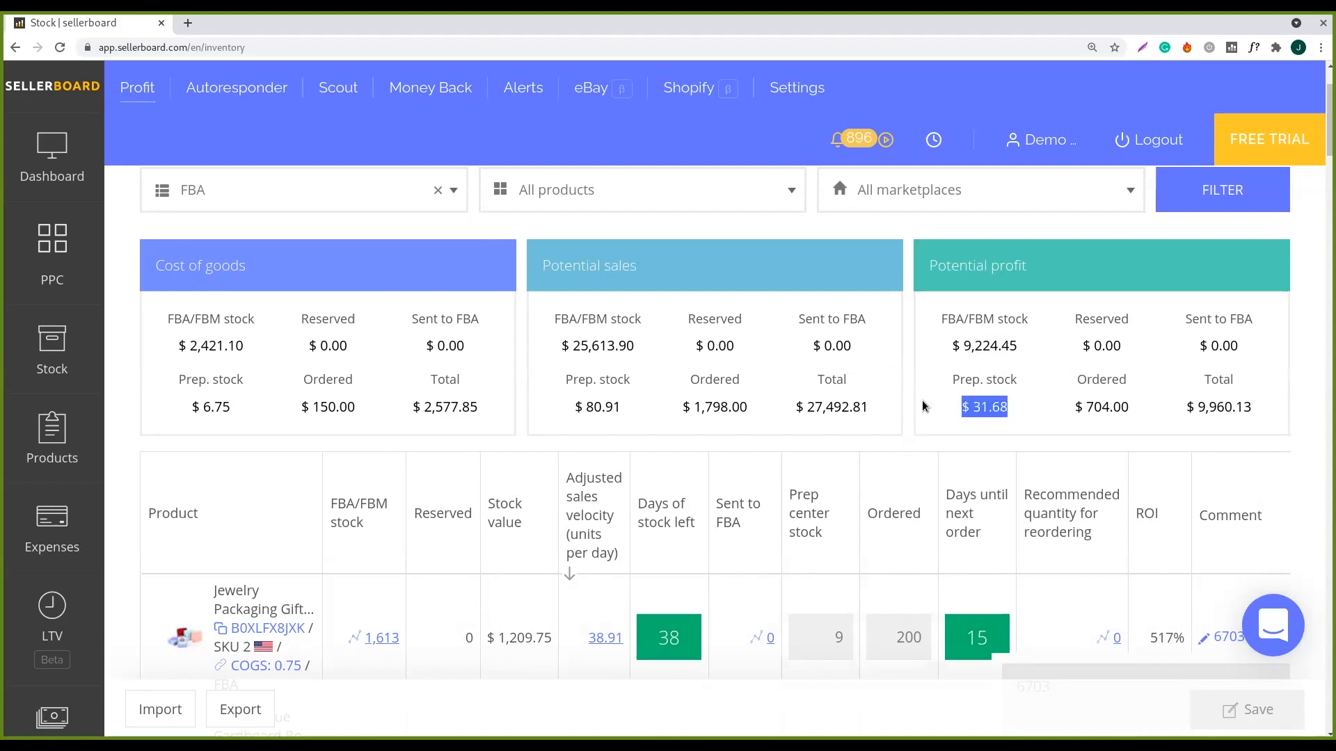
- View and close the Products data import dialog, then export the stock table as an .xls file
scroll(down, 3)
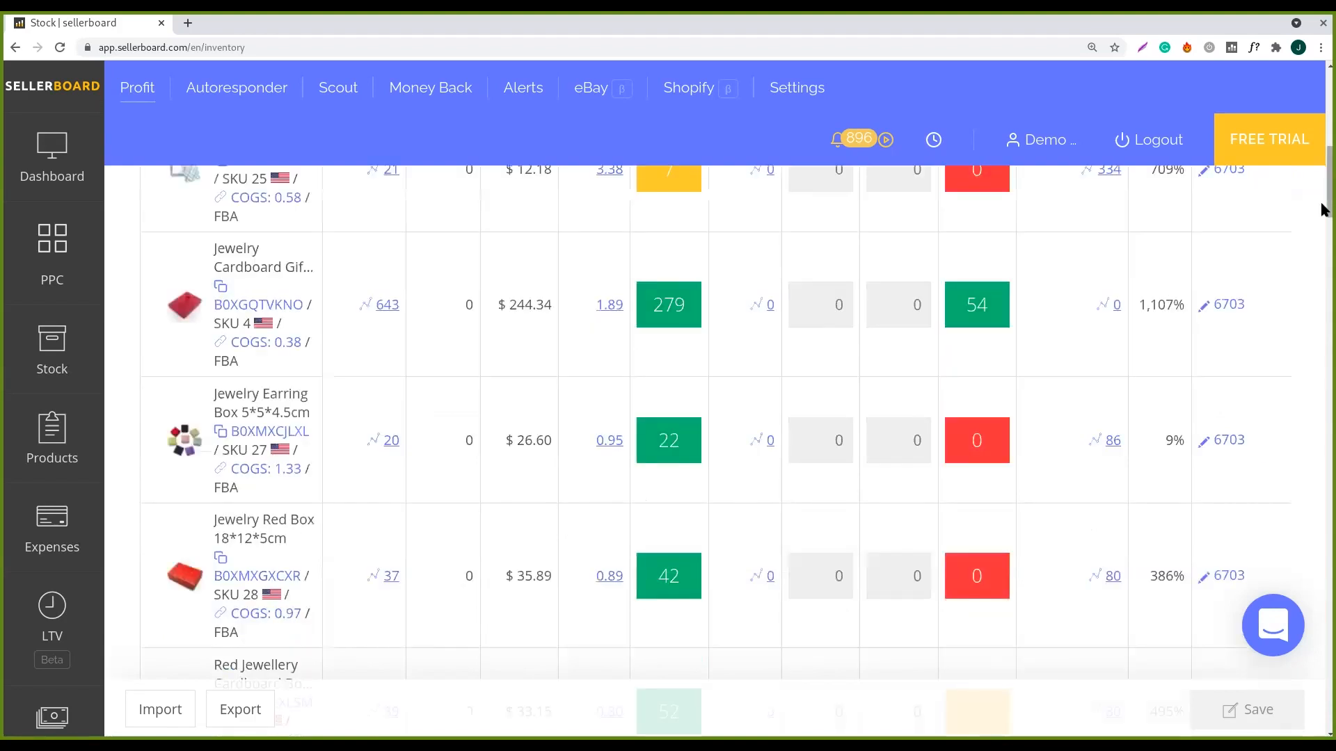
scroll(down, 3)
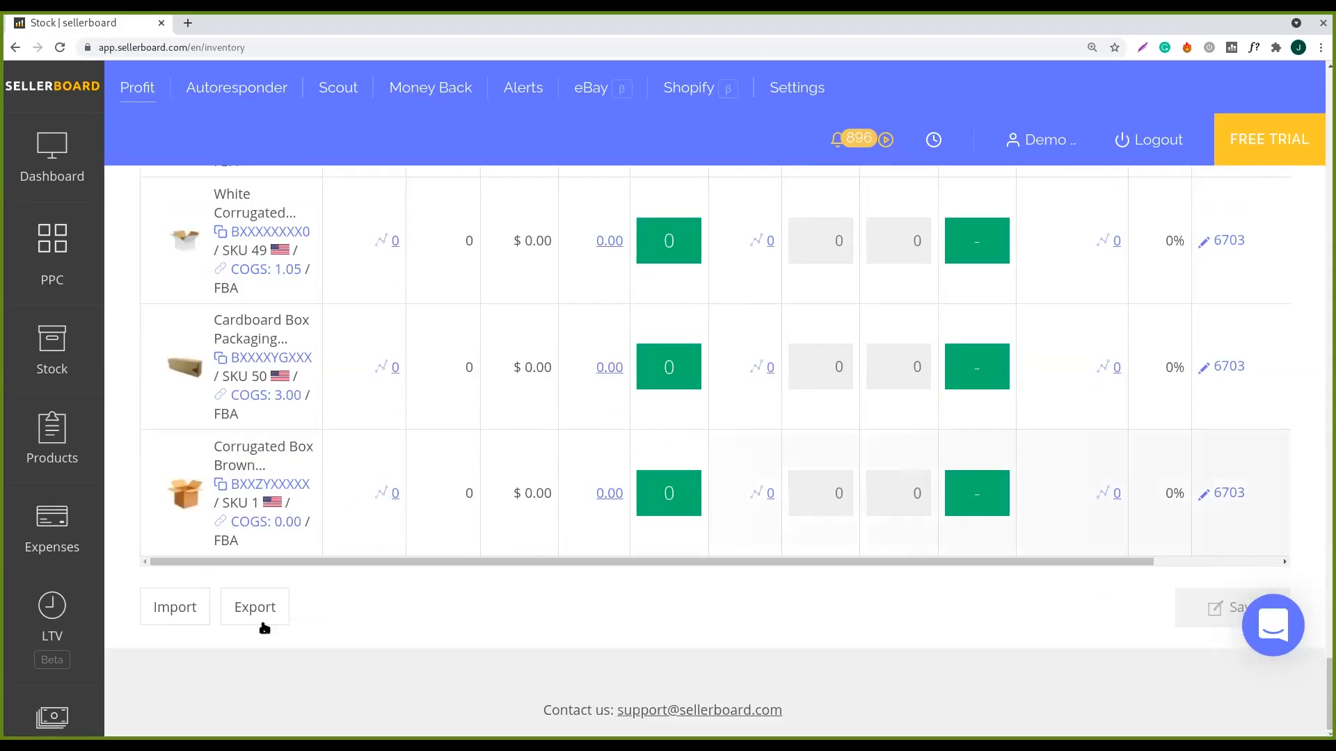
click(174, 606)
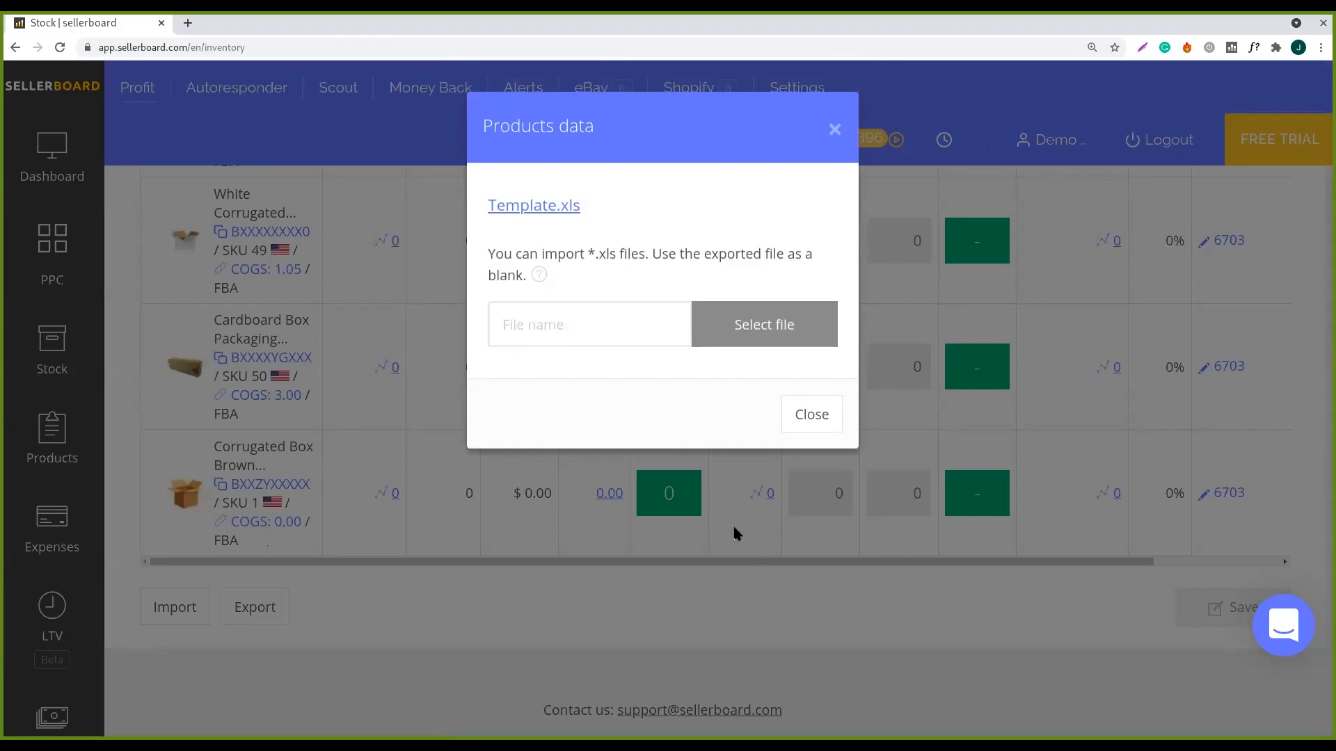
mouse_move(842, 453)
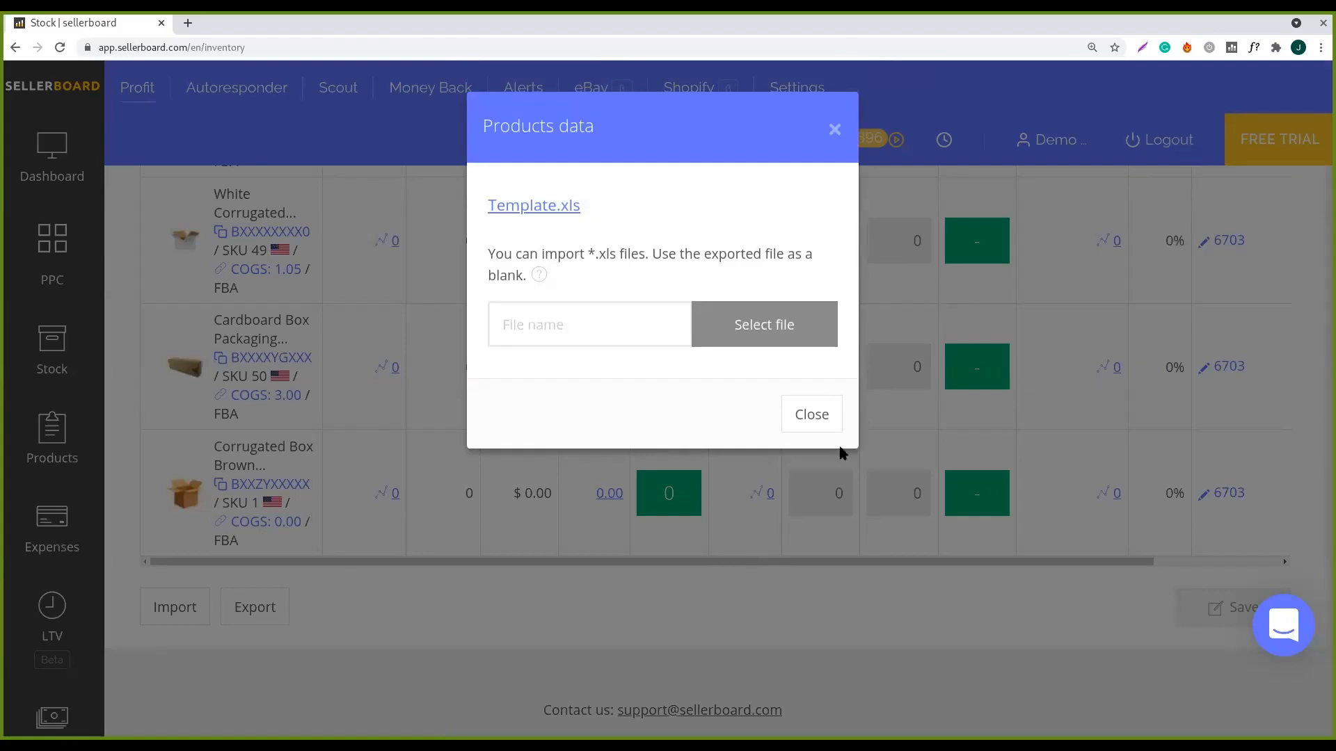
click(810, 415)
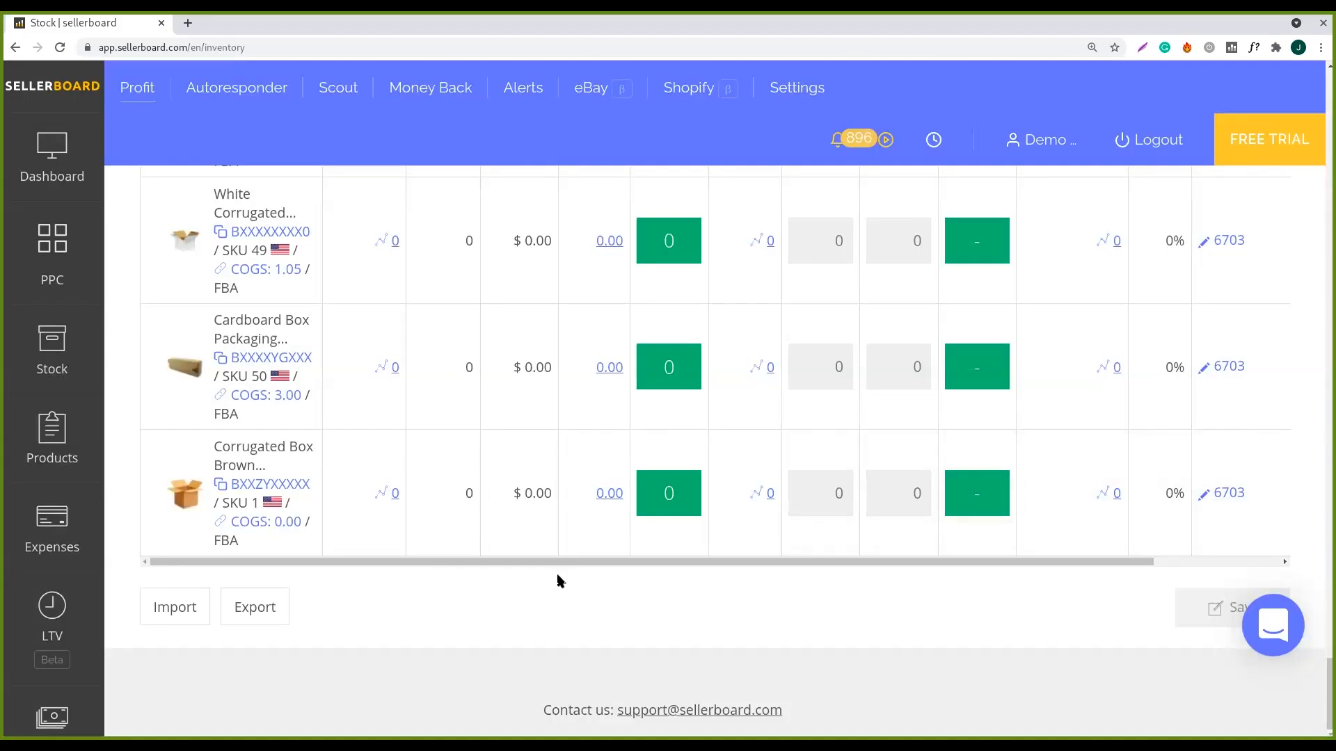
mouse_move(579, 581)
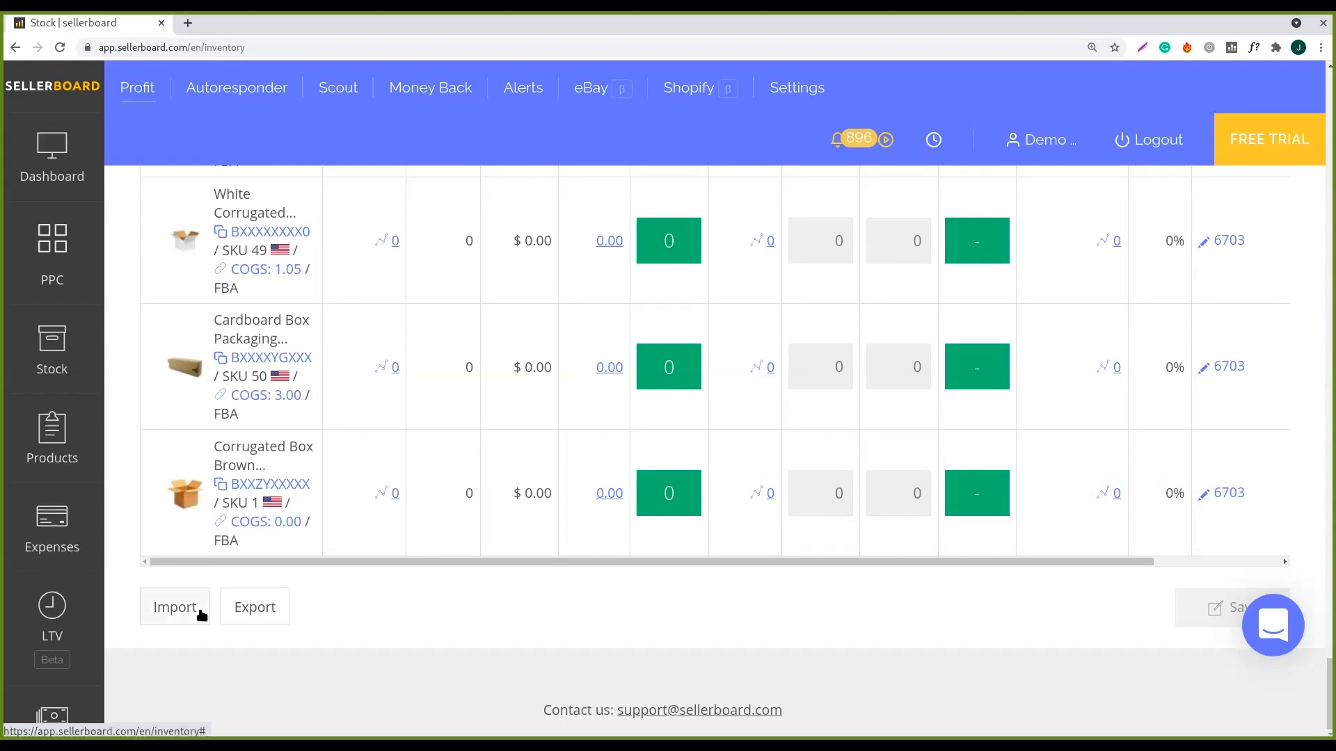
click(174, 607)
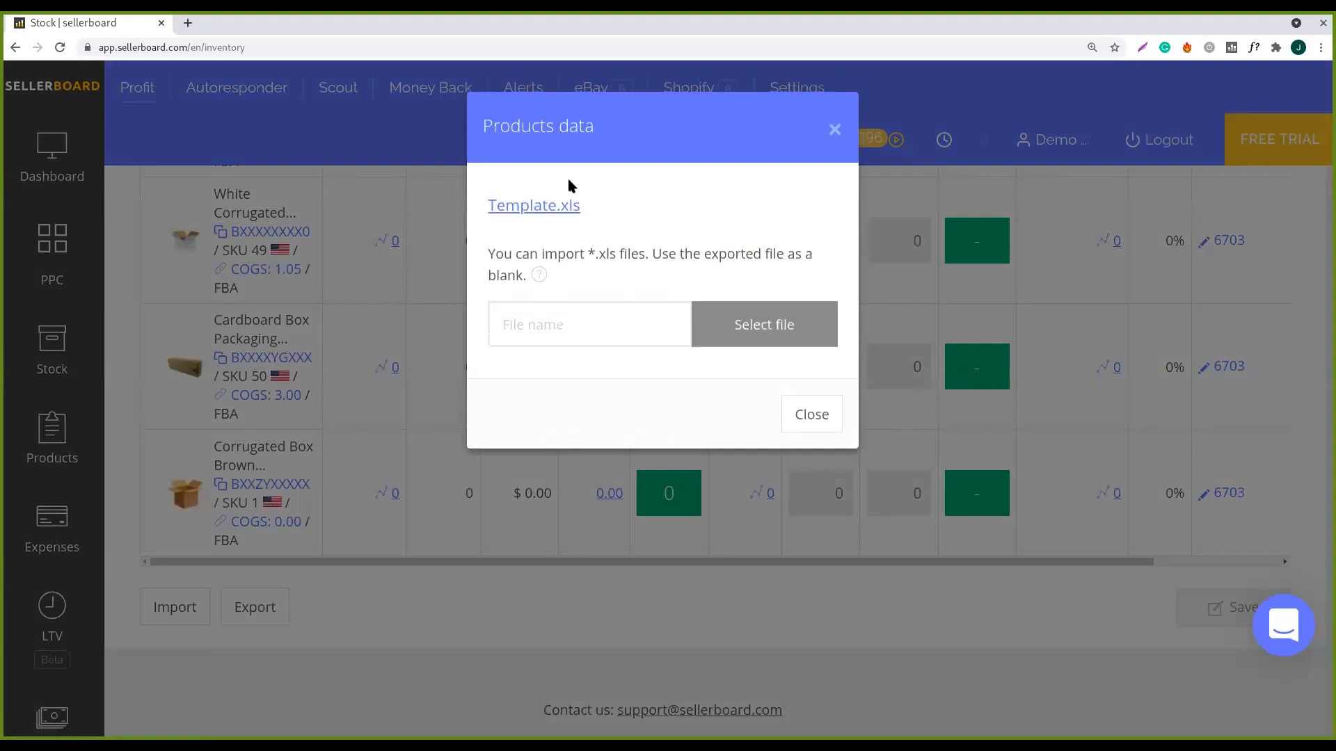
mouse_move(532, 206)
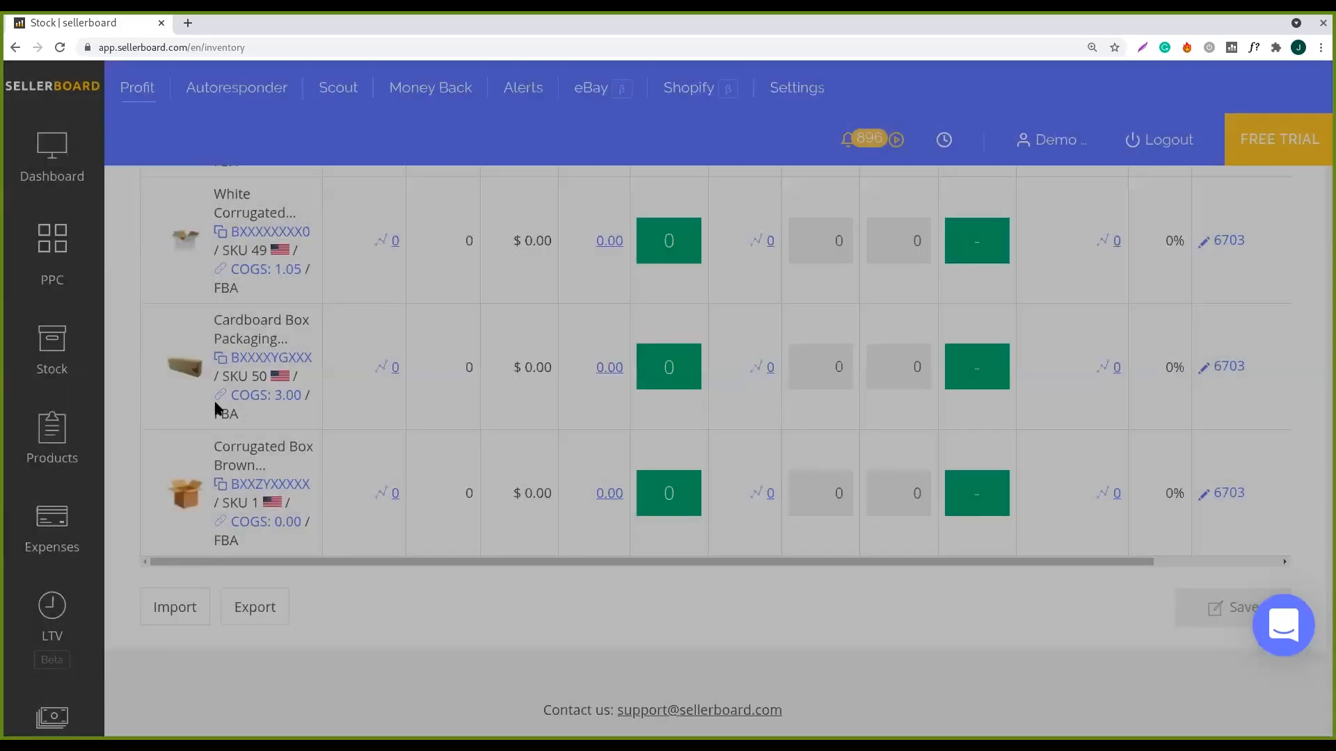
click(254, 607)
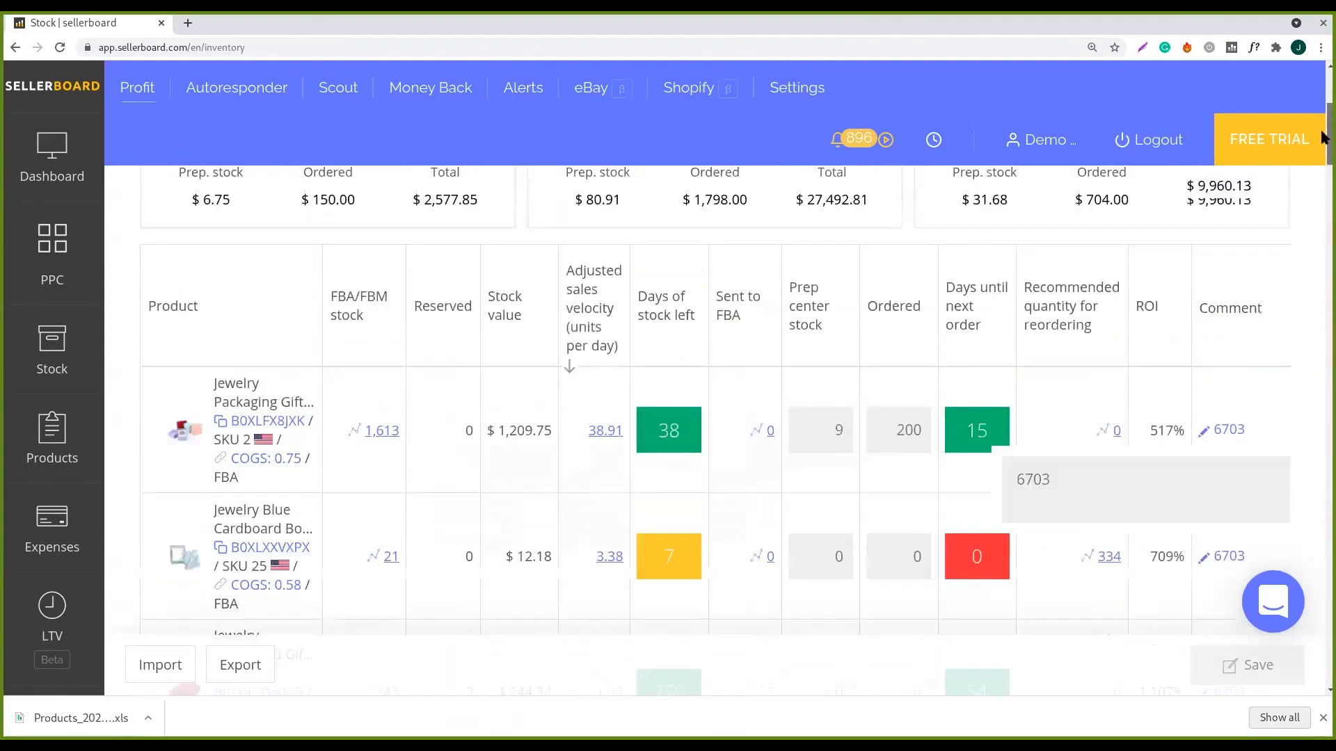
scroll(up, 3)
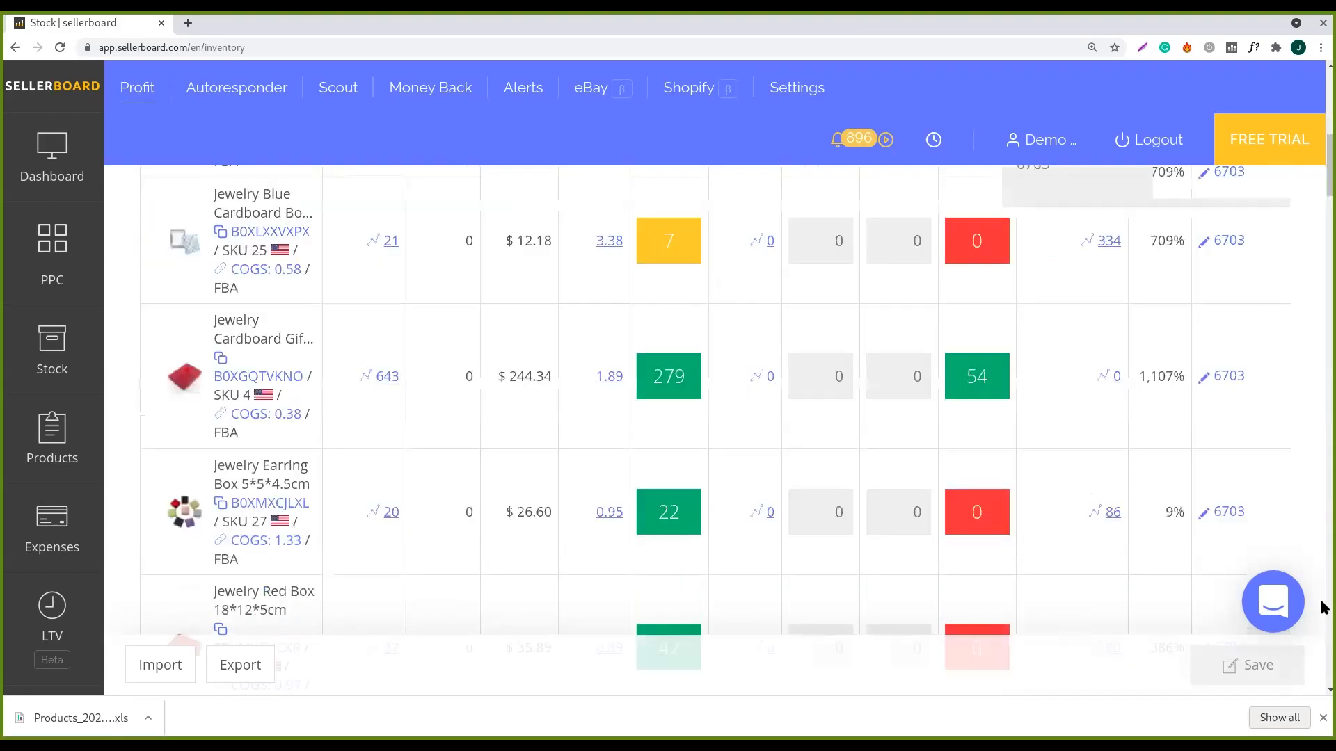
scroll(down, 3)
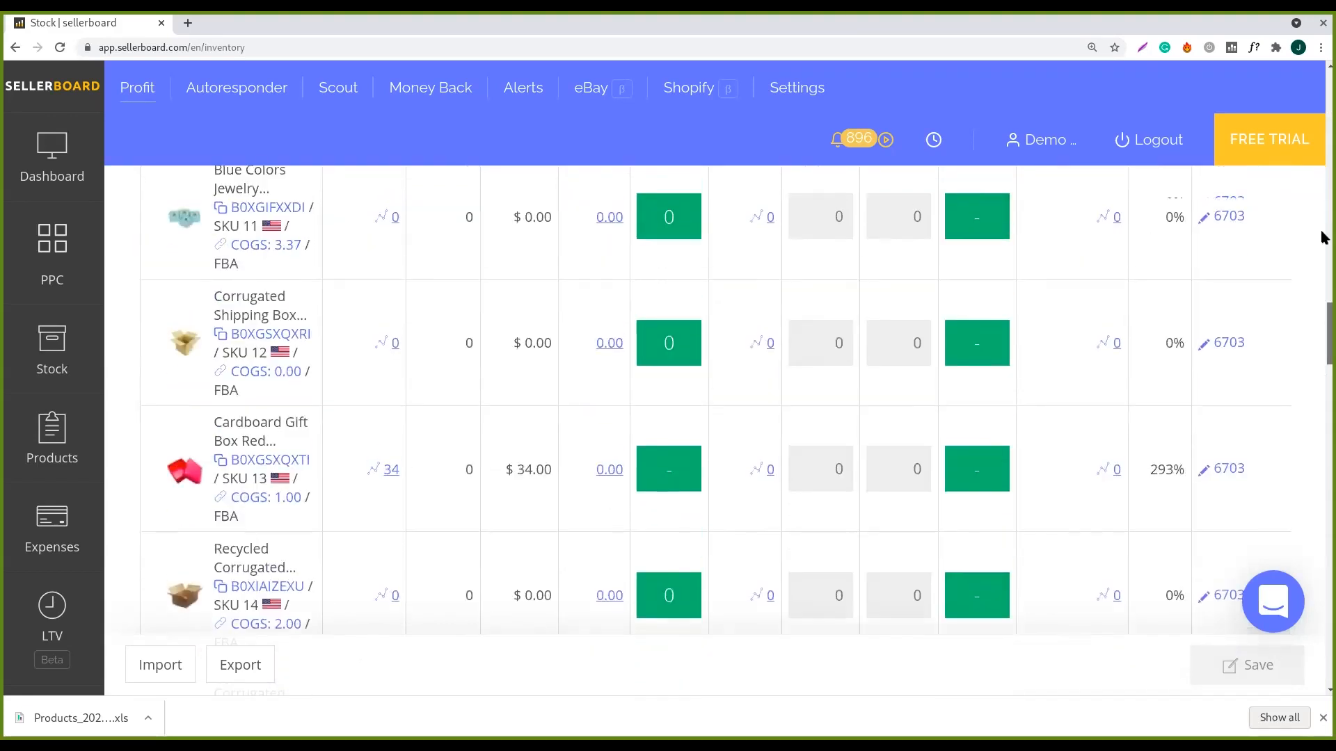
scroll(up, 3)
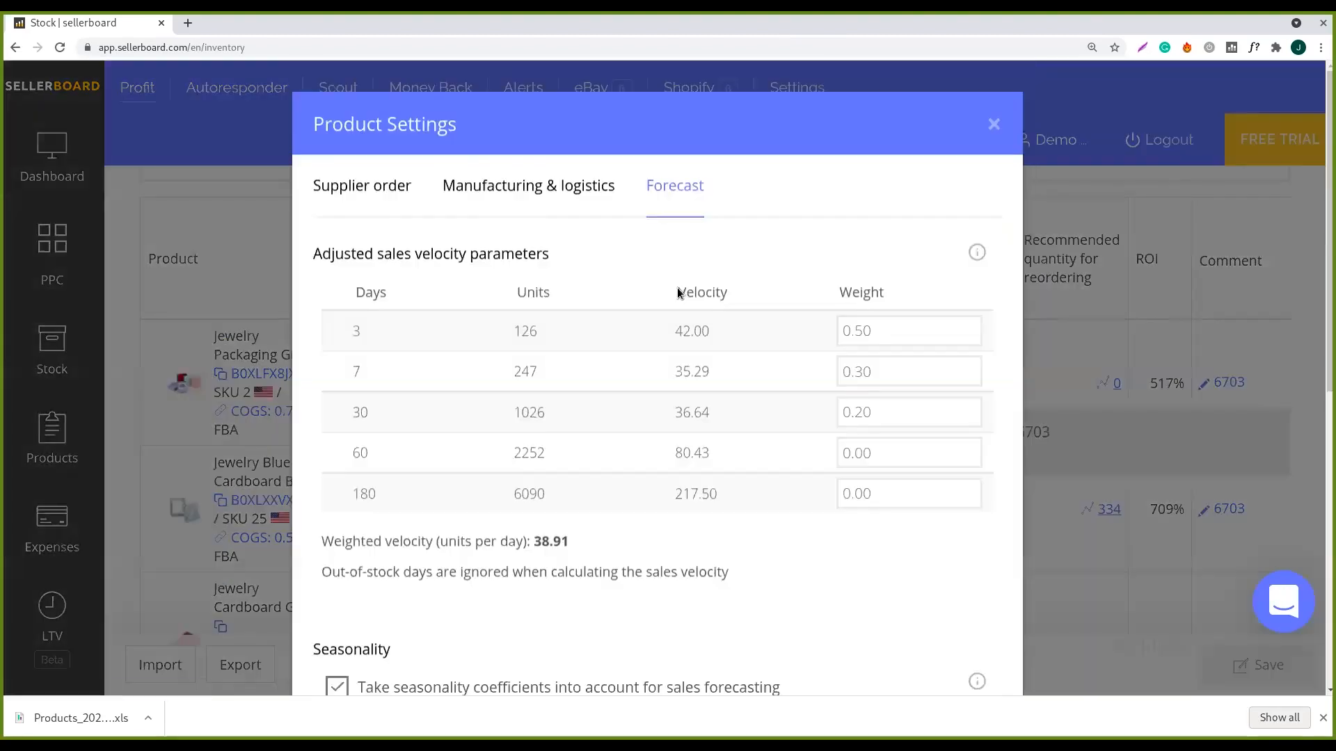
scroll(down, 3)
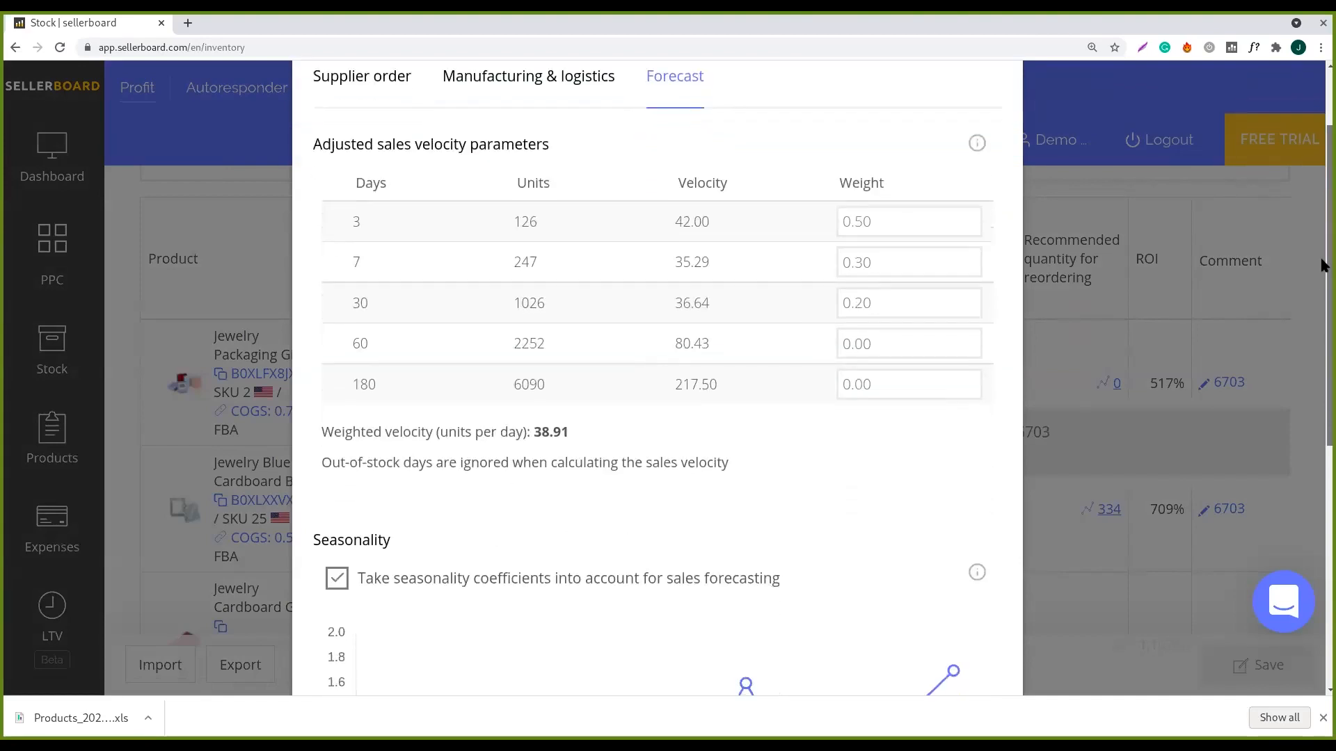
scroll(down, 3)
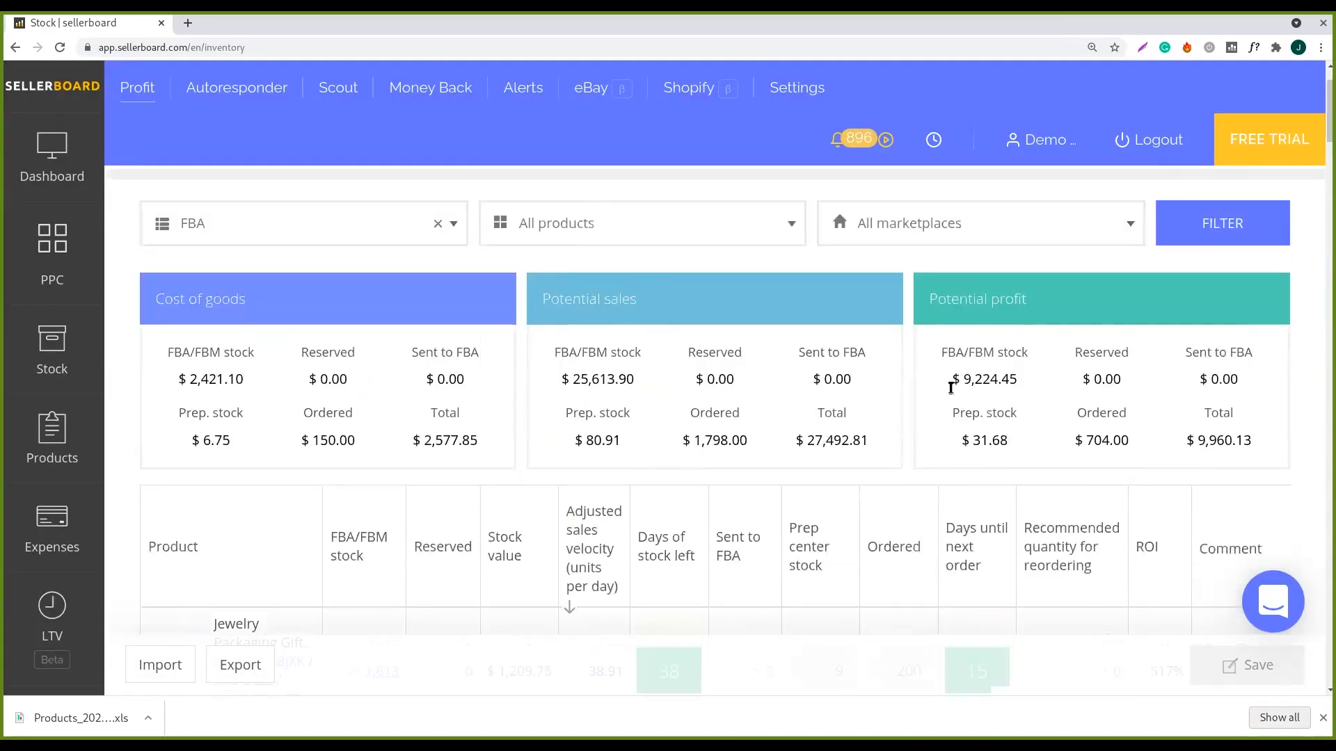
scroll(down, 3)
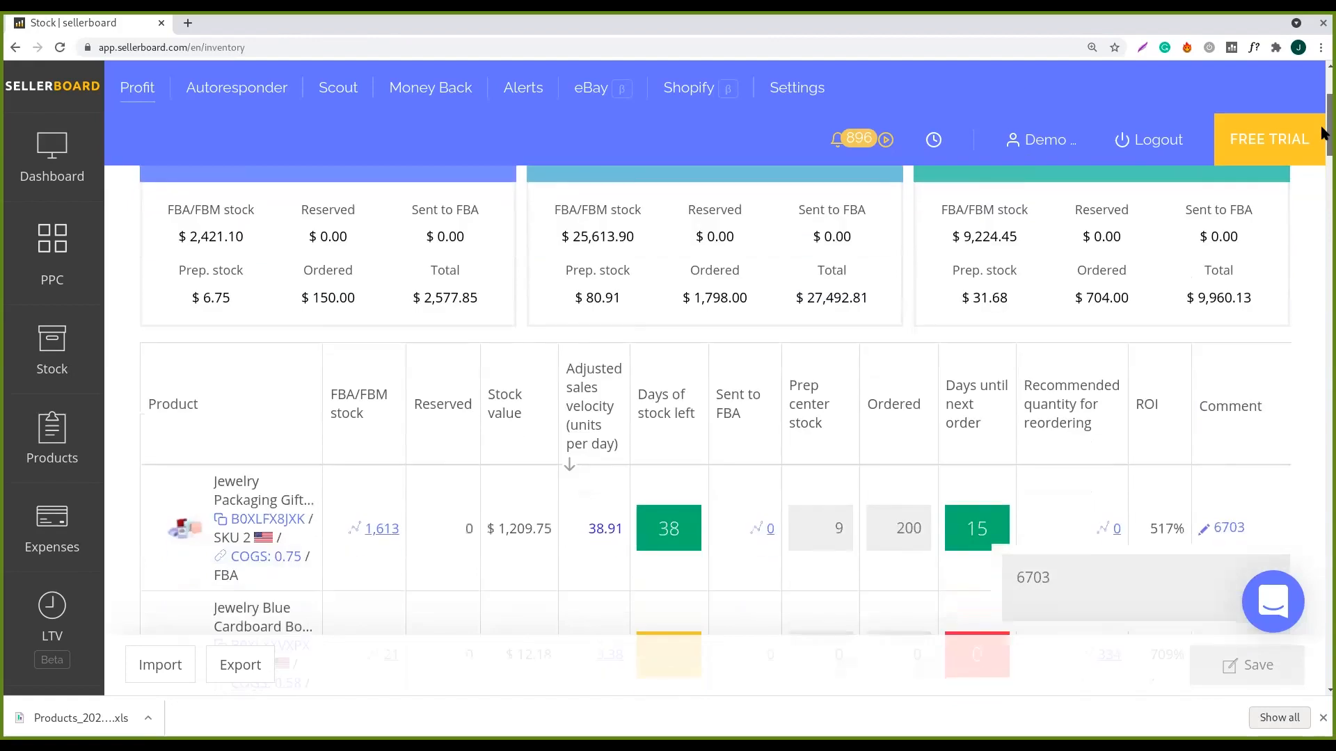
scroll(down, 3)
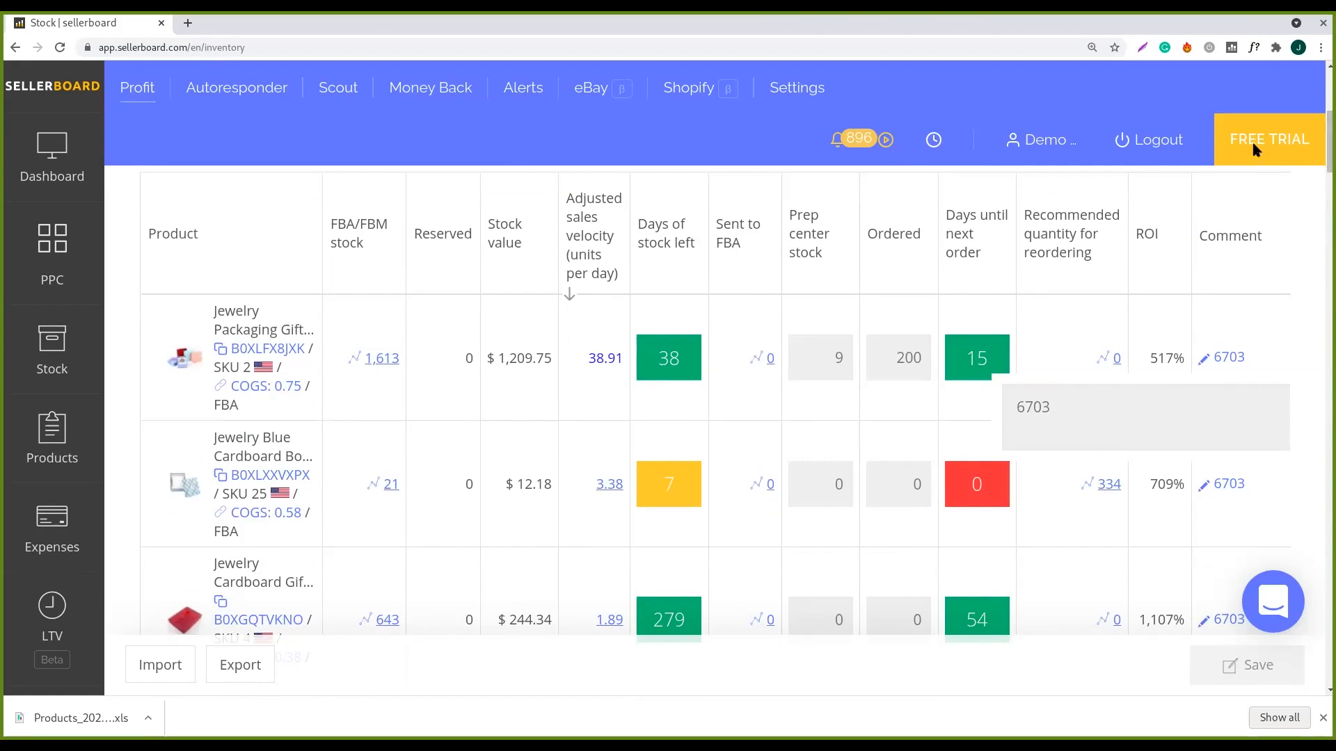
mouse_move(578, 357)
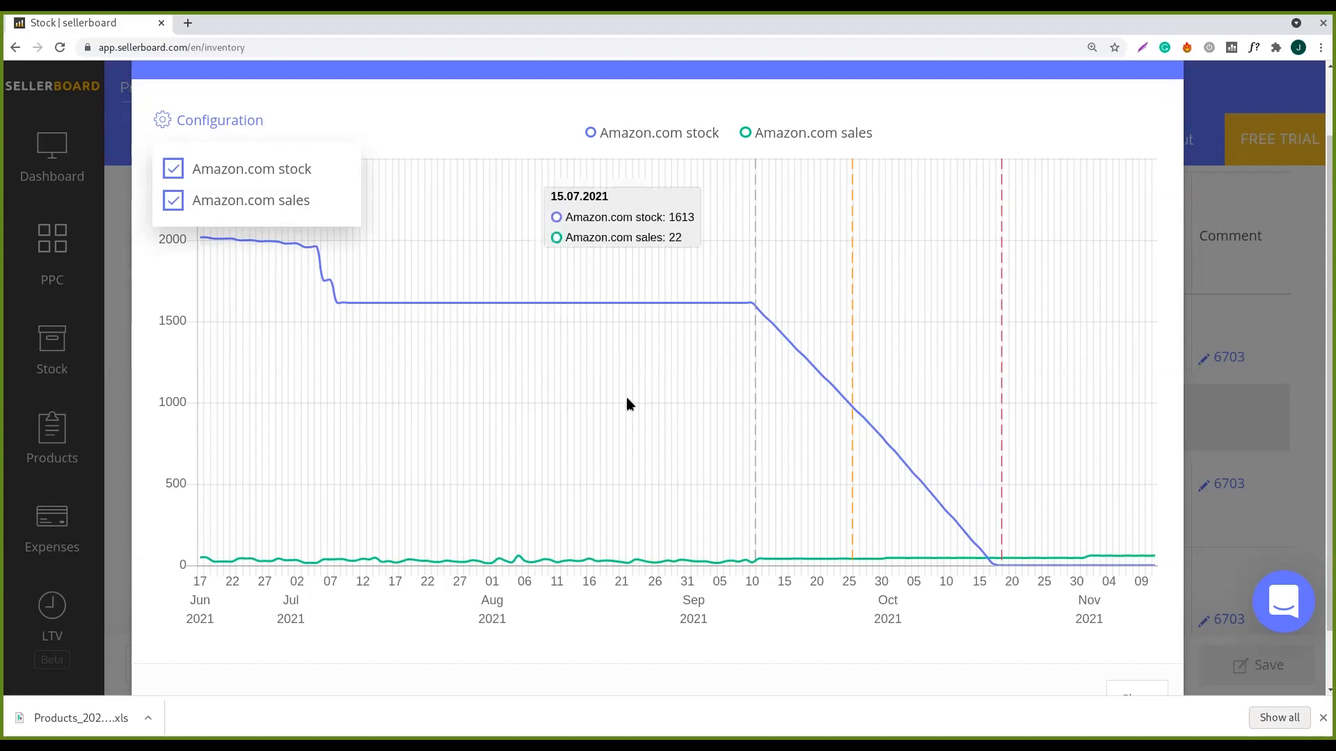
mouse_move(353, 497)
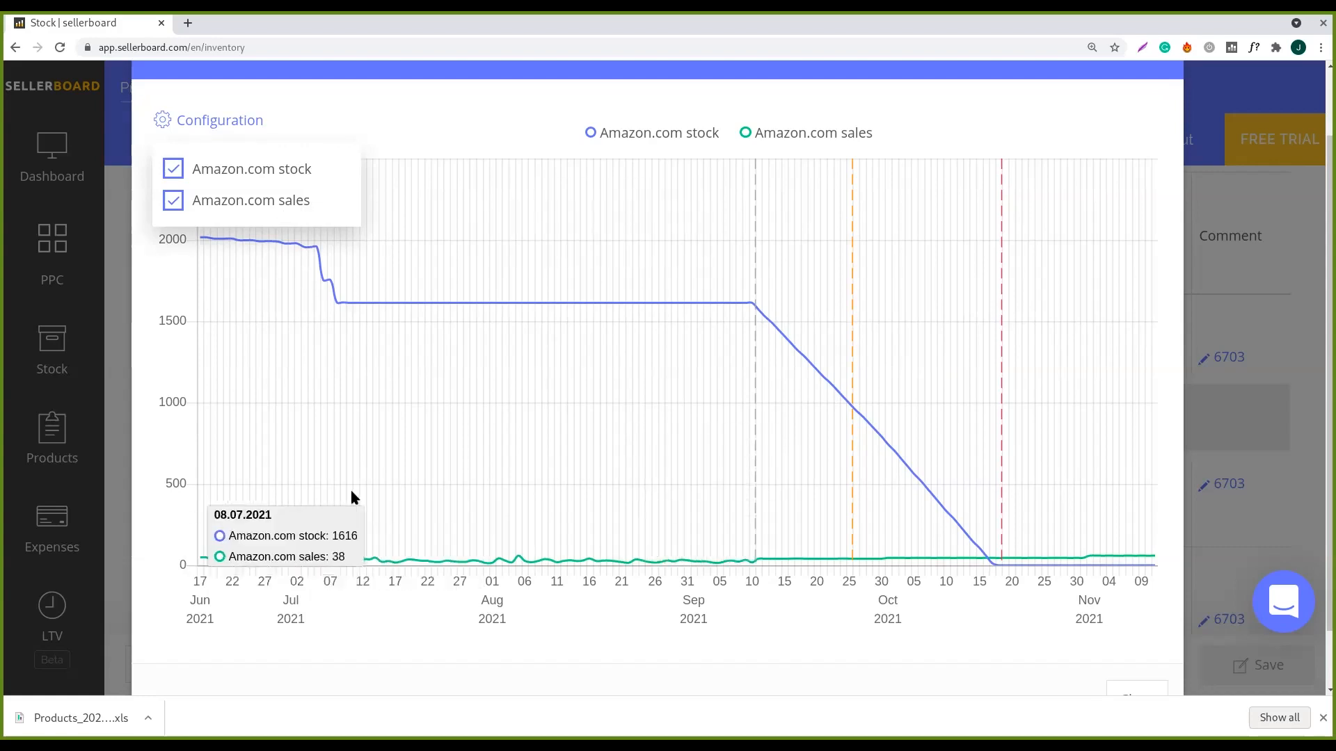
mouse_move(667, 473)
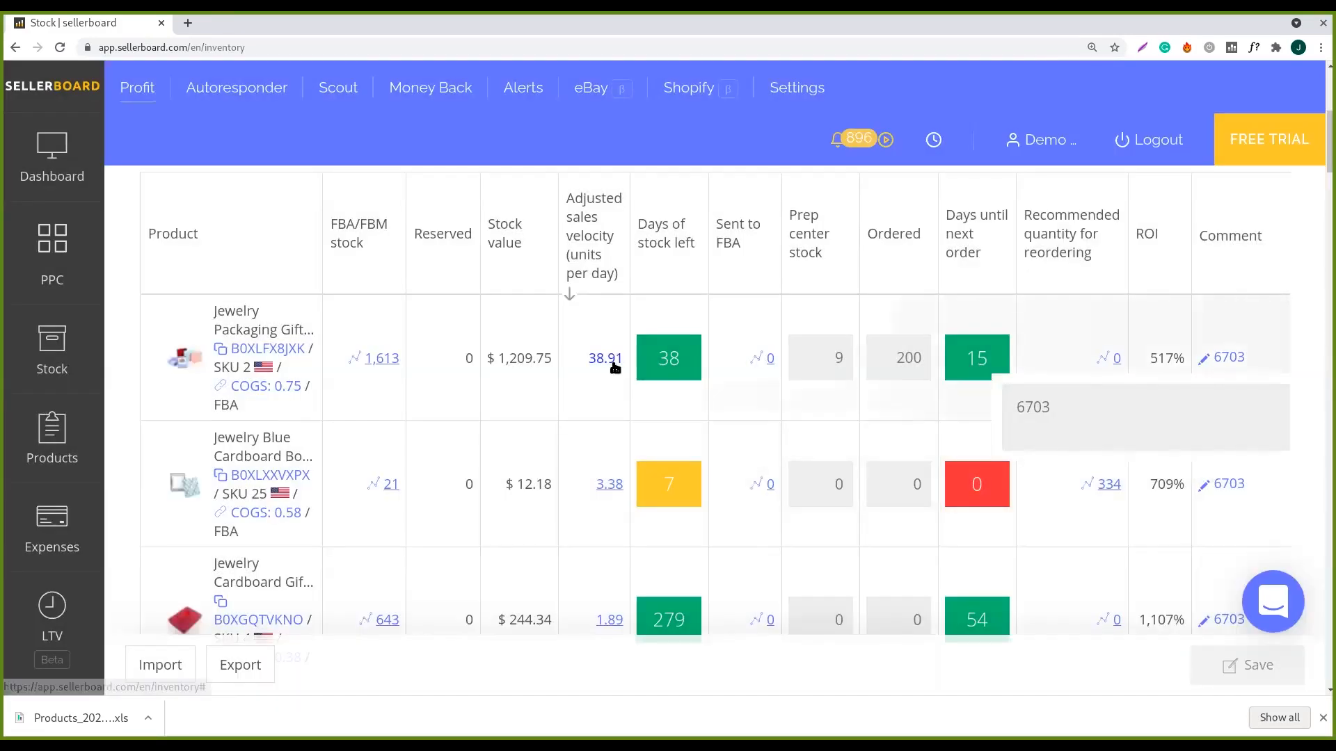
- Briefly show and close the first product's forecast settings before its Stock History chart
click(606, 358)
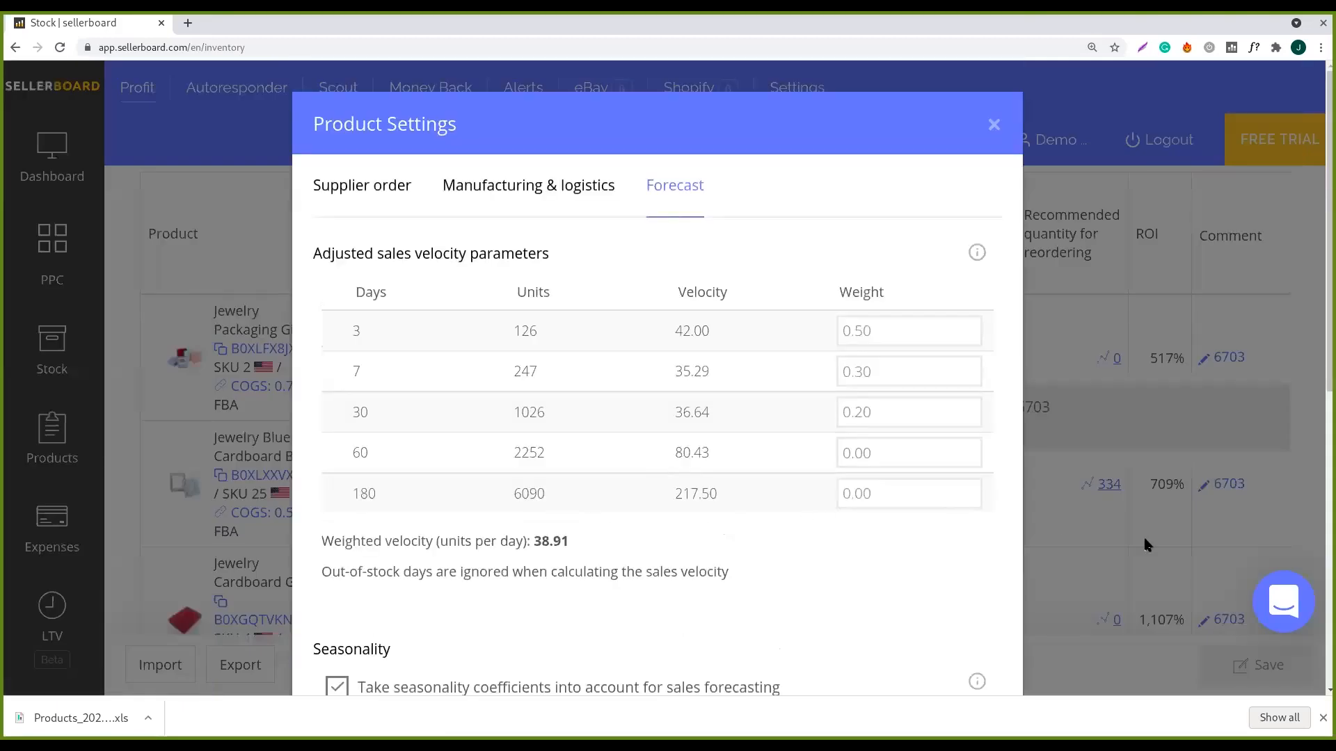
click(994, 123)
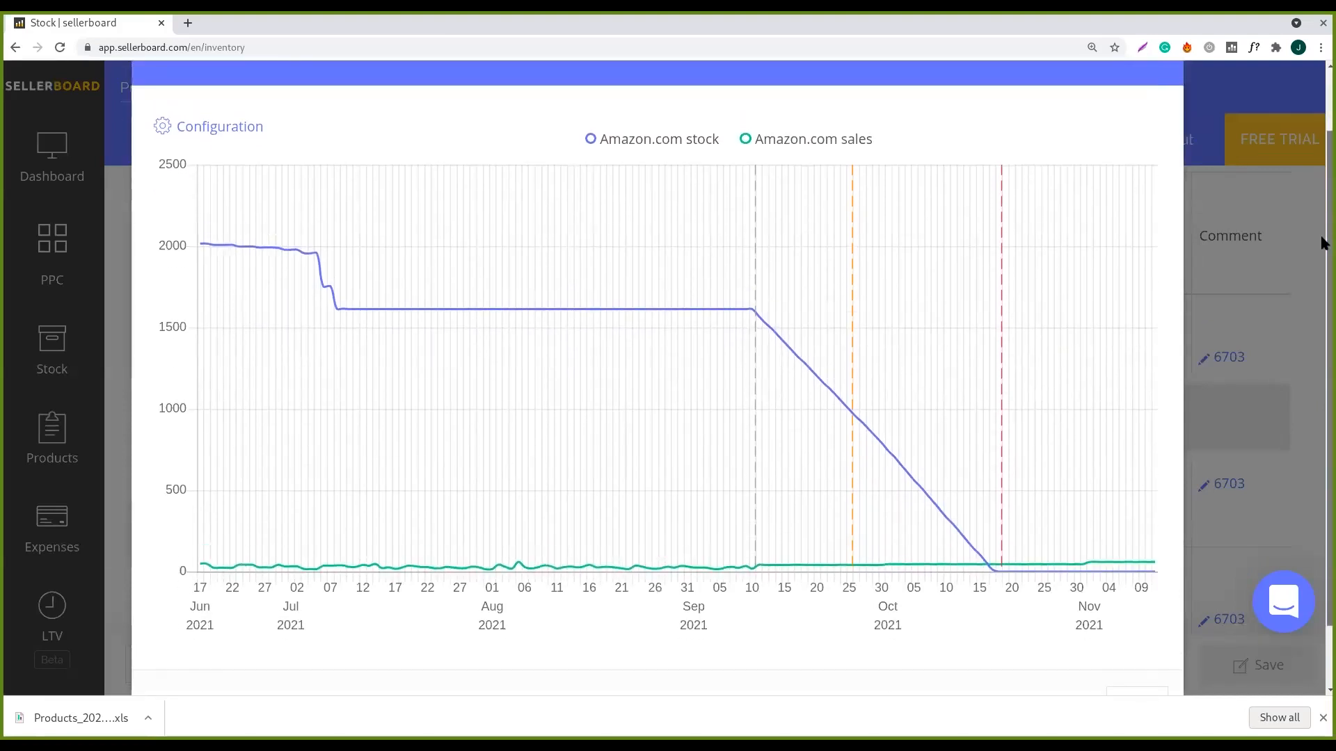
mouse_move(810, 456)
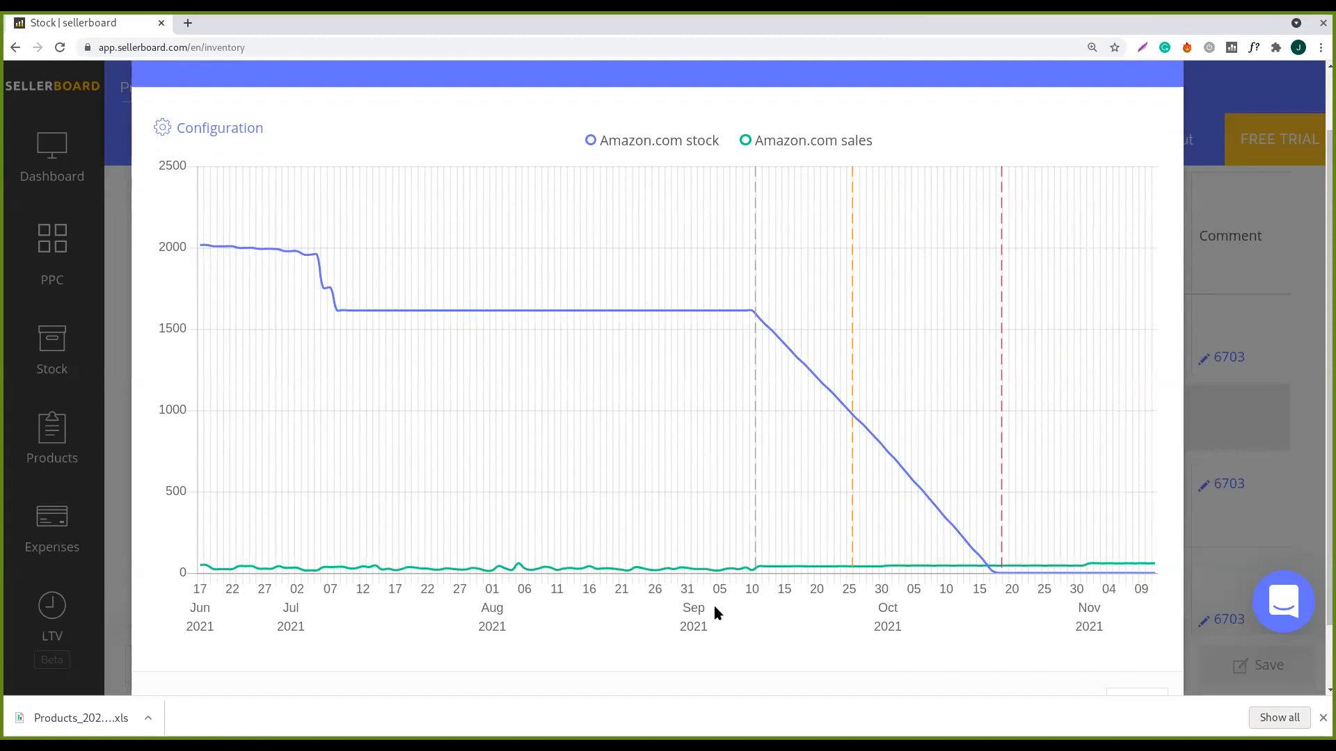
mouse_move(801, 605)
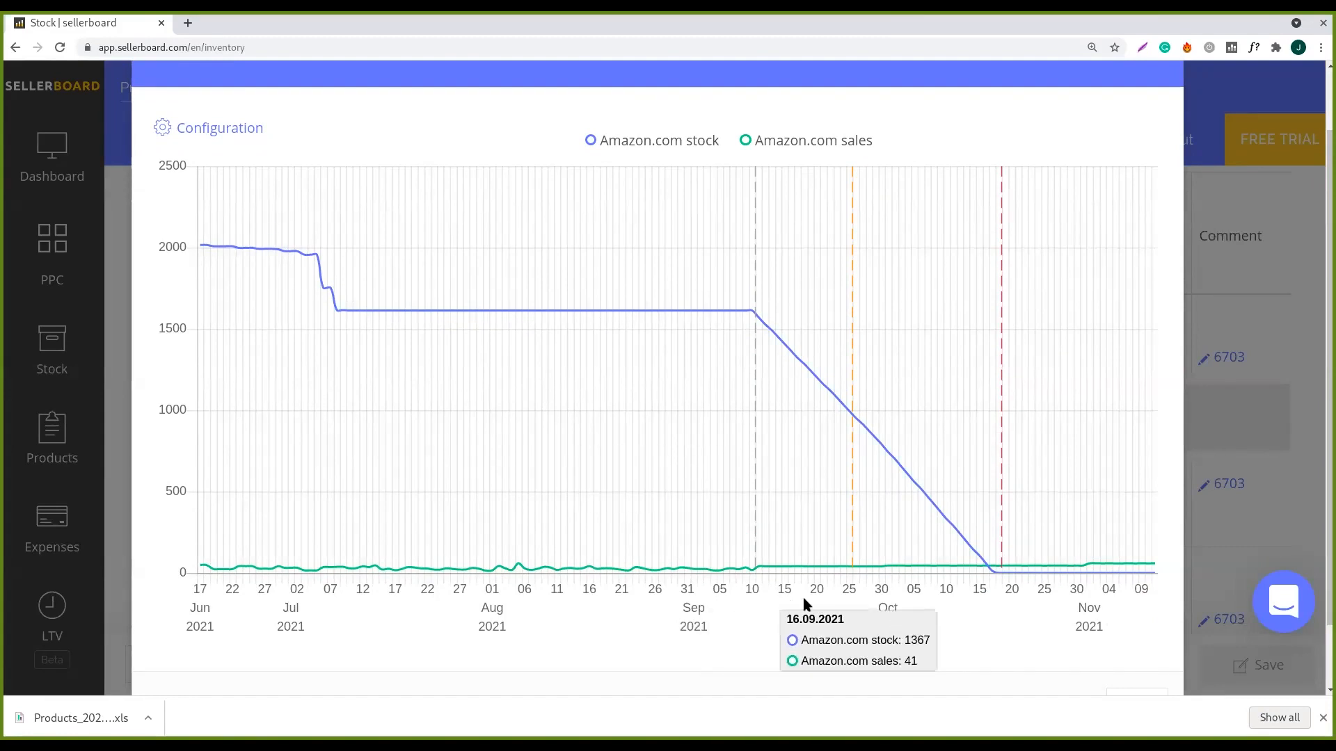
mouse_move(1280, 519)
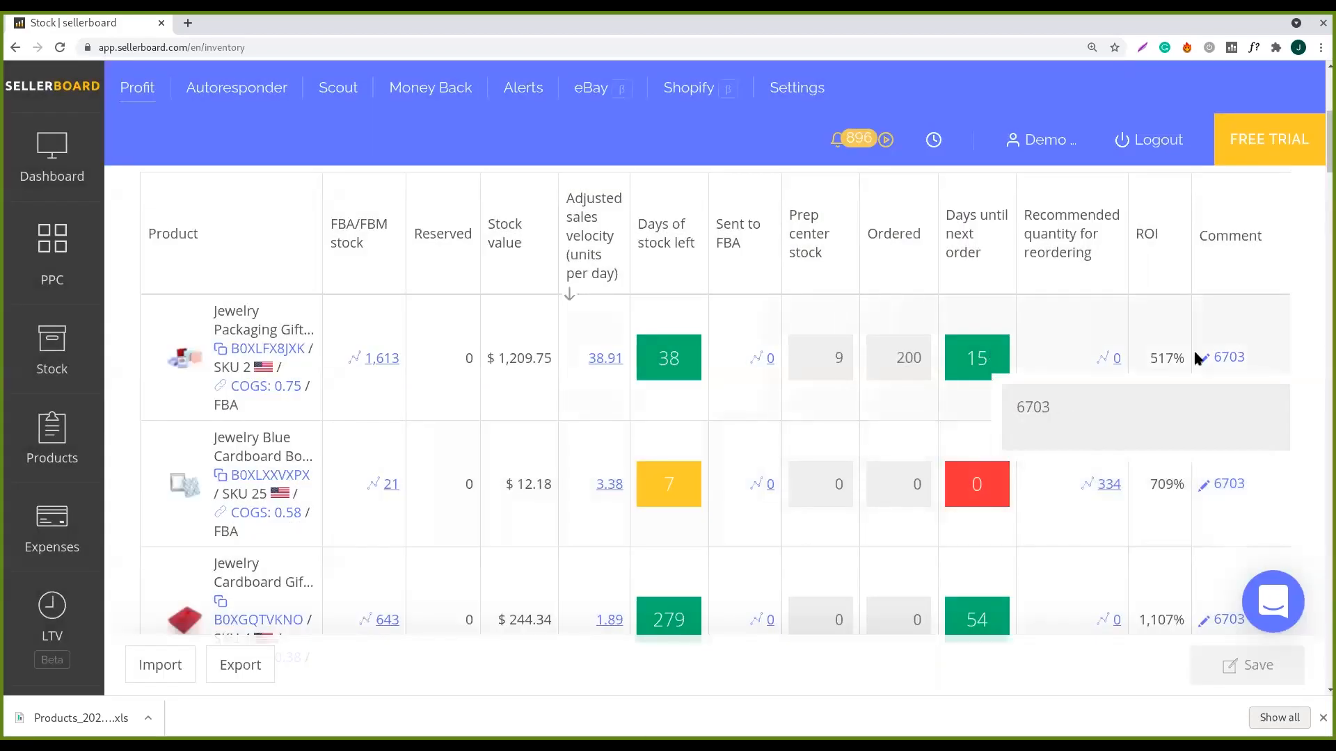
mouse_move(1109, 362)
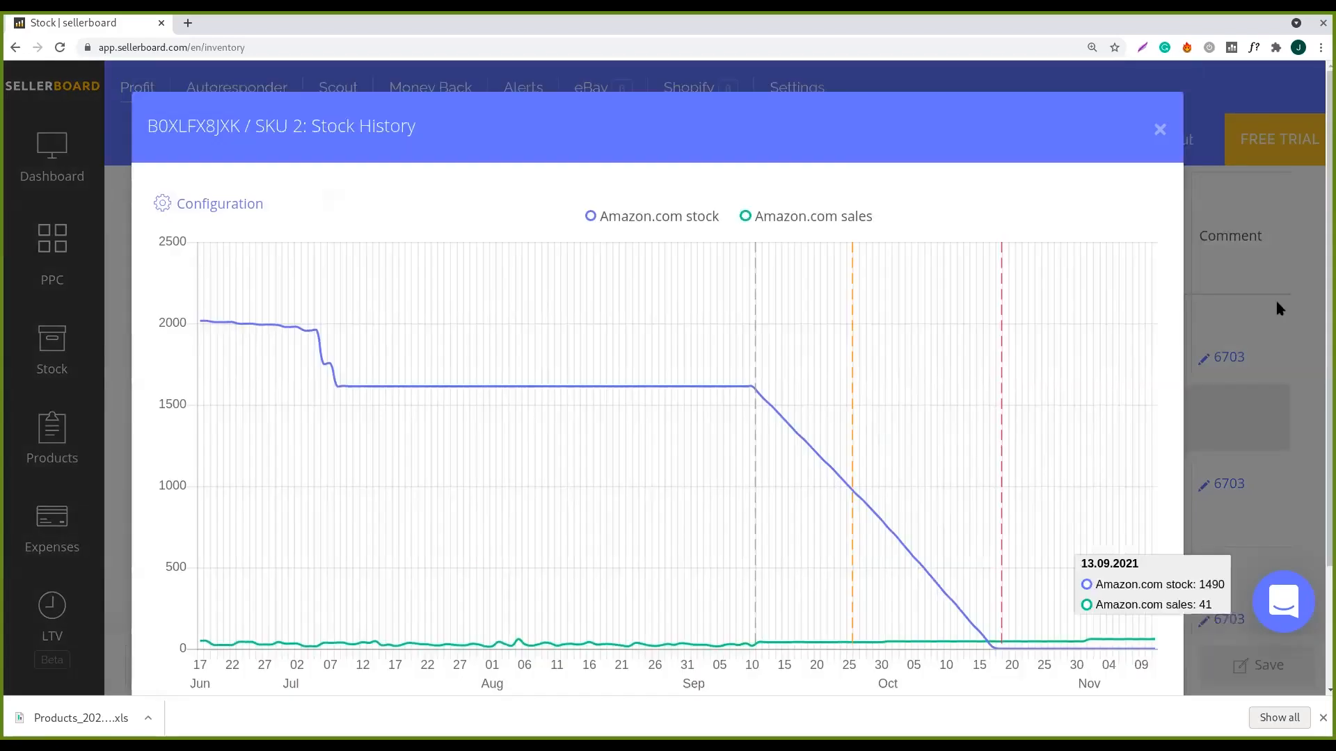
- Close Stock History and highlight the second product's red 0 days until next order
click(1159, 129)
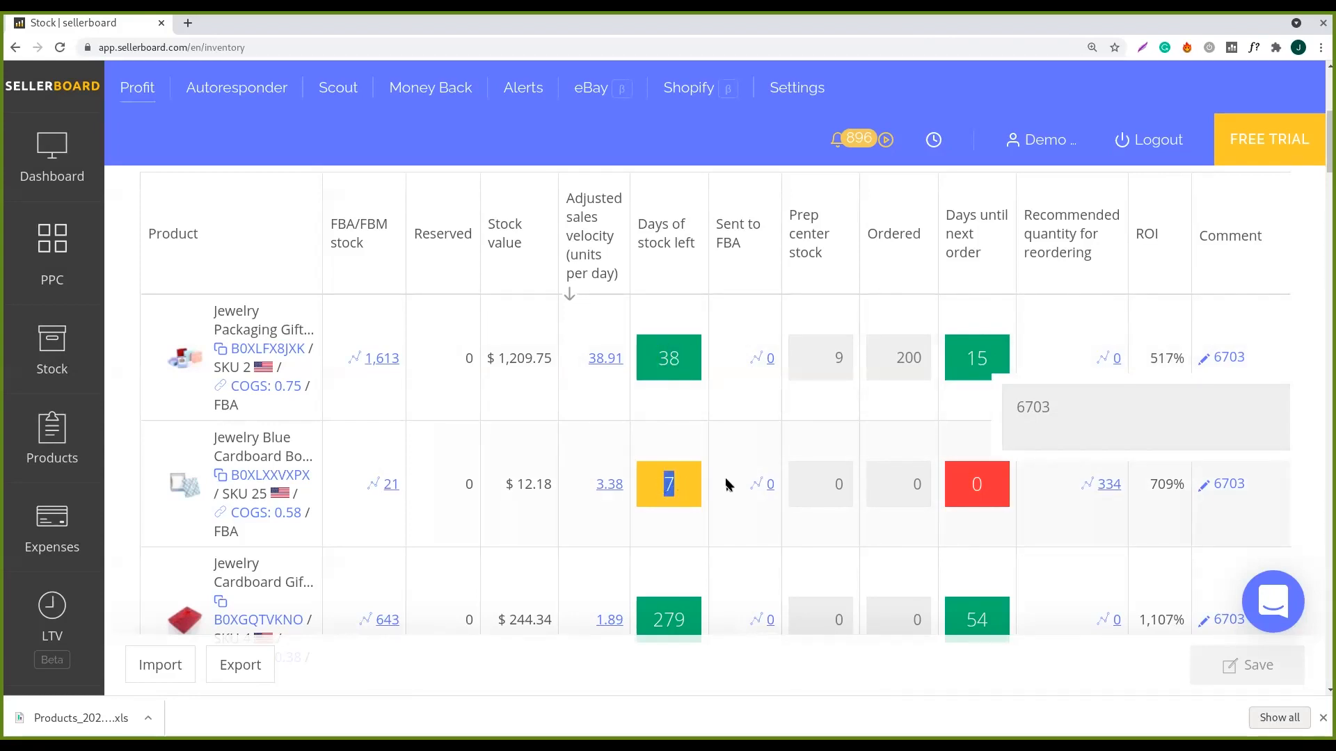
click(976, 484)
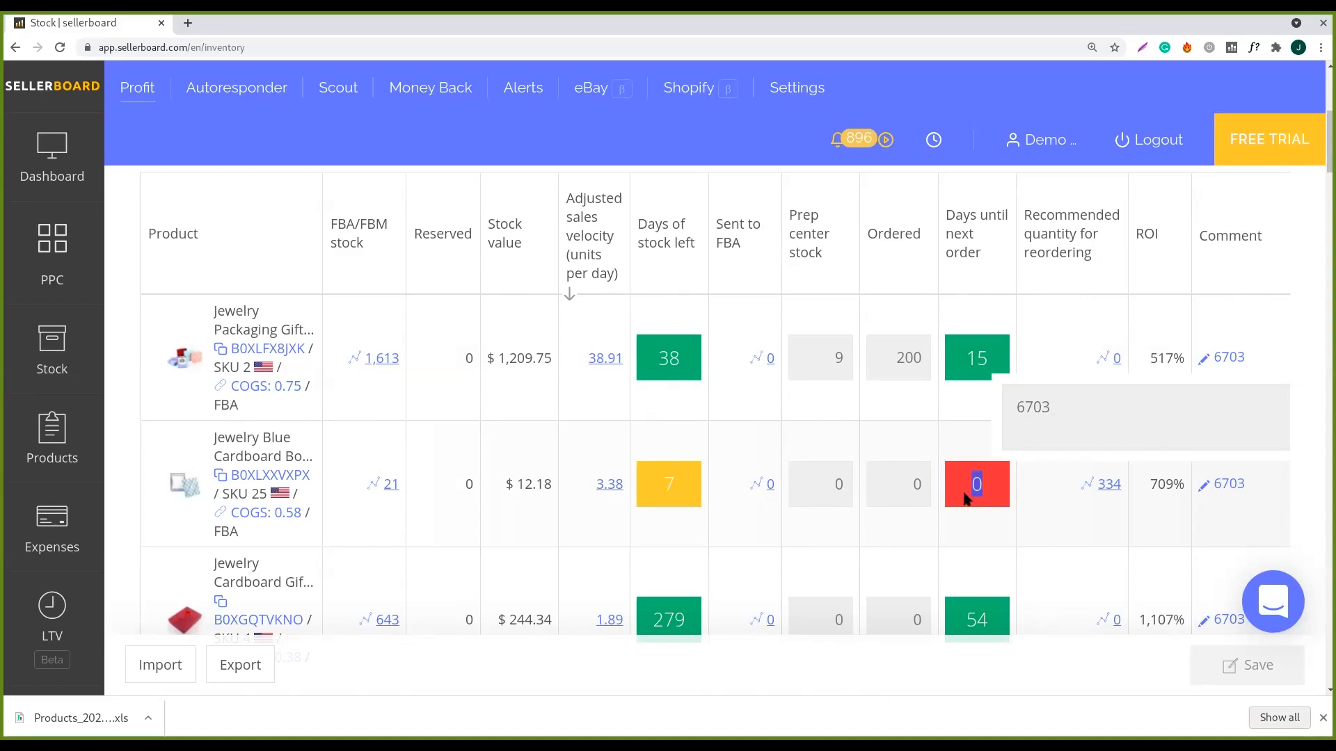